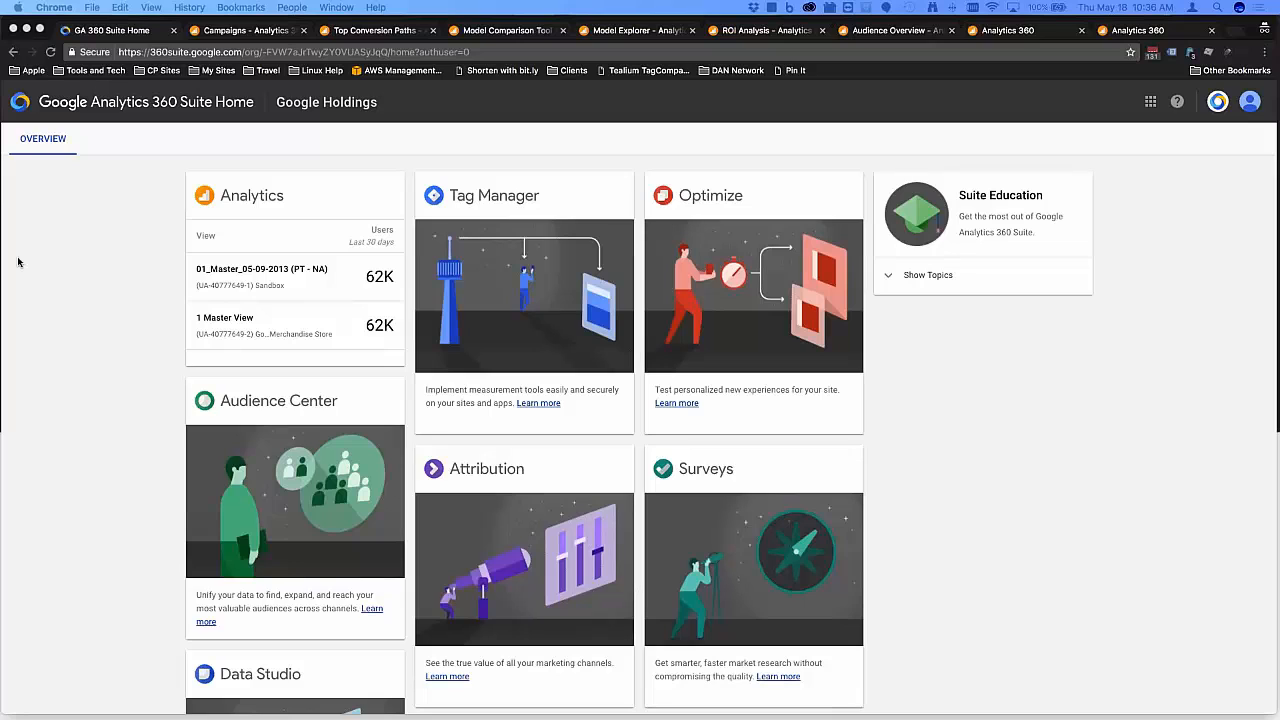
mouse_move(74, 236)
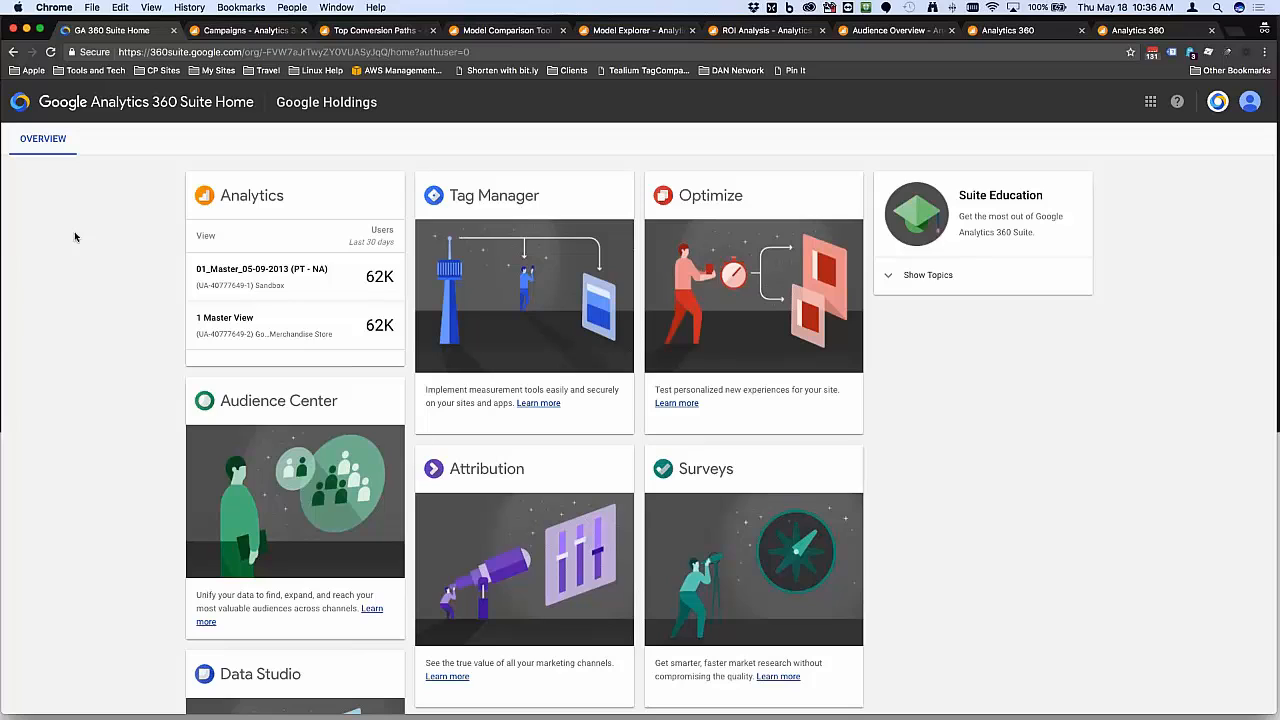
mouse_move(414, 138)
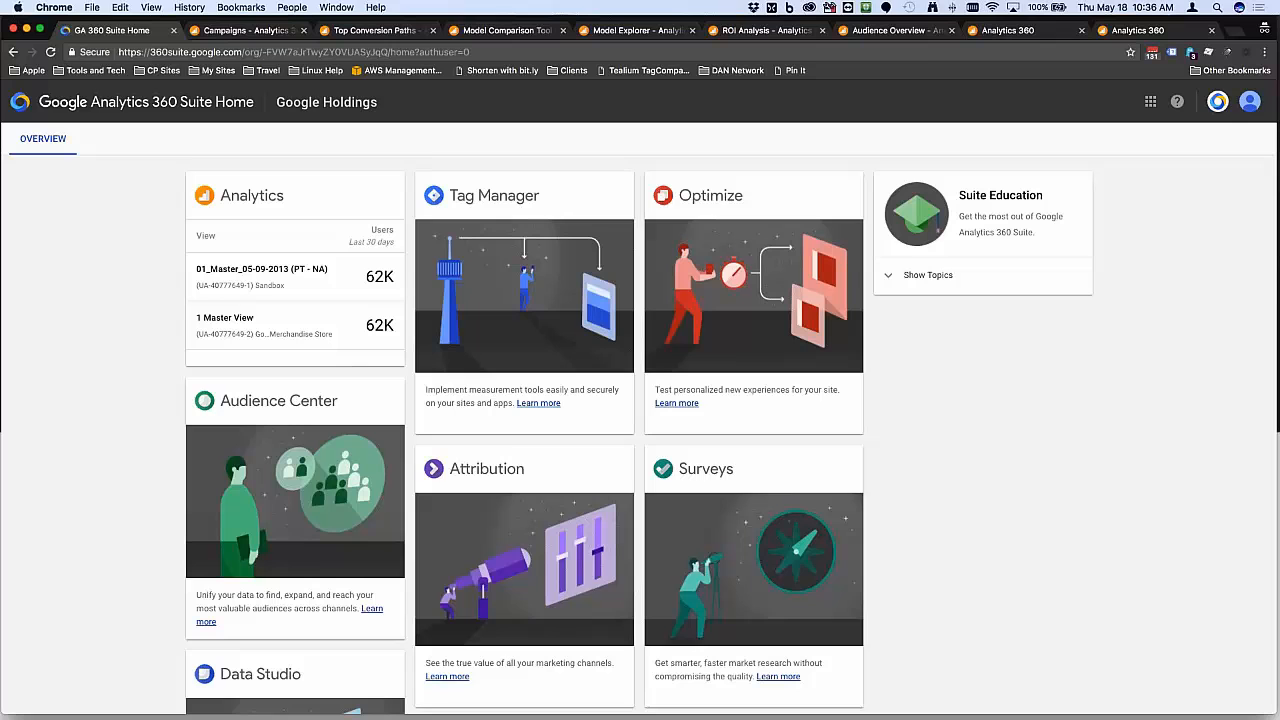
Switch to the Campaign Manager Campaigns report and browse the Secondary dimension list
scroll(down, 3)
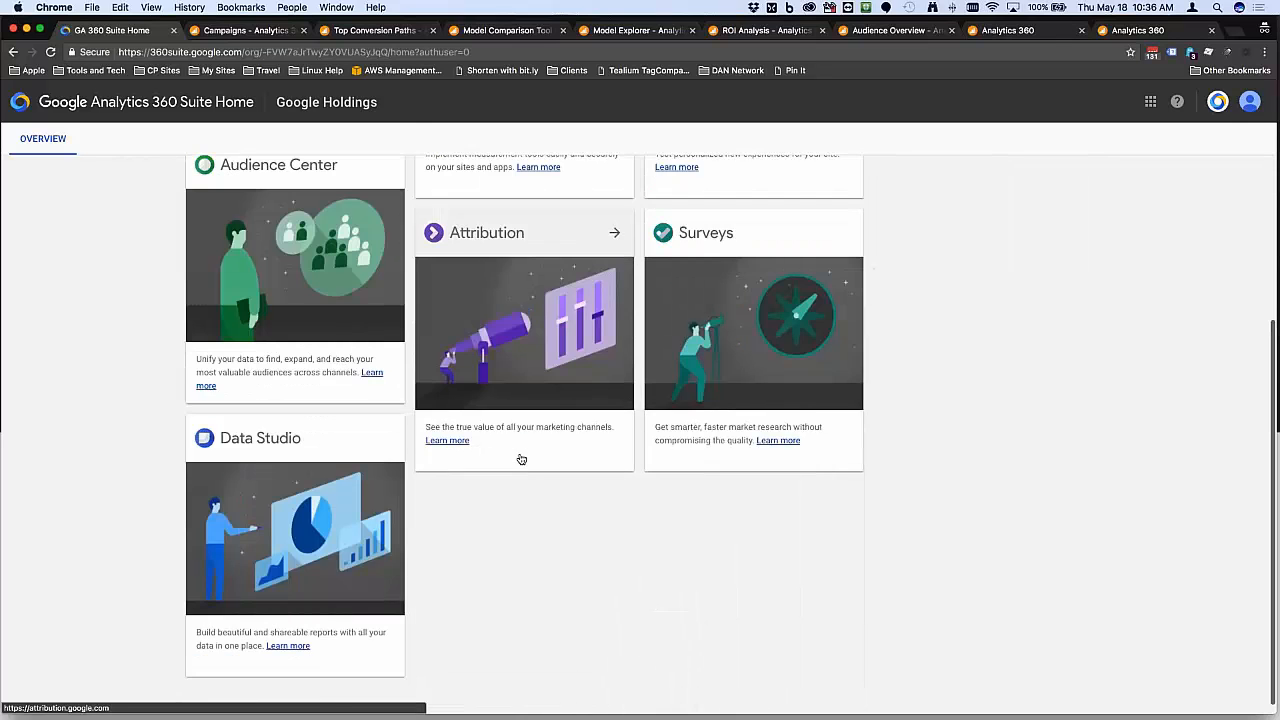
scroll(up, 3)
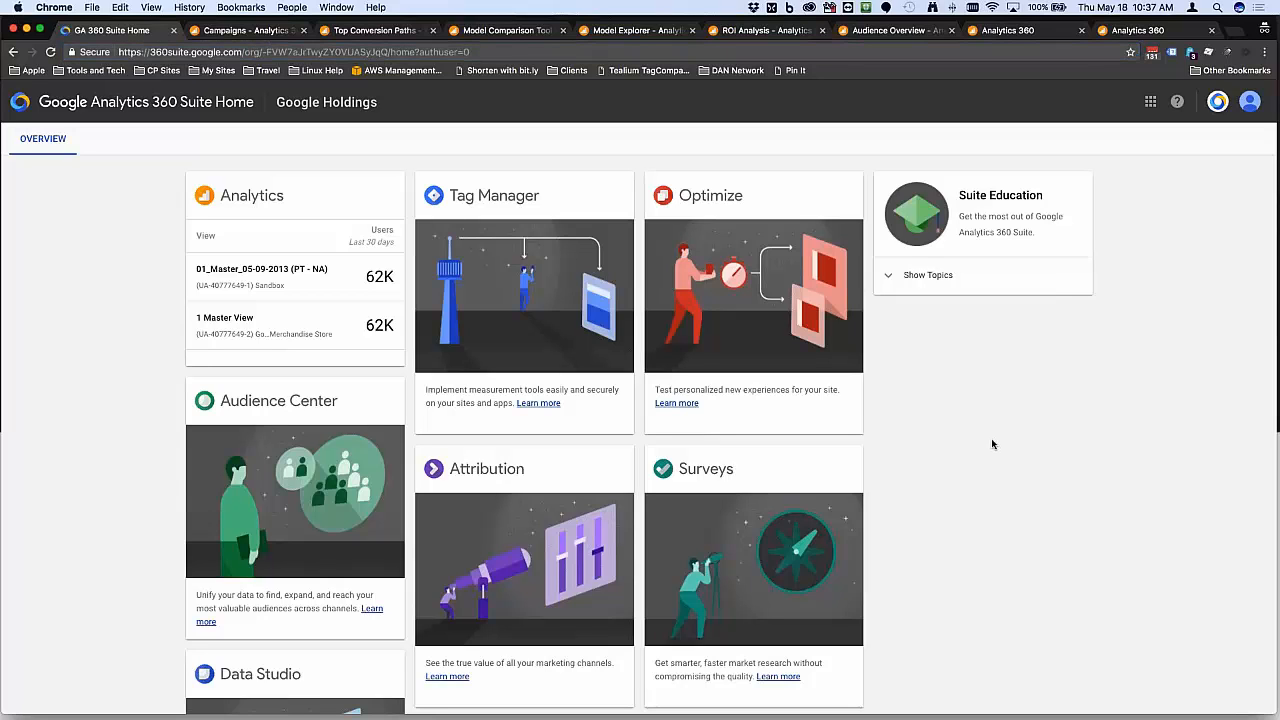
mouse_move(98, 310)
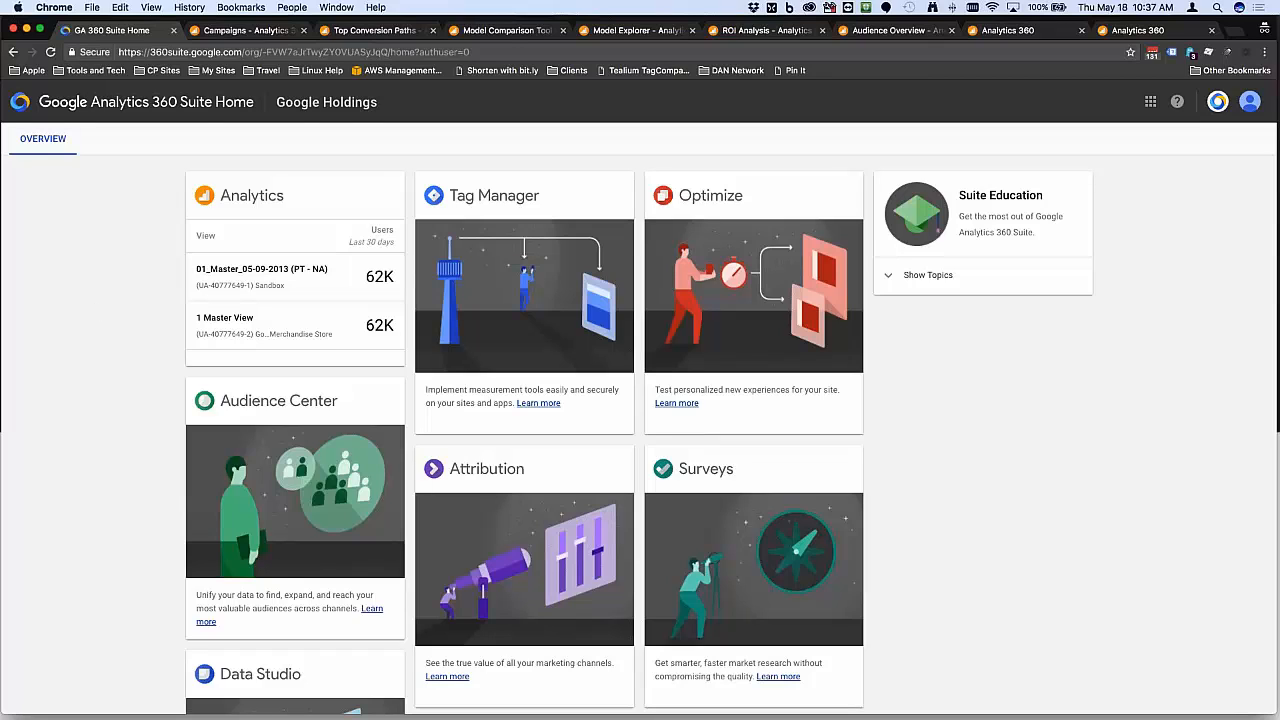
mouse_move(1152, 582)
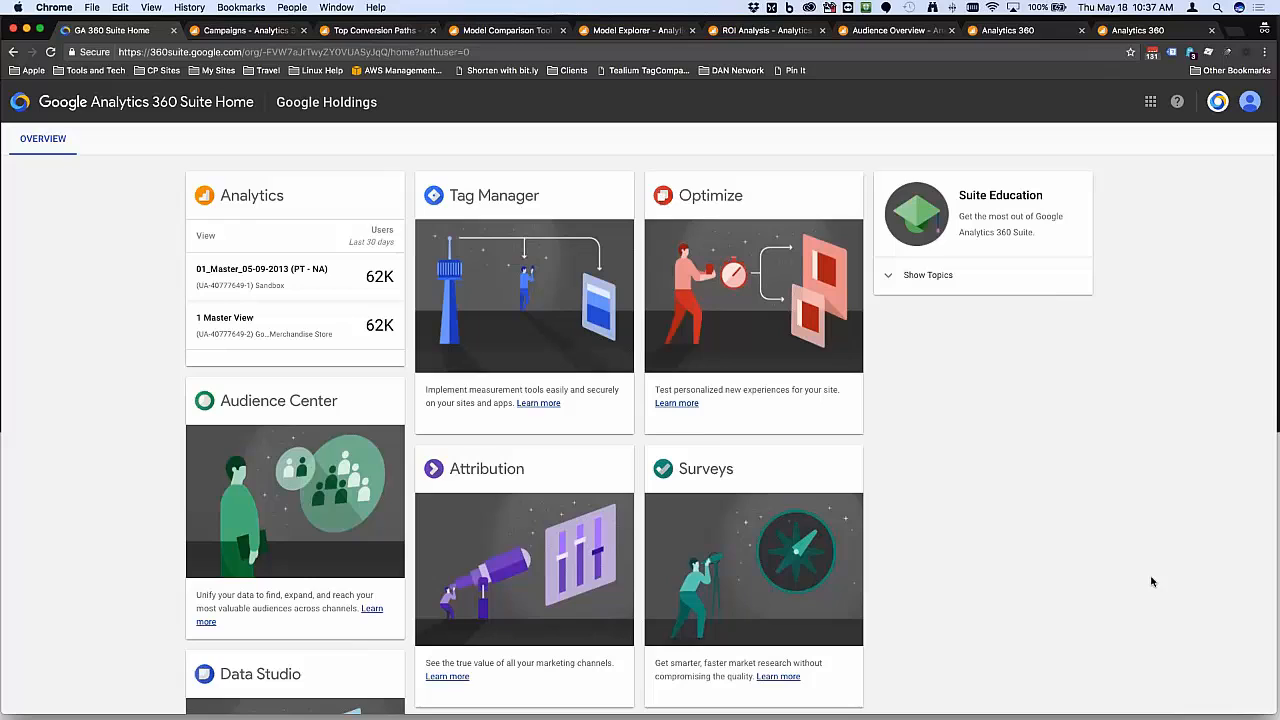
mouse_move(1130, 586)
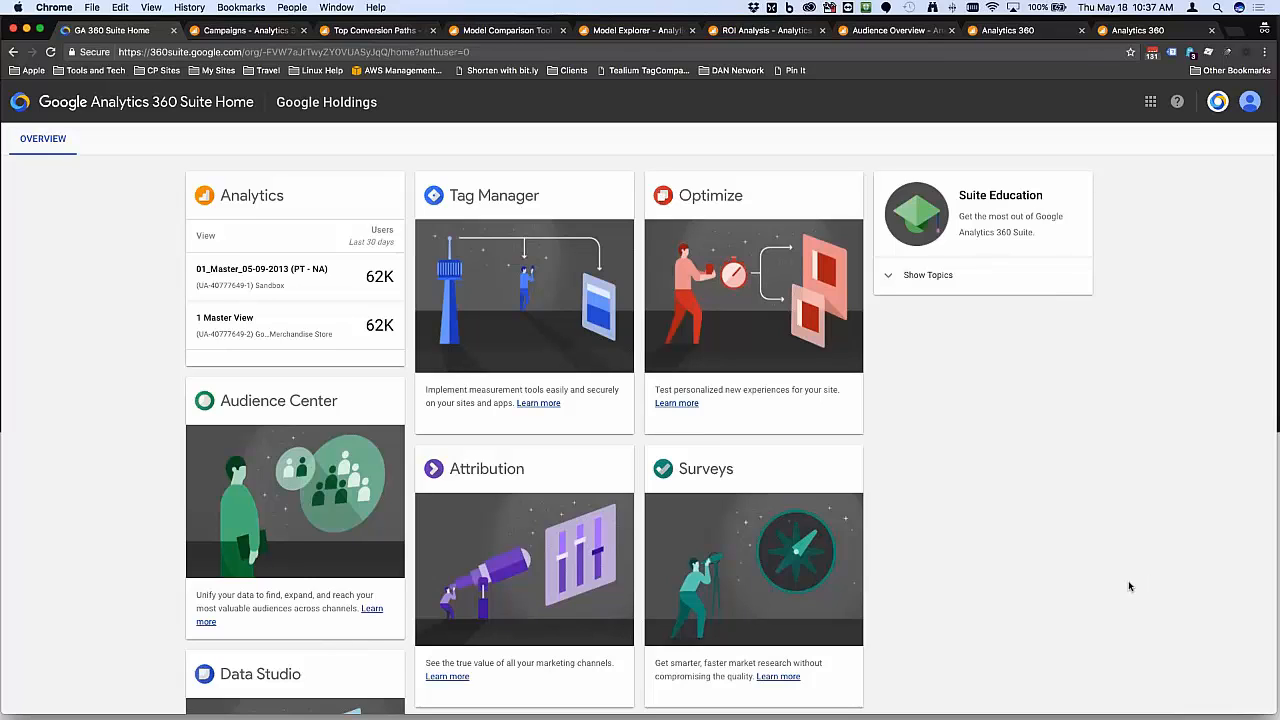
mouse_move(4, 264)
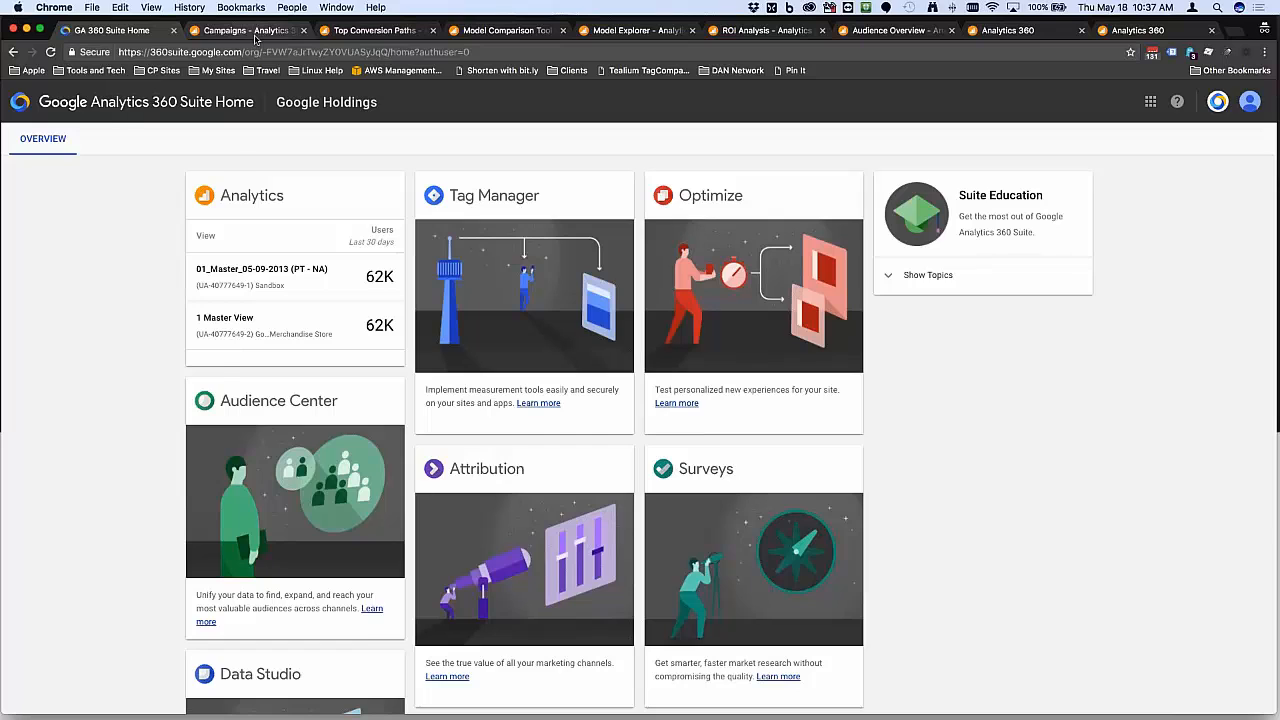
click(230, 32)
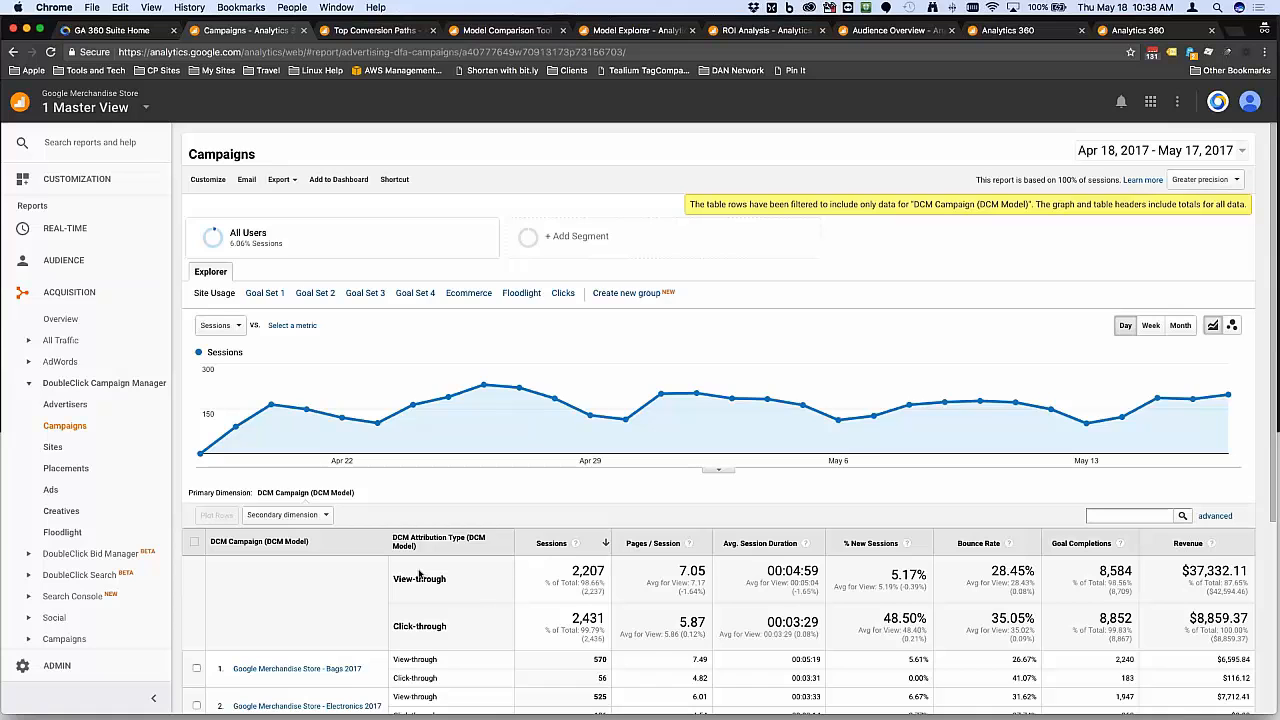
scroll(down, 3)
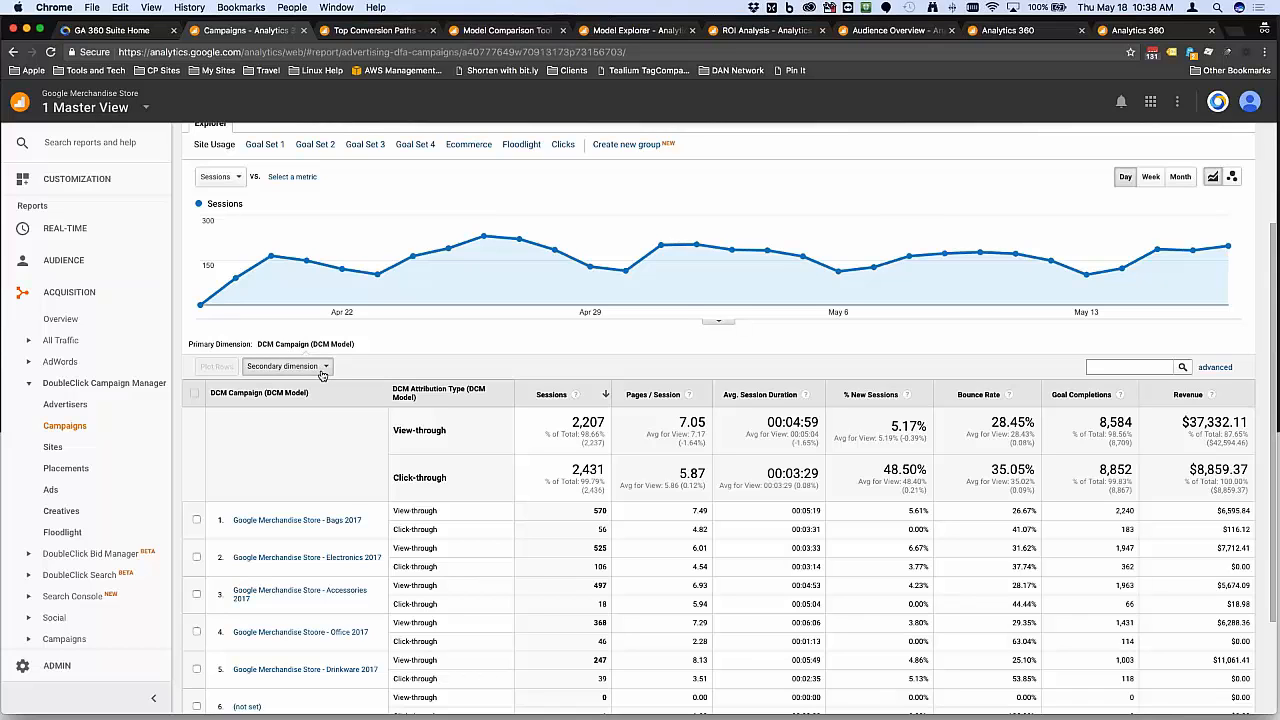
click(286, 366)
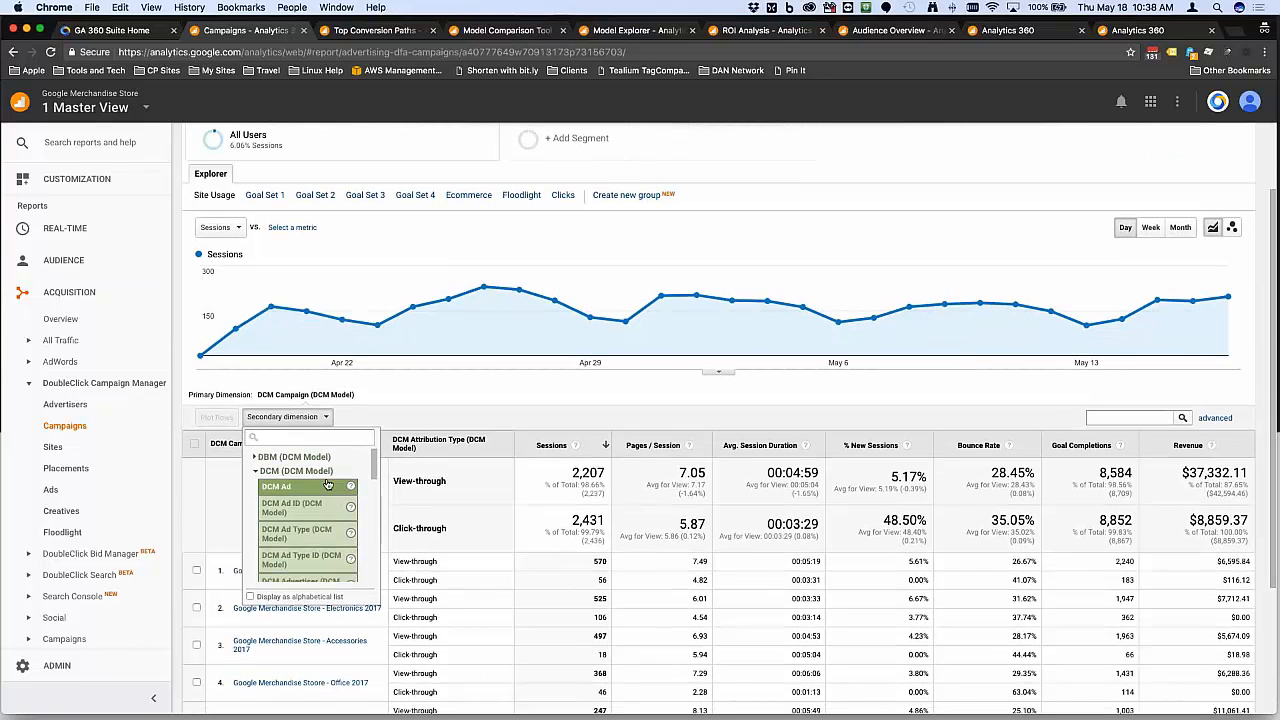
scroll(down, 3)
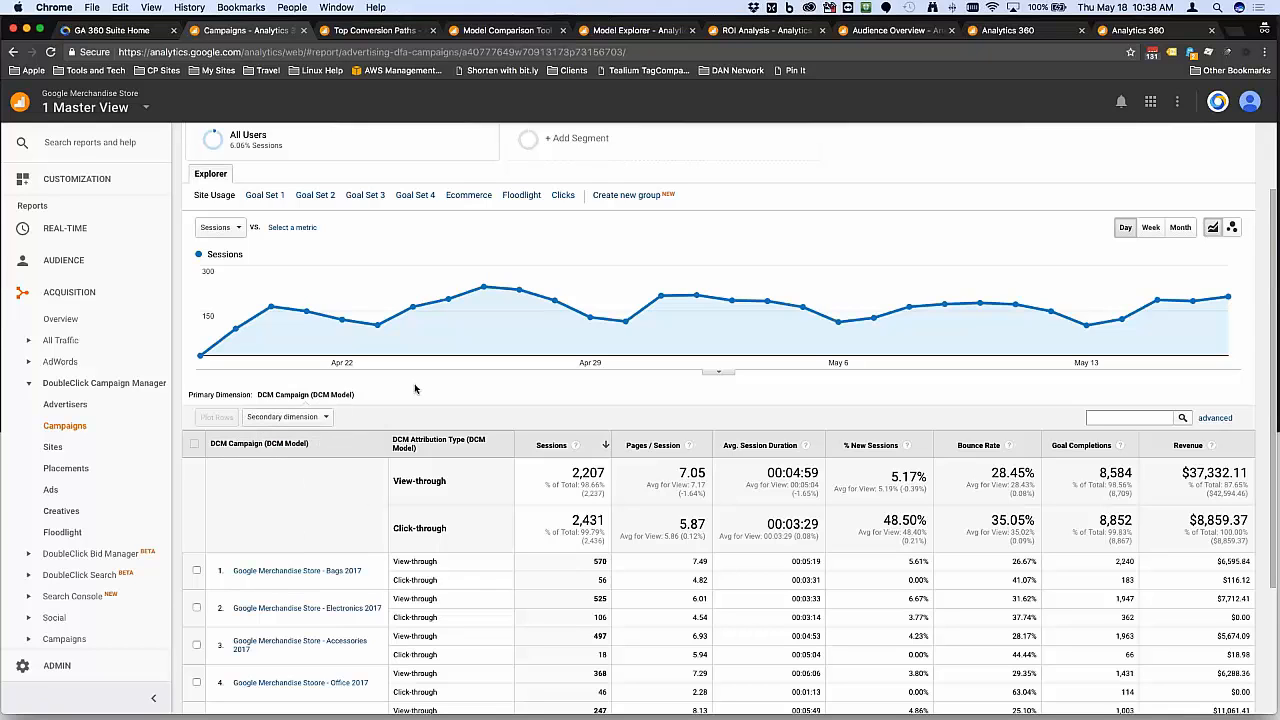
mouse_move(412, 400)
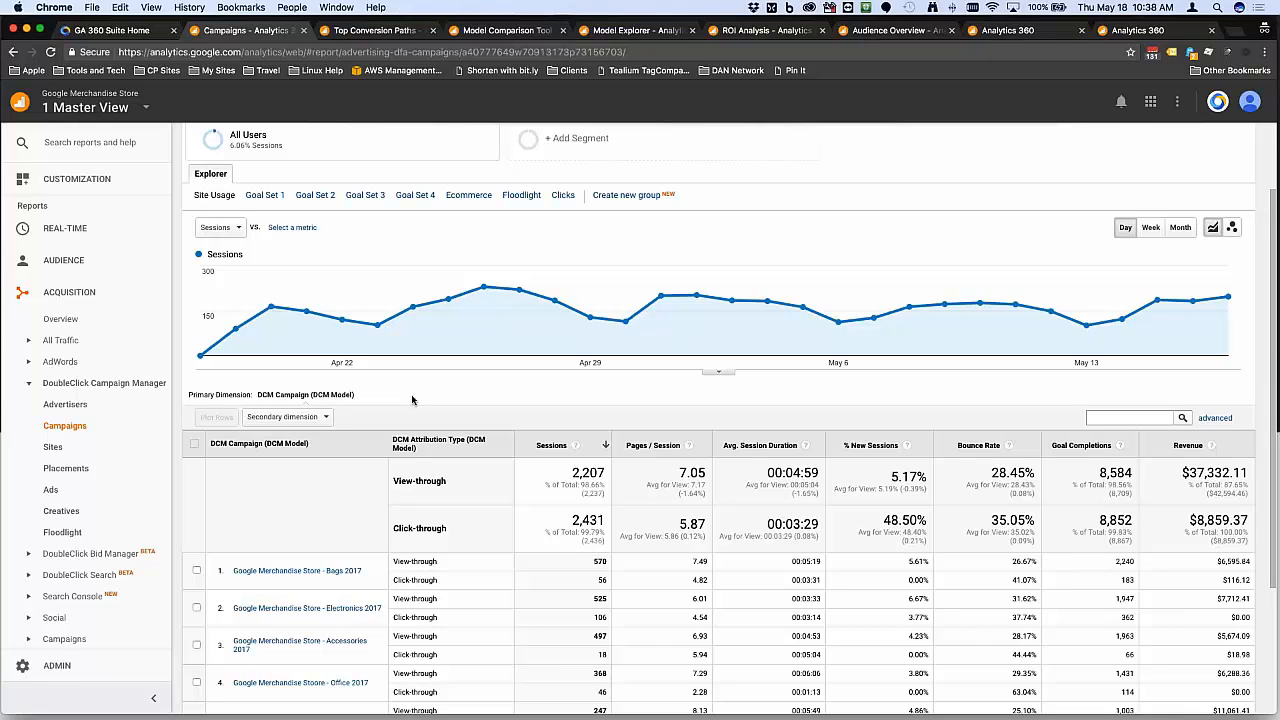
mouse_move(614, 404)
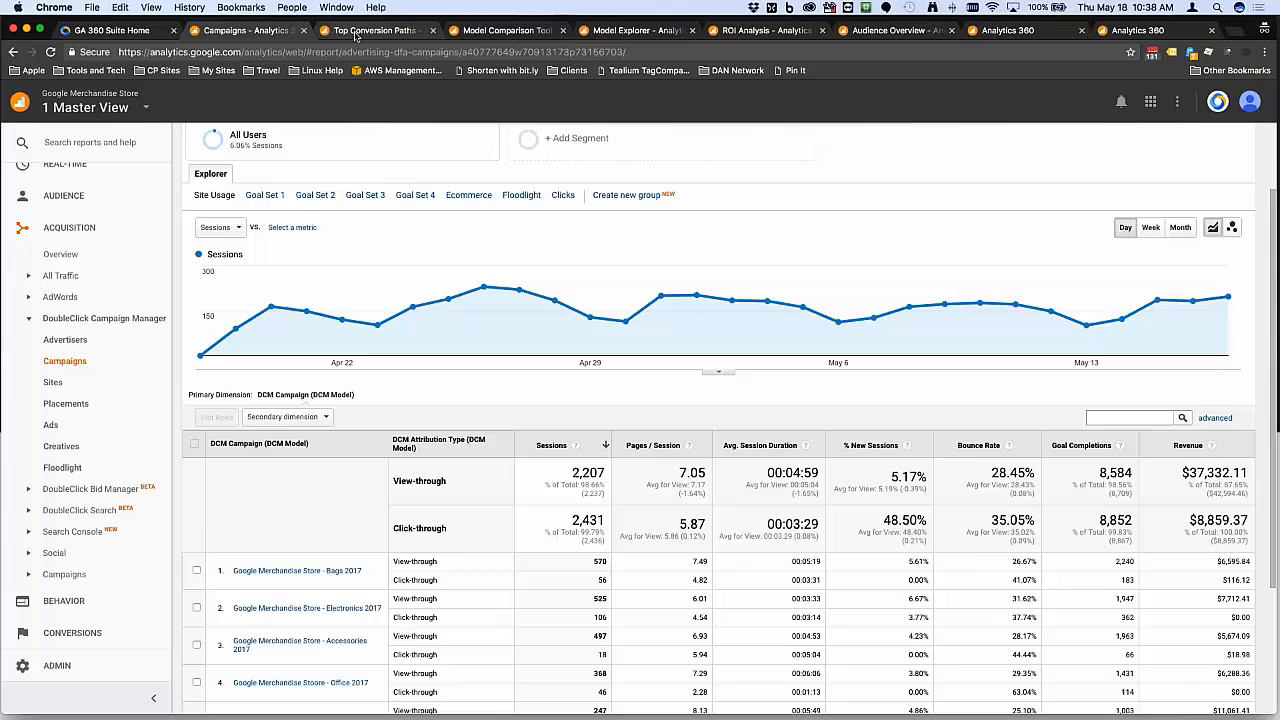
Switch to Top Conversion Paths and scroll to the MCF Channel Grouping Path table
click(374, 30)
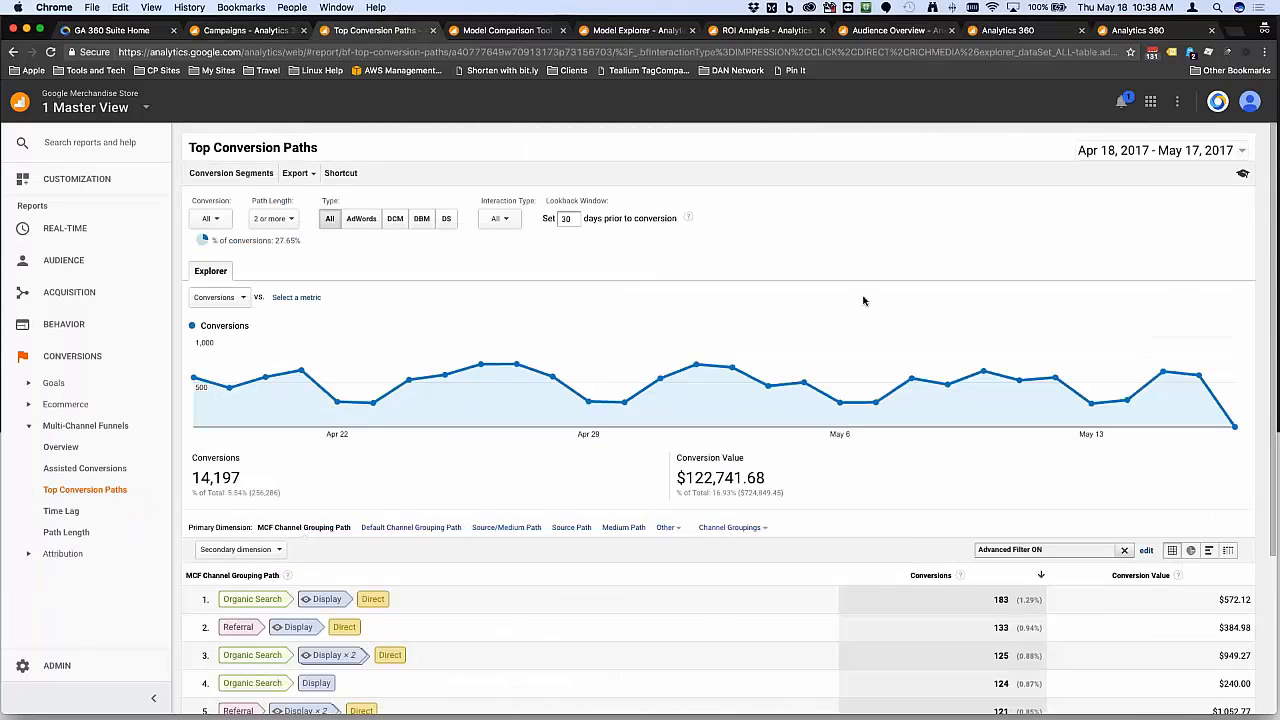
mouse_move(692, 552)
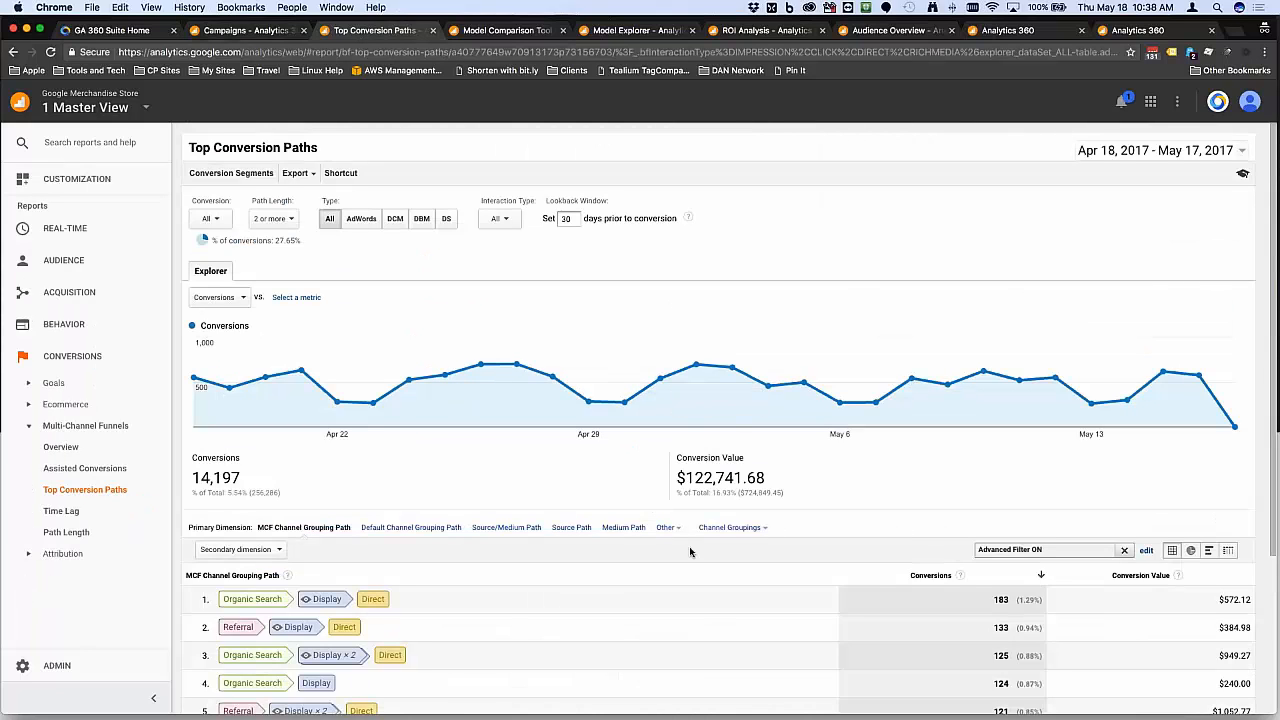
scroll(down, 3)
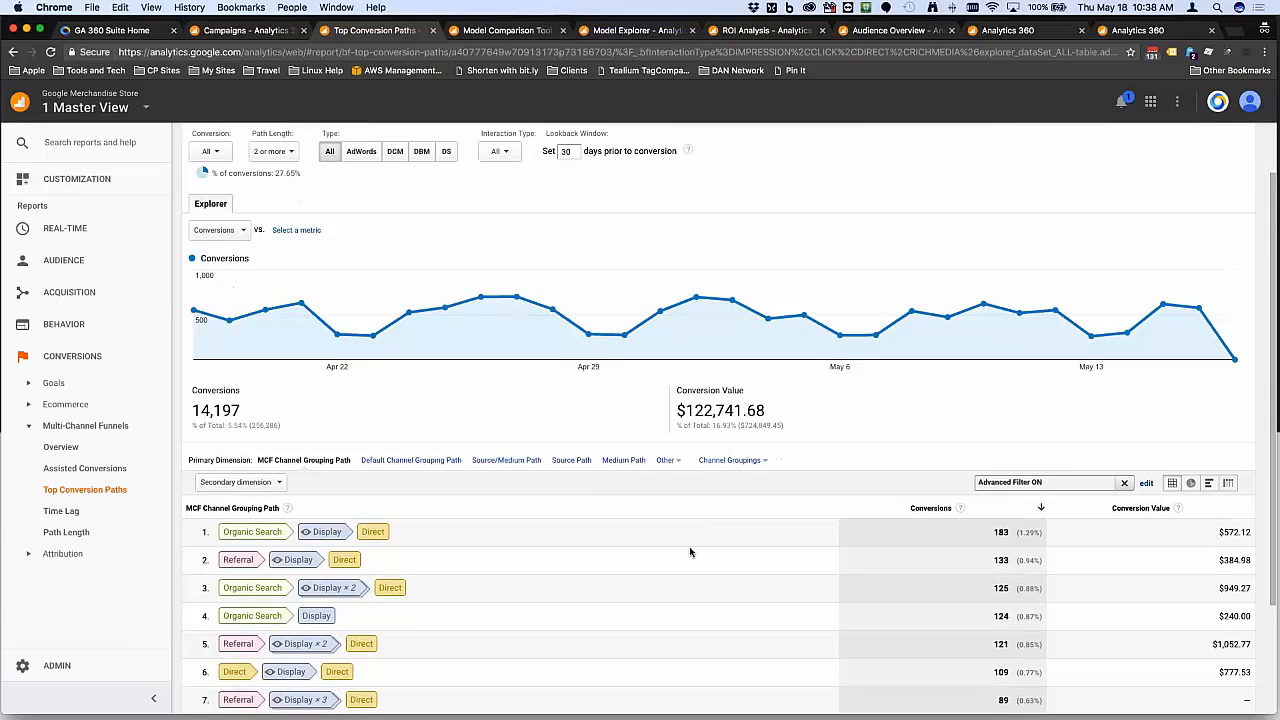
scroll(down, 3)
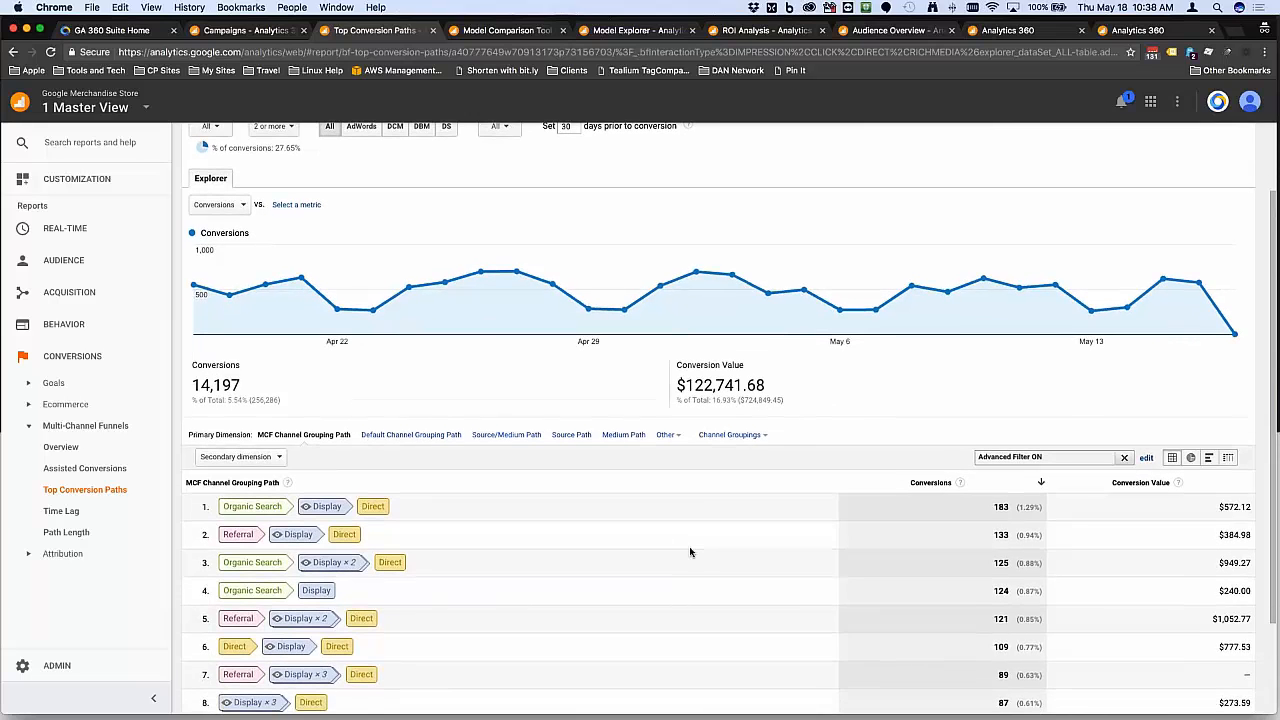
scroll(down, 3)
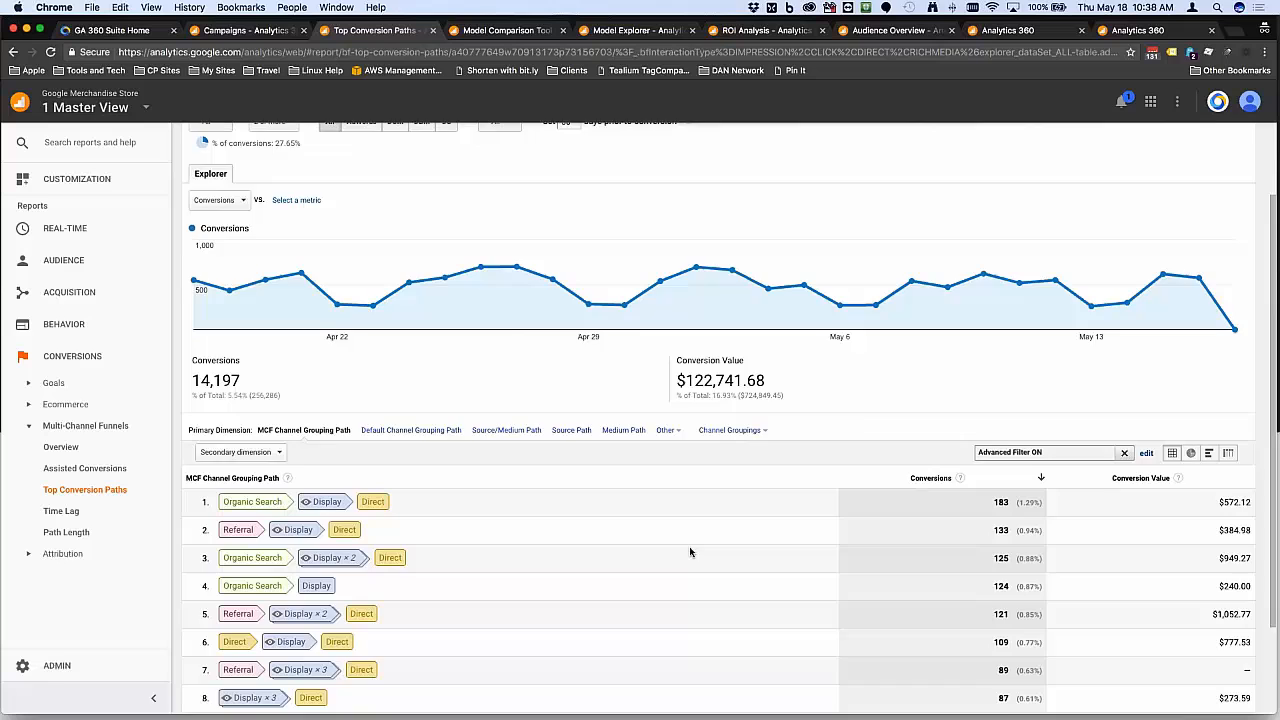
scroll(down, 3)
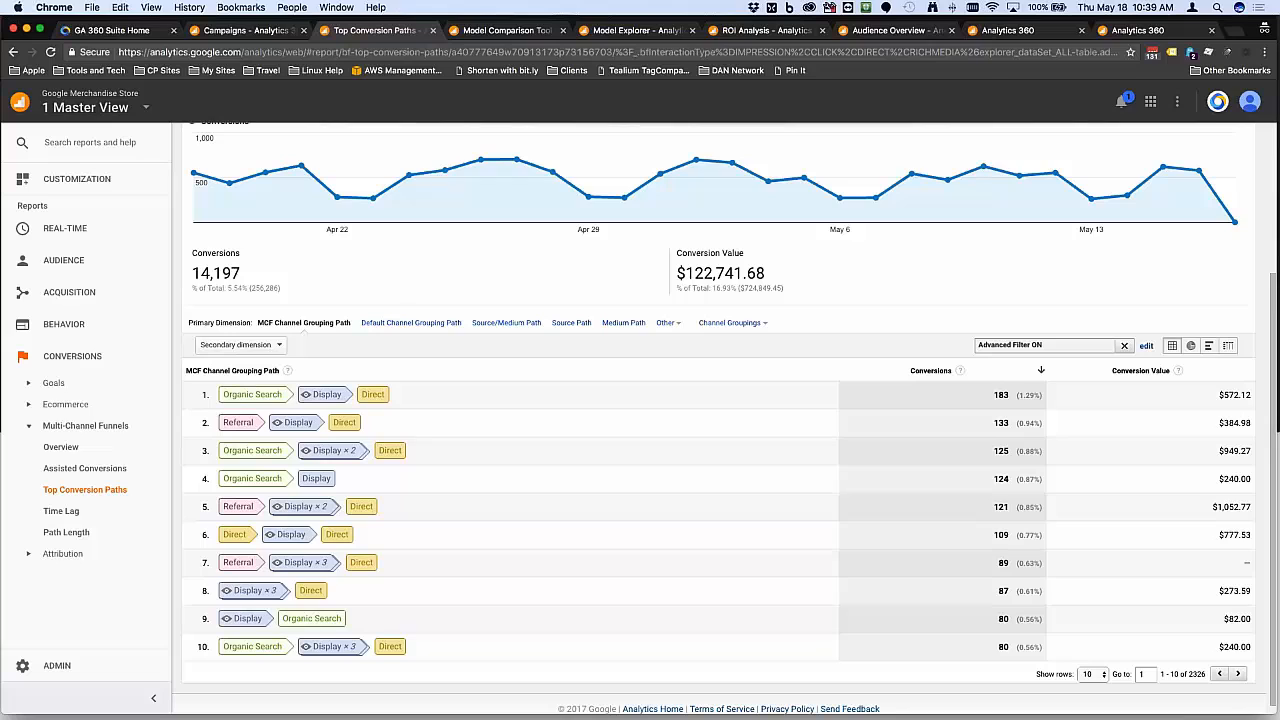
mouse_move(704, 610)
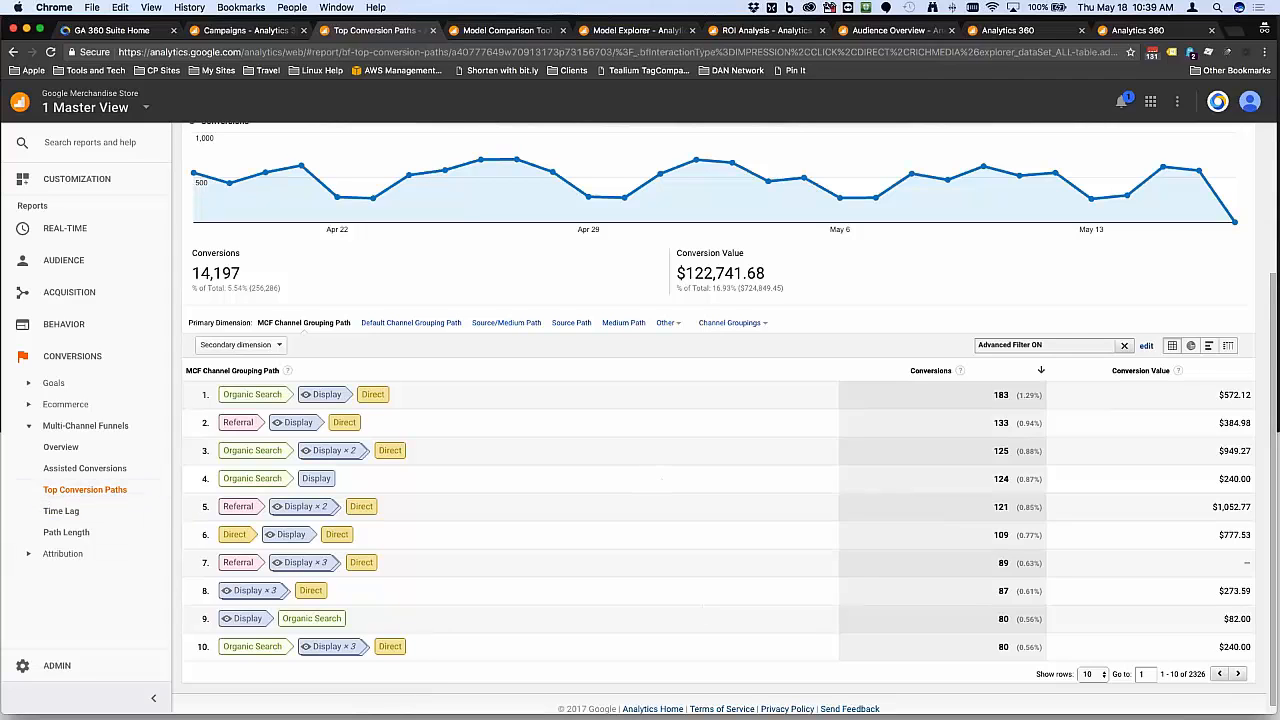
mouse_move(570, 414)
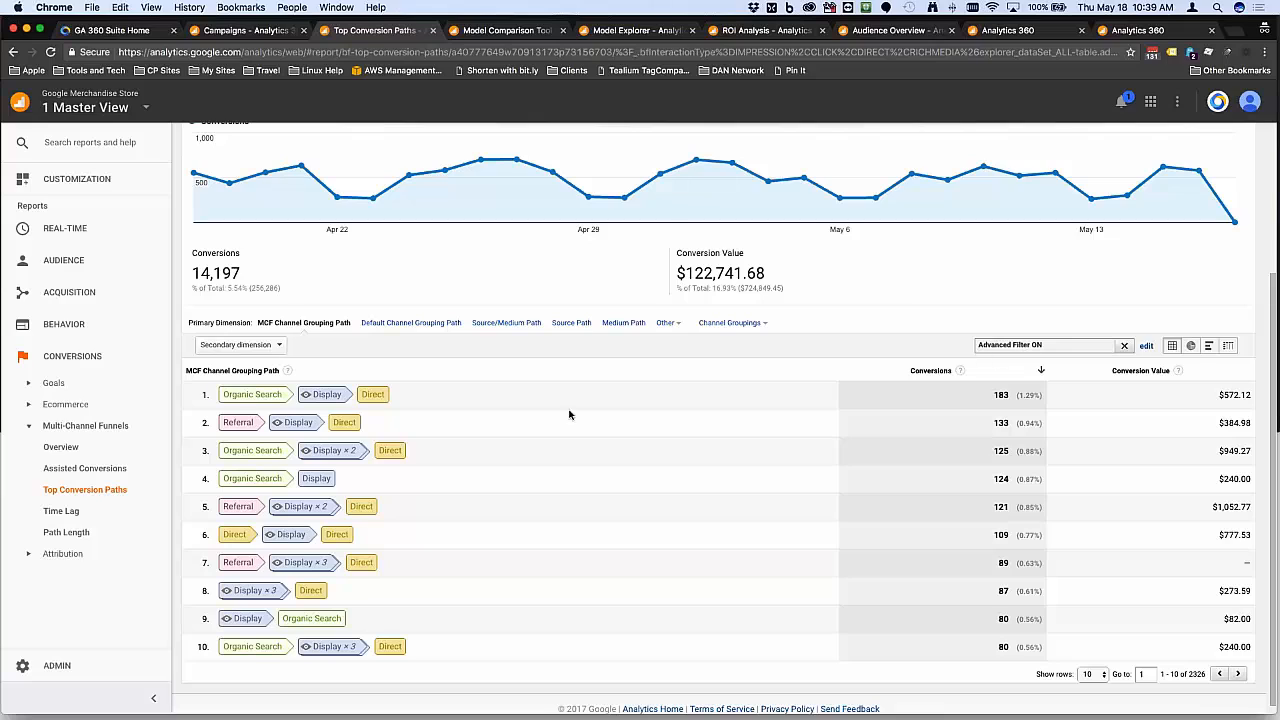
mouse_move(666, 396)
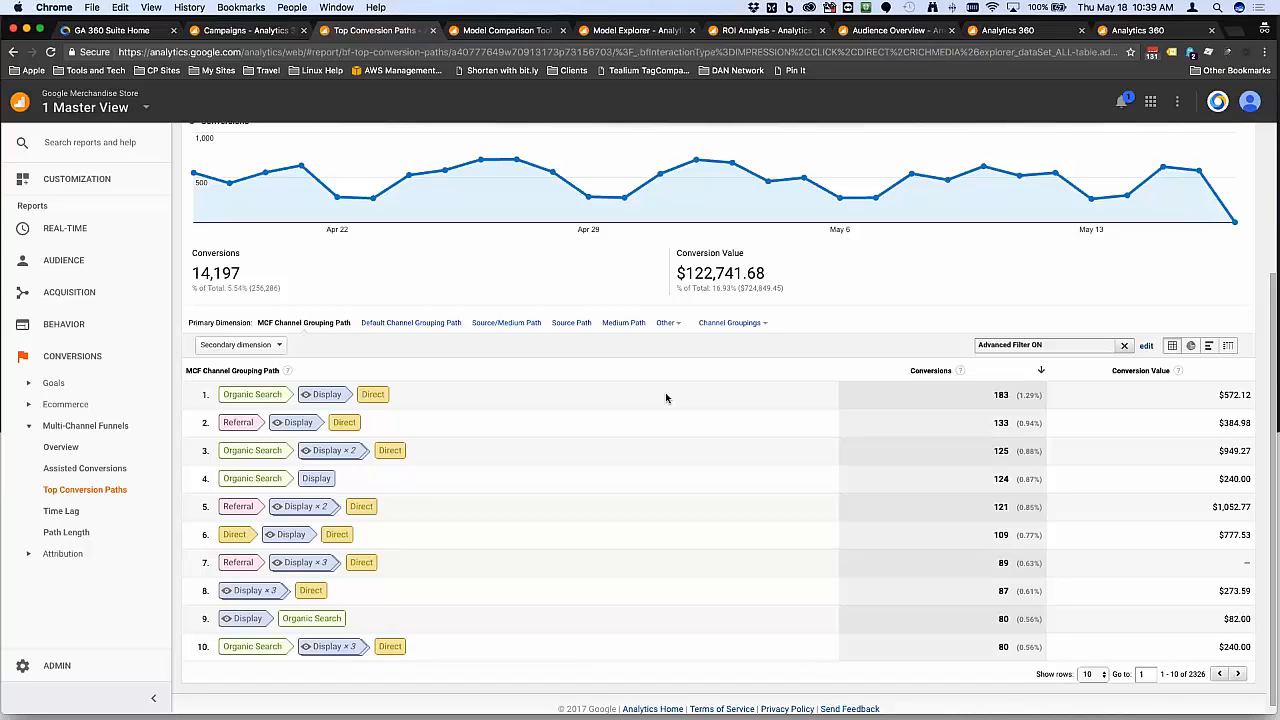
mouse_move(324, 394)
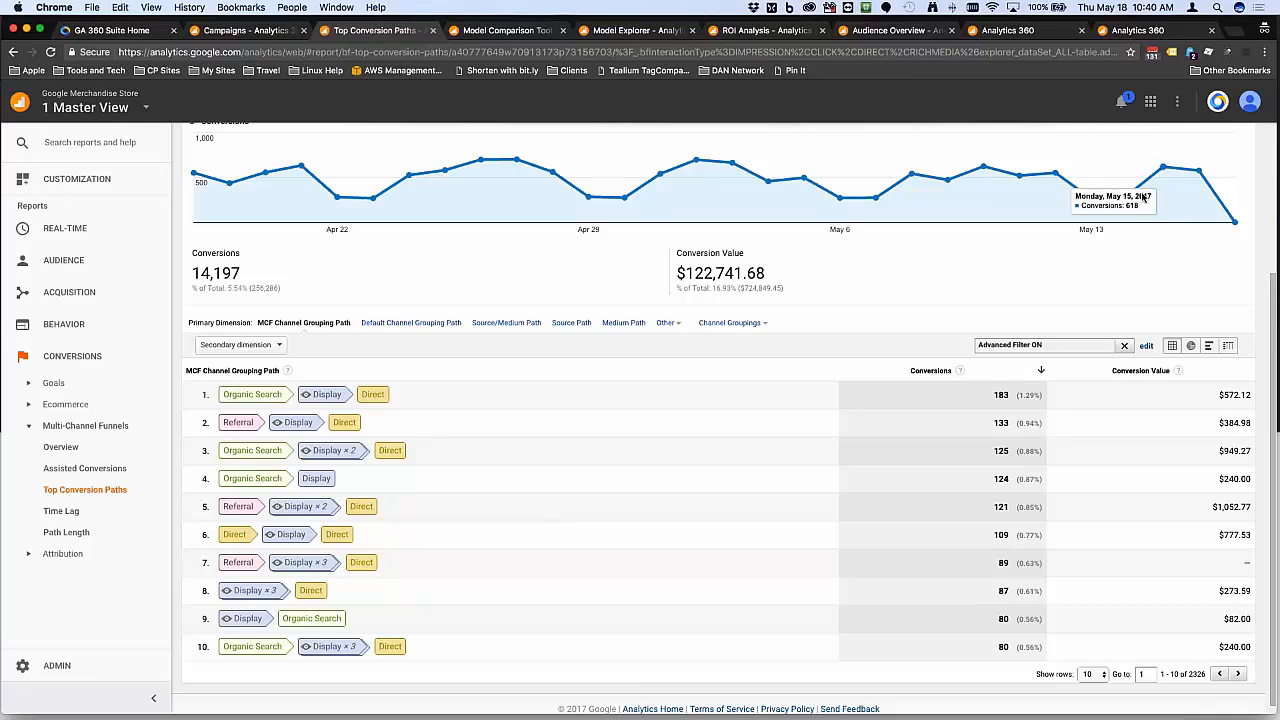
mouse_move(952, 276)
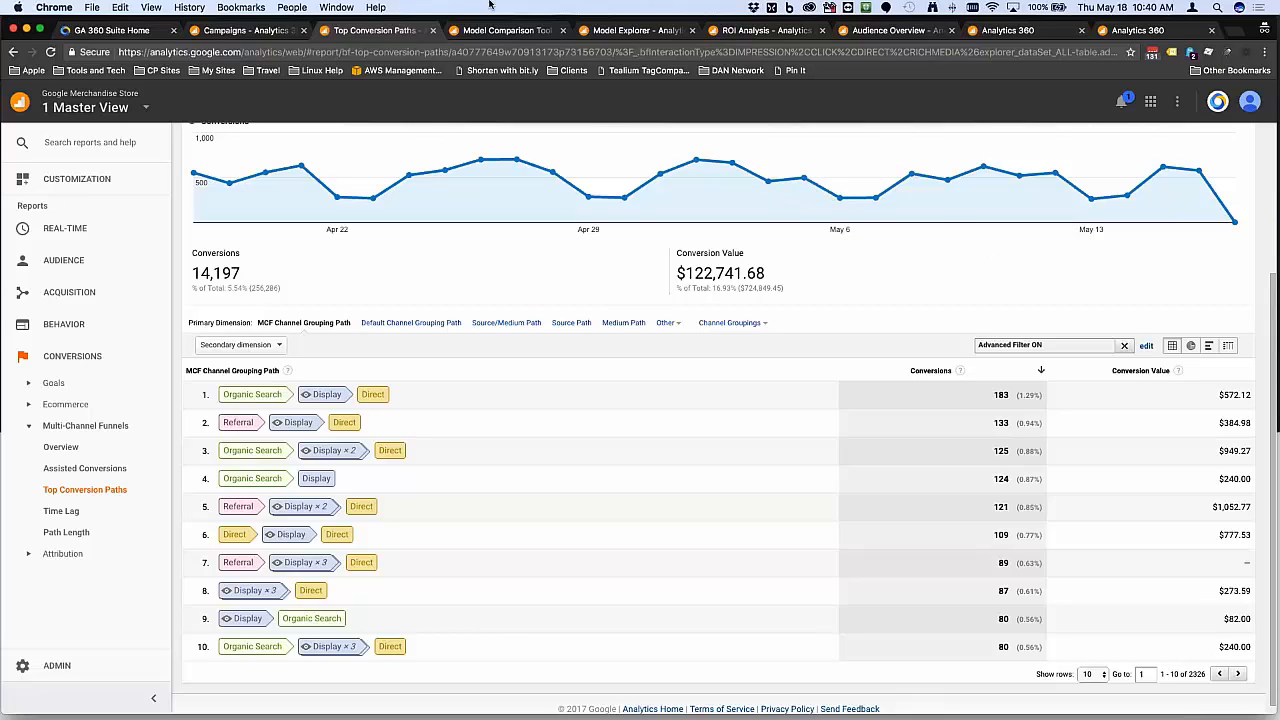
mouse_move(982, 264)
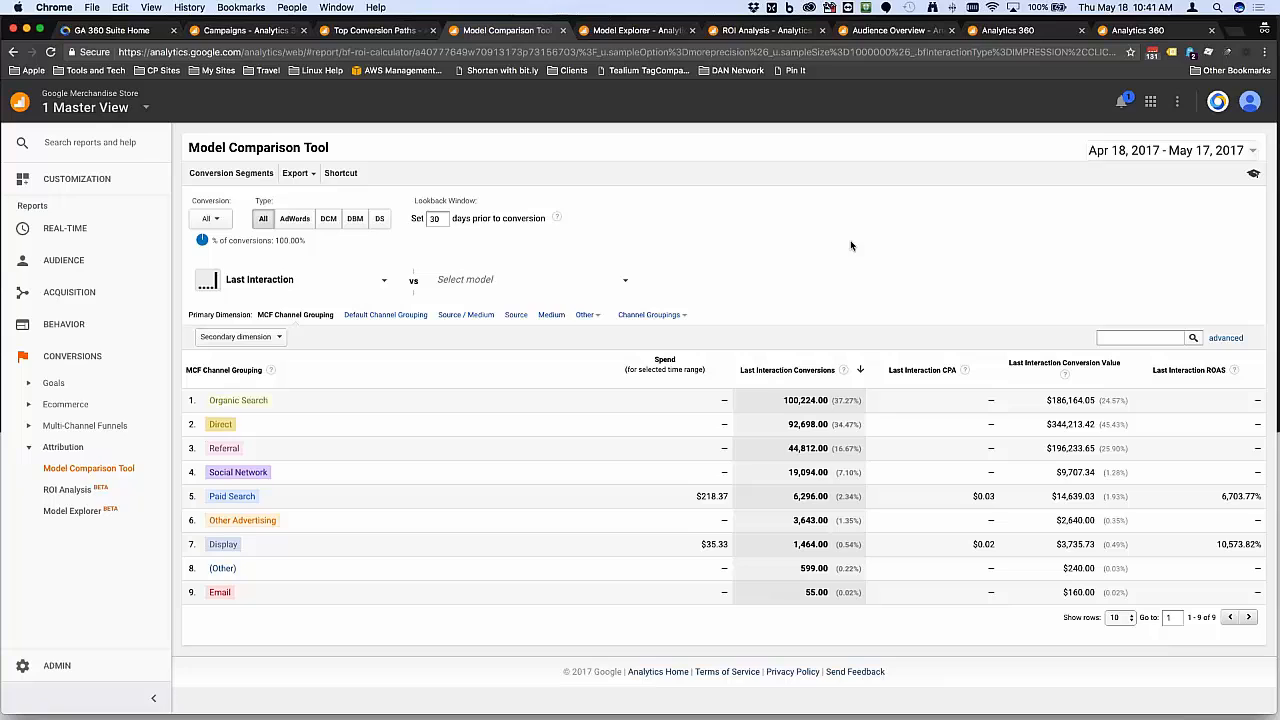
mouse_move(648, 294)
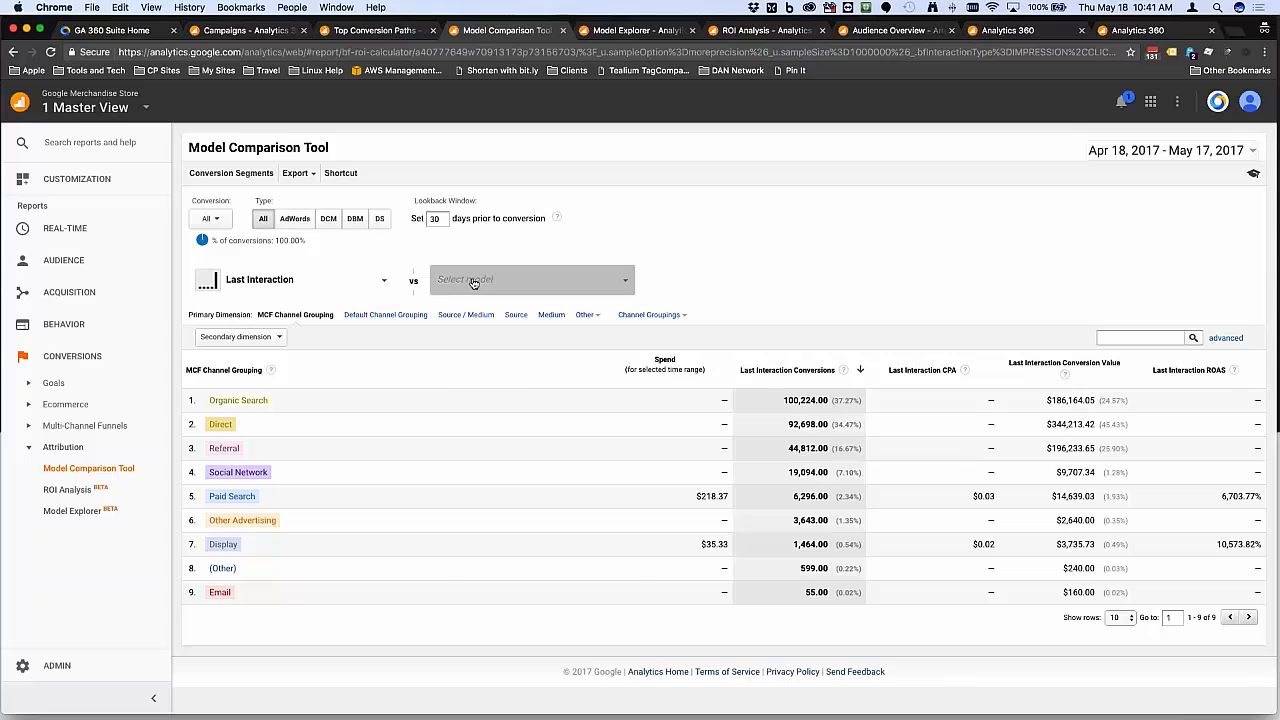
Choose First Interaction as the second model to compare against Last Interaction
click(530, 280)
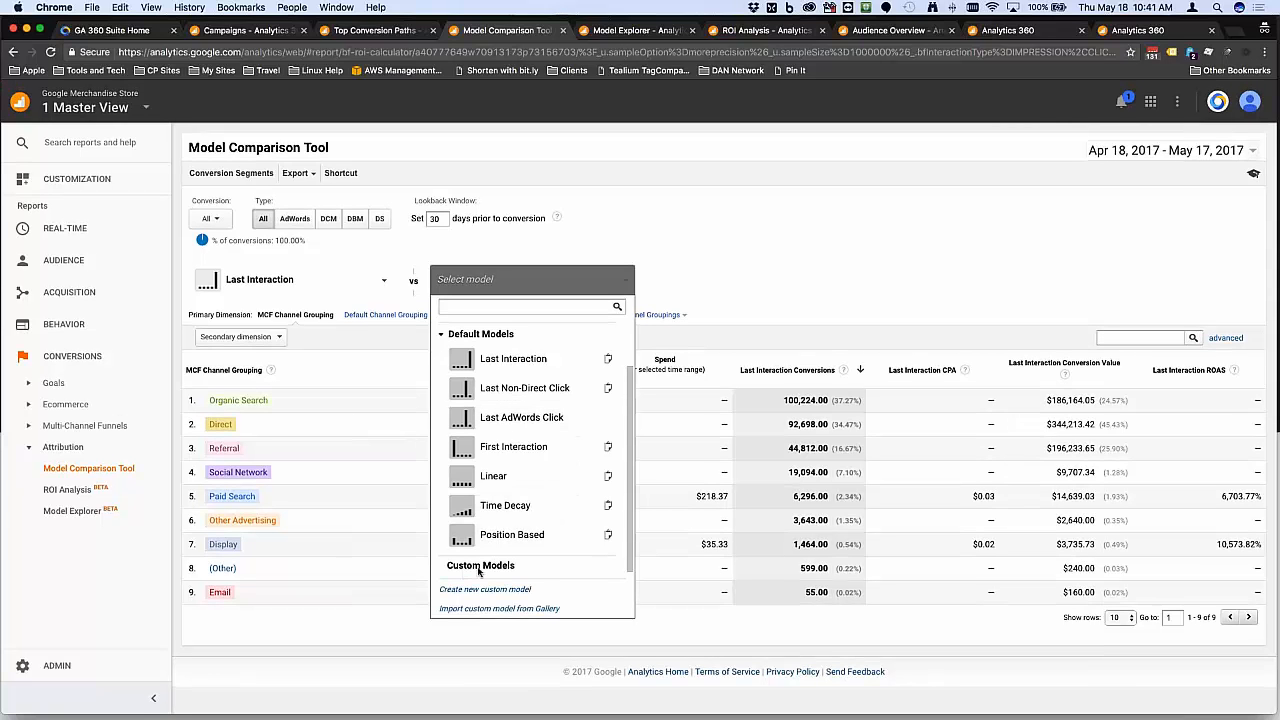
mouse_move(512, 534)
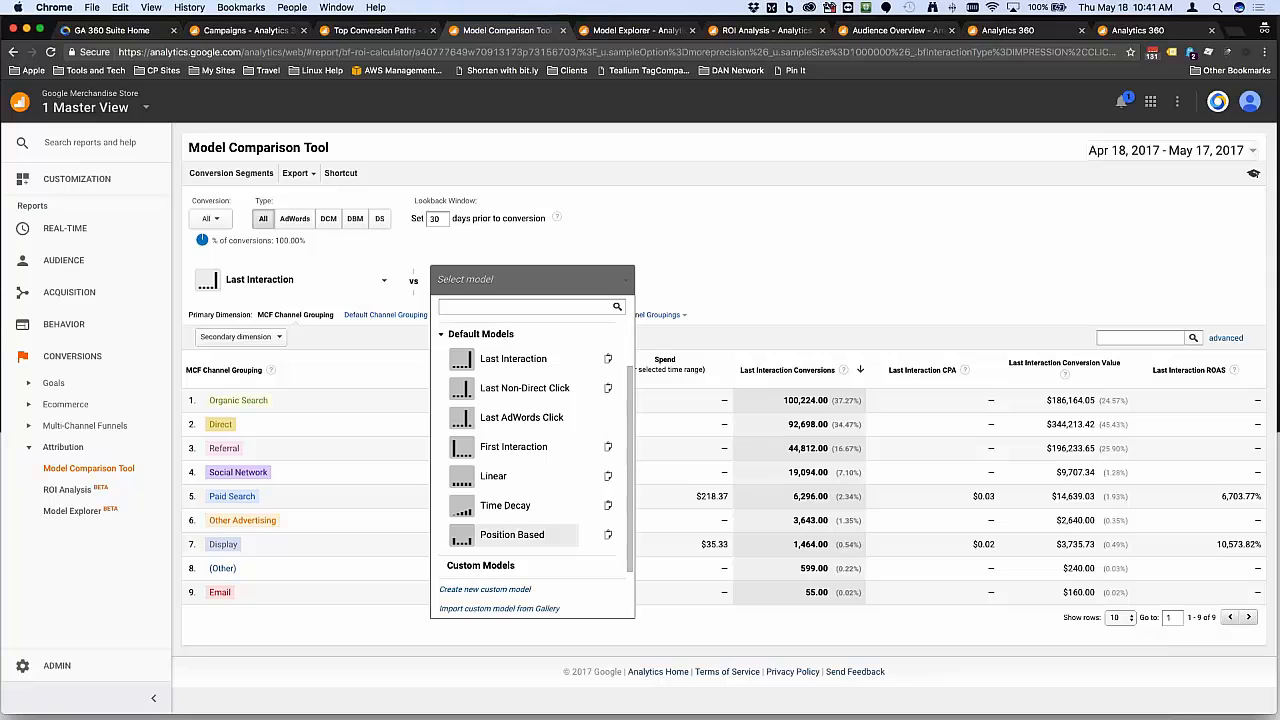
mouse_move(508, 448)
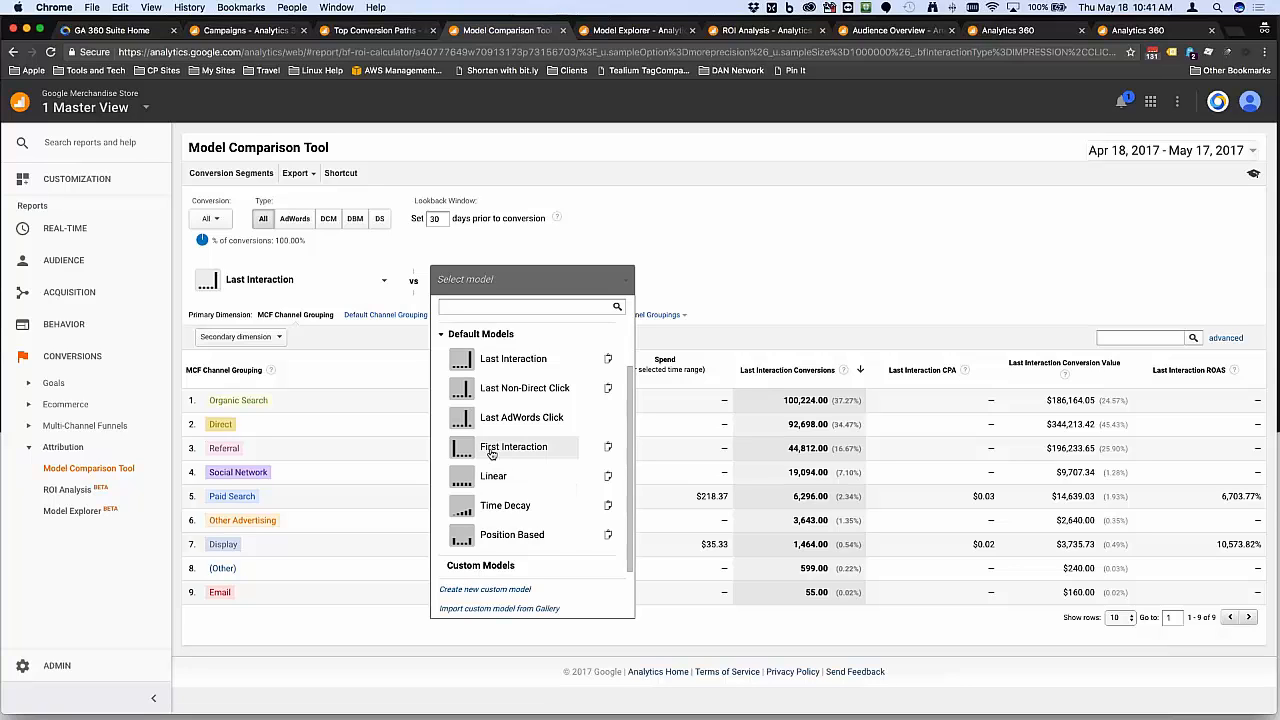
click(508, 448)
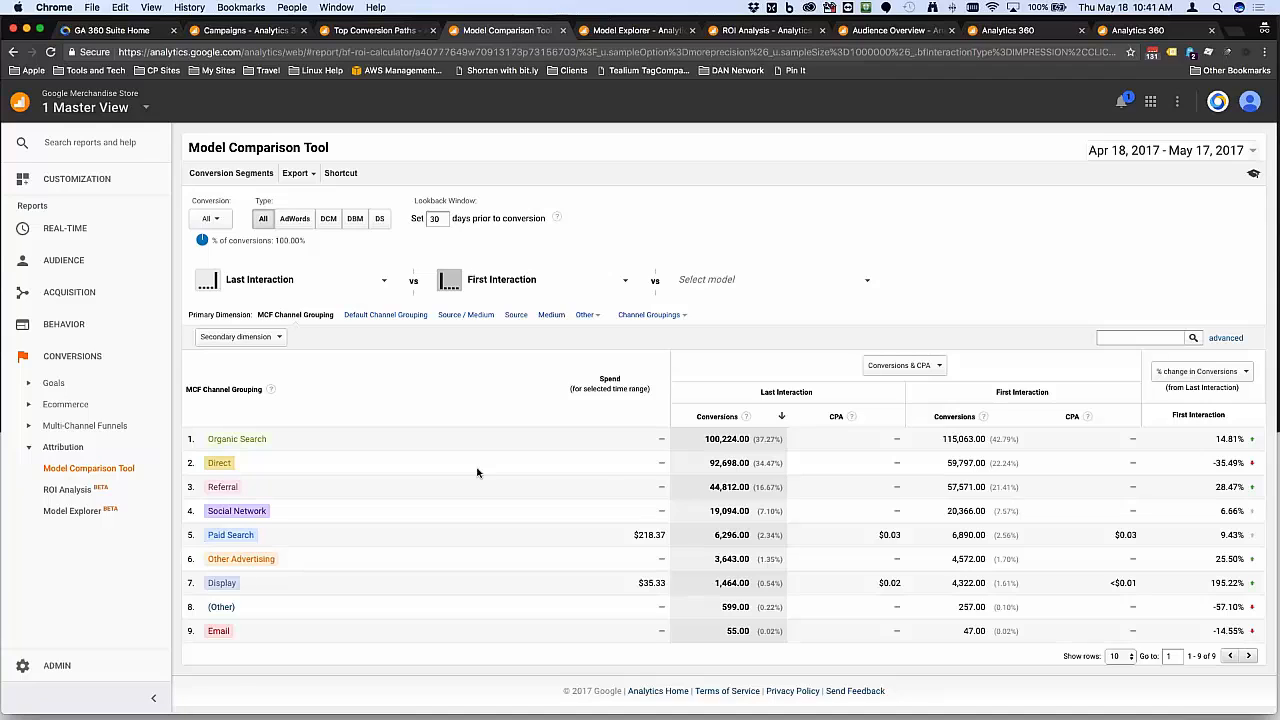
mouse_move(604, 476)
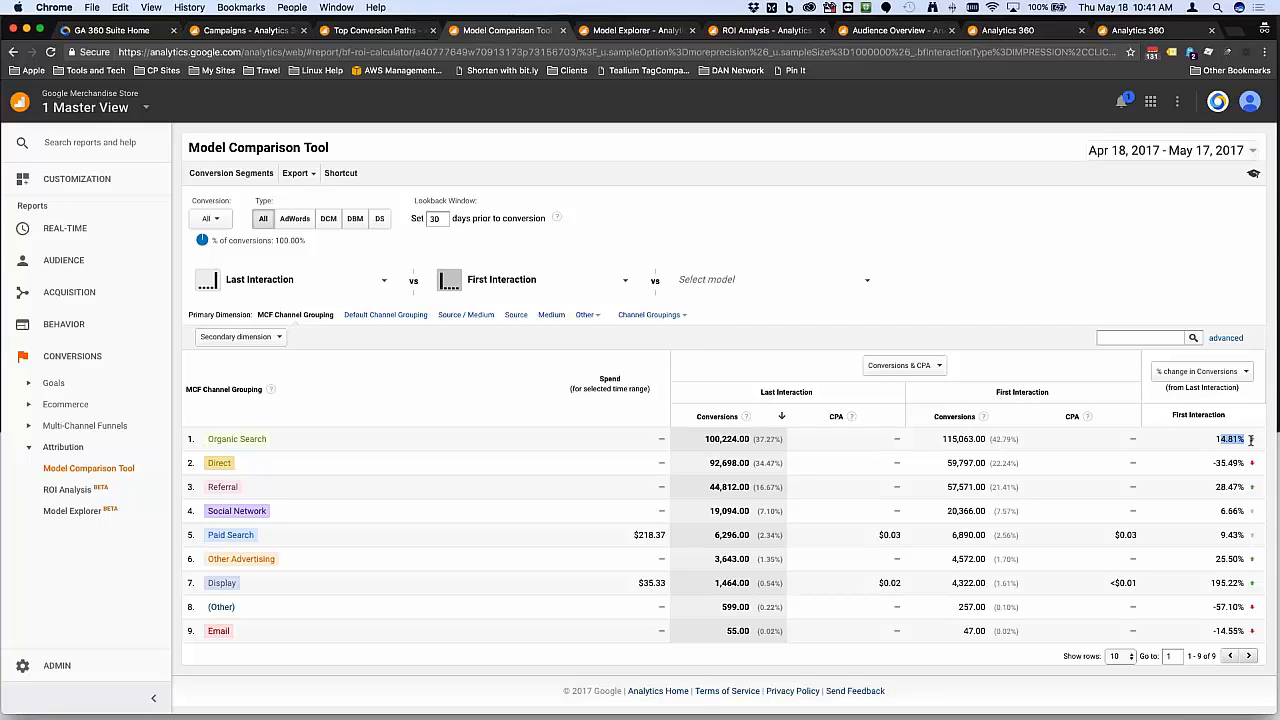
mouse_move(944, 464)
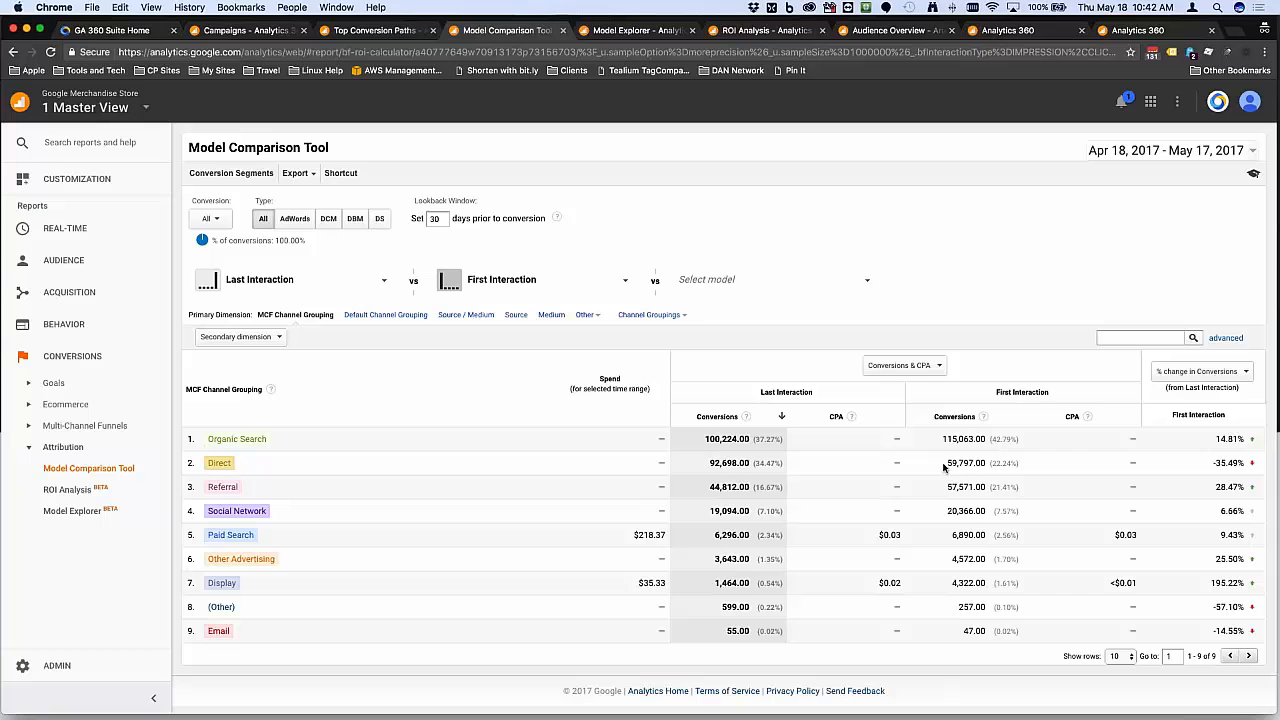
mouse_move(1128, 514)
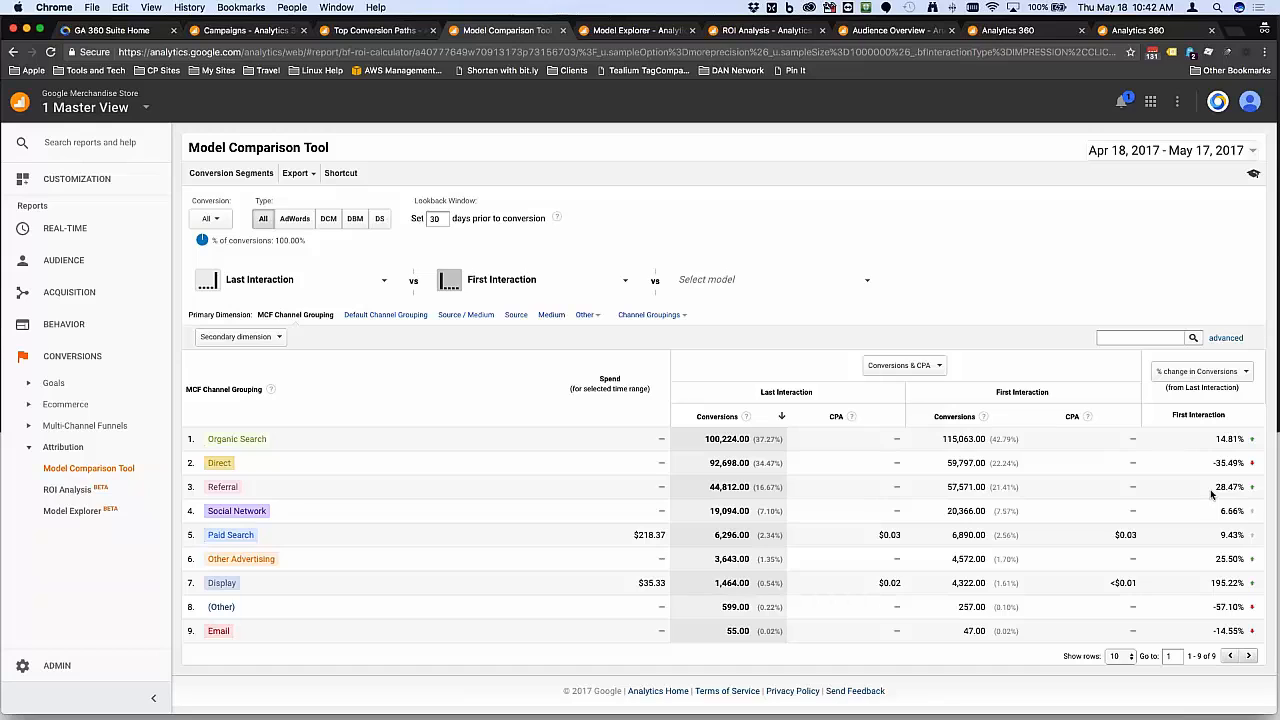
mouse_move(1202, 456)
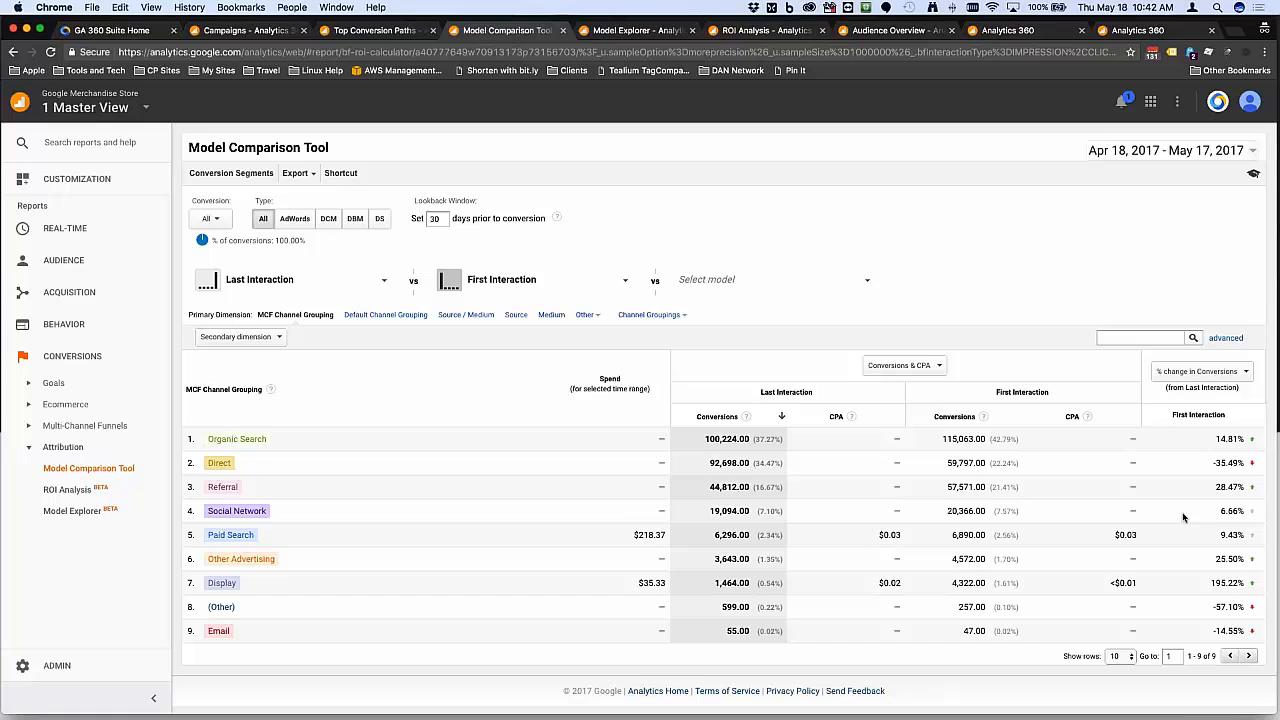
mouse_move(1204, 494)
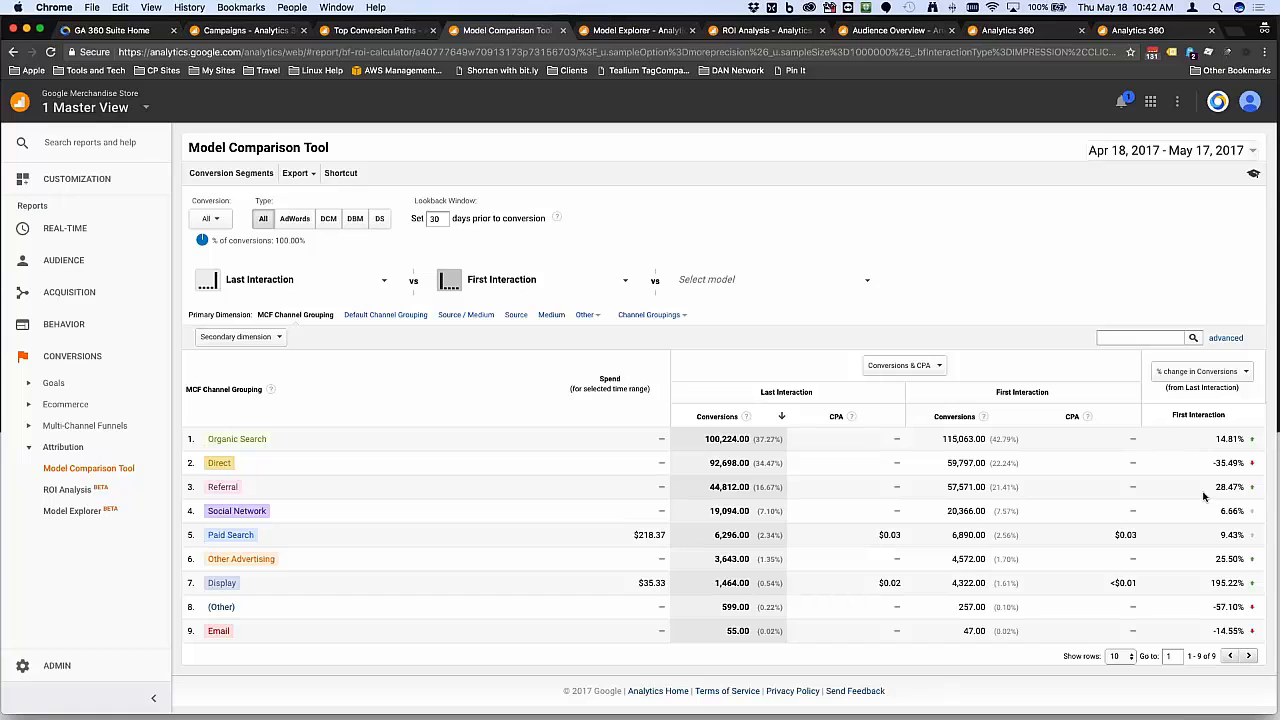
mouse_move(1056, 264)
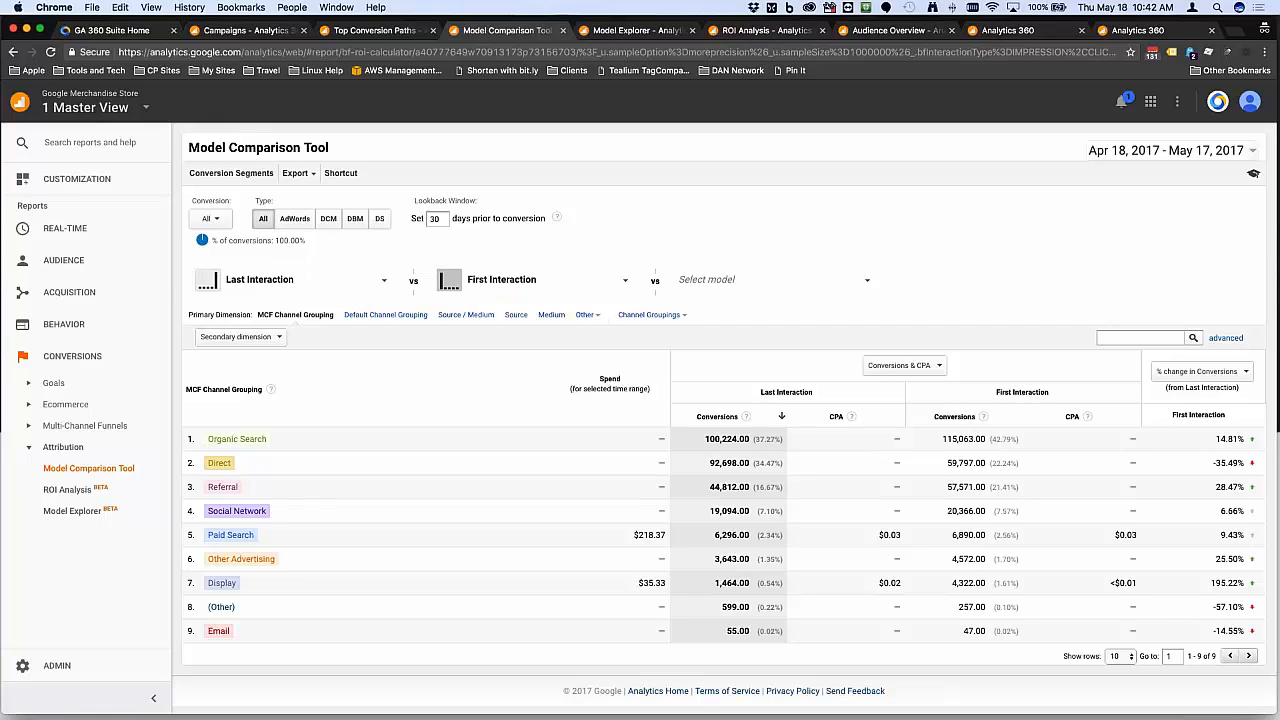
mouse_move(818, 336)
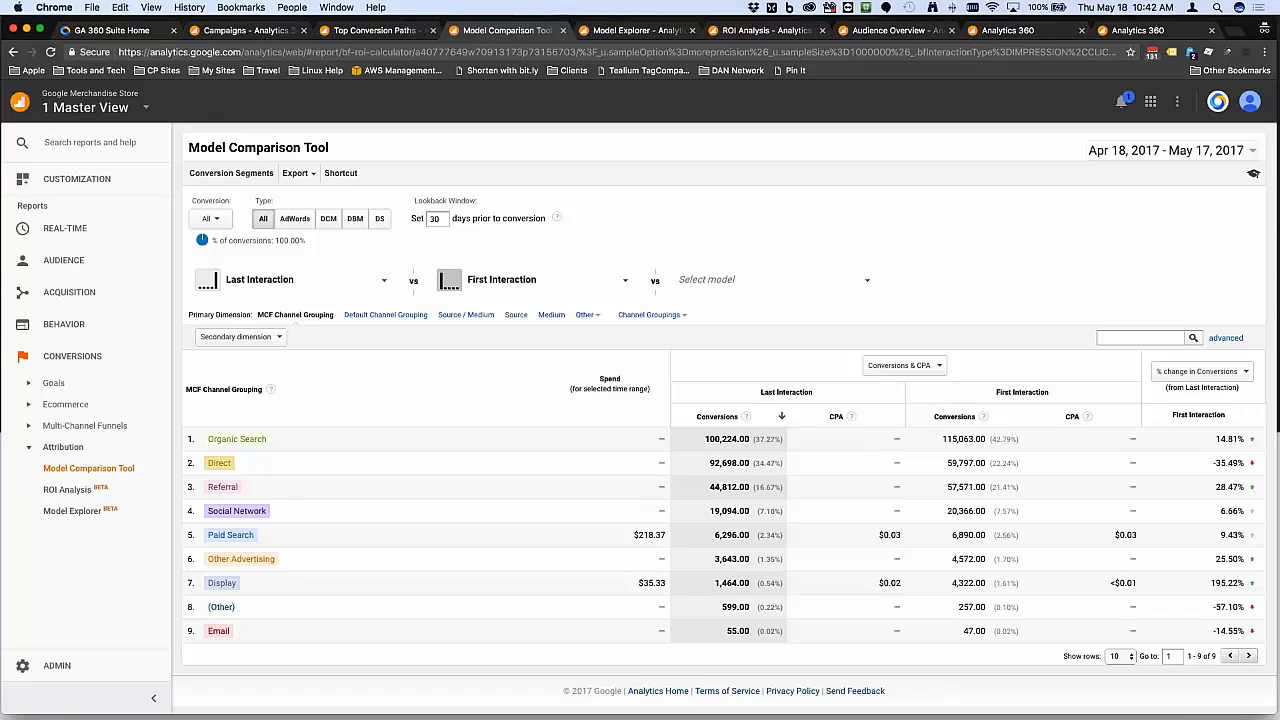
mouse_move(48, 612)
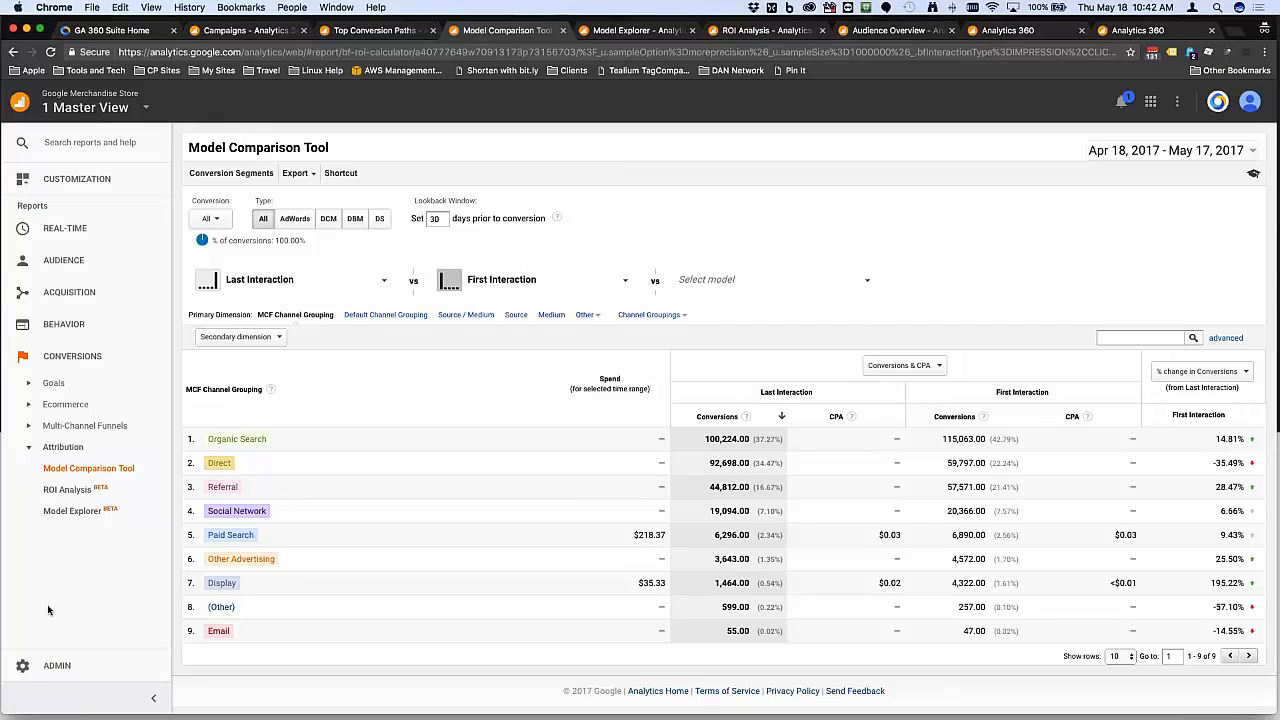
mouse_move(812, 244)
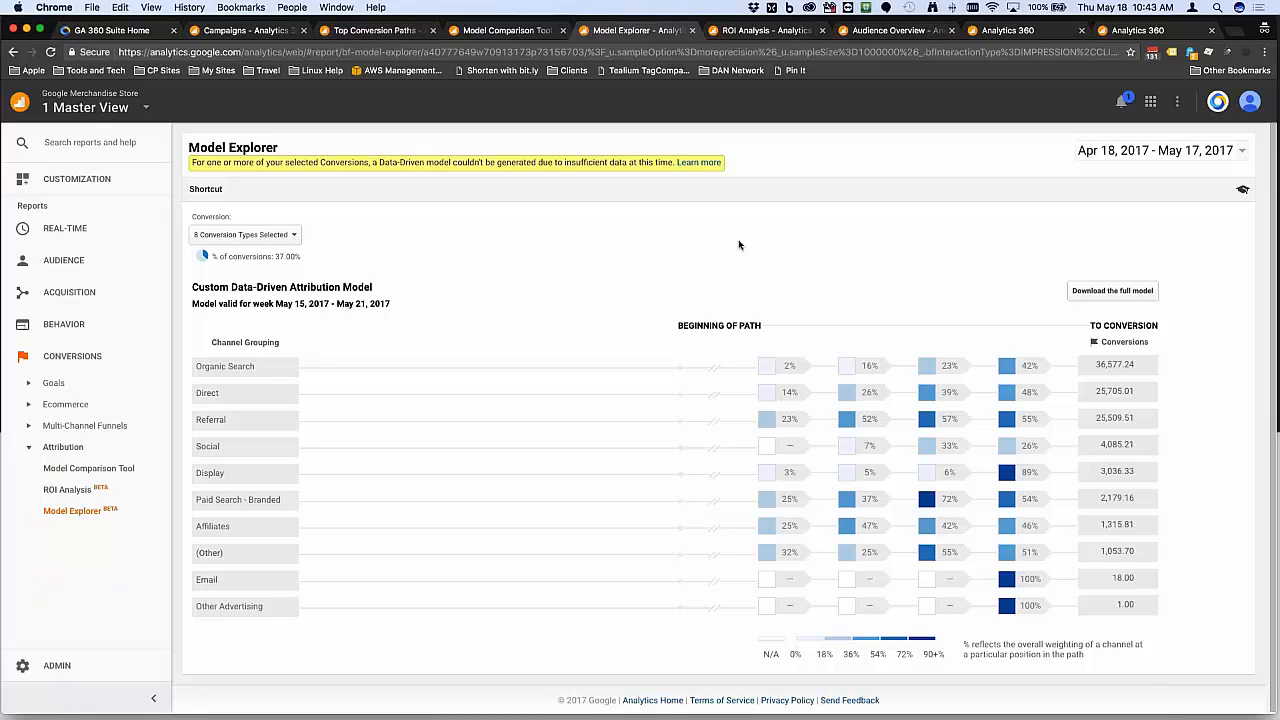
mouse_move(870, 192)
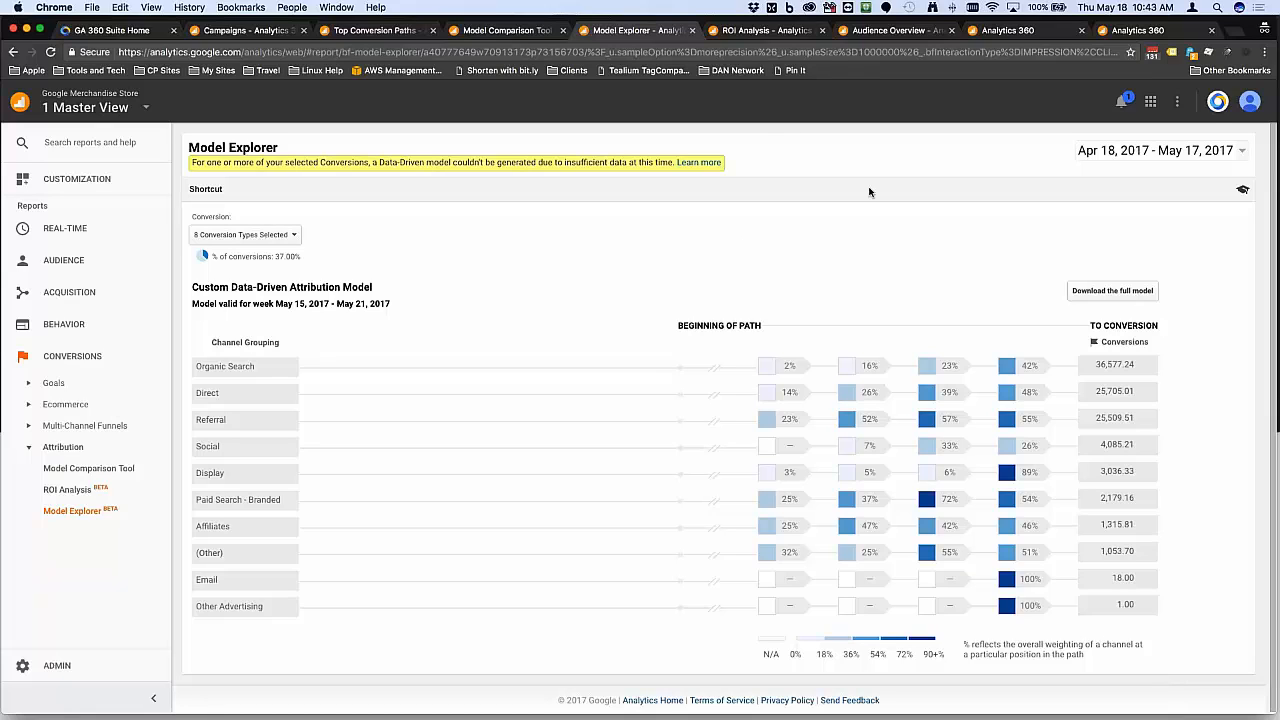
mouse_move(942, 296)
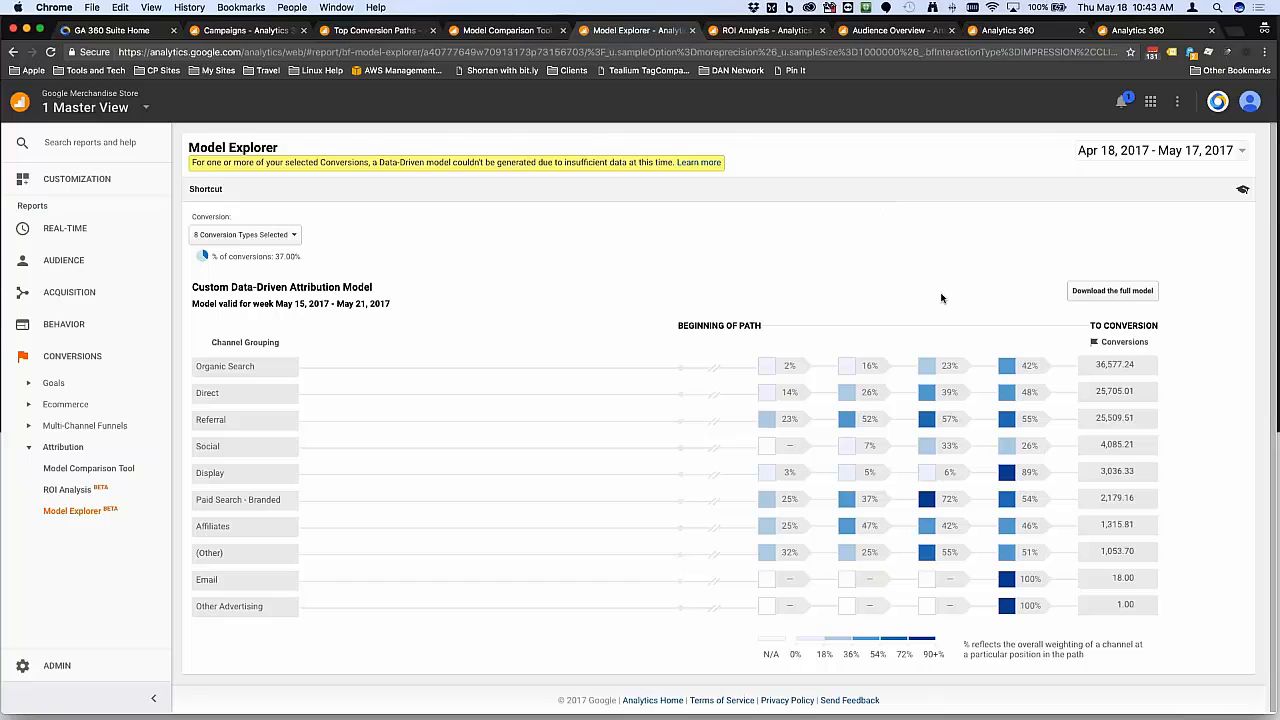
mouse_move(988, 472)
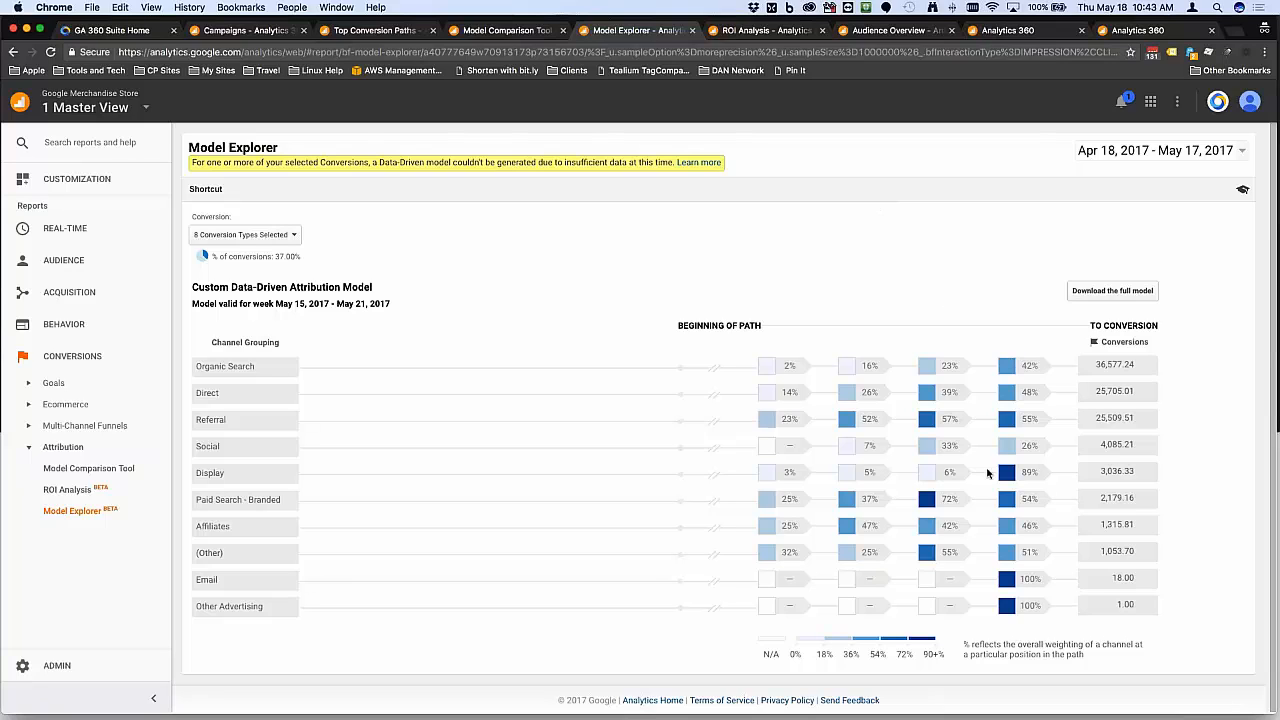
mouse_move(1006, 472)
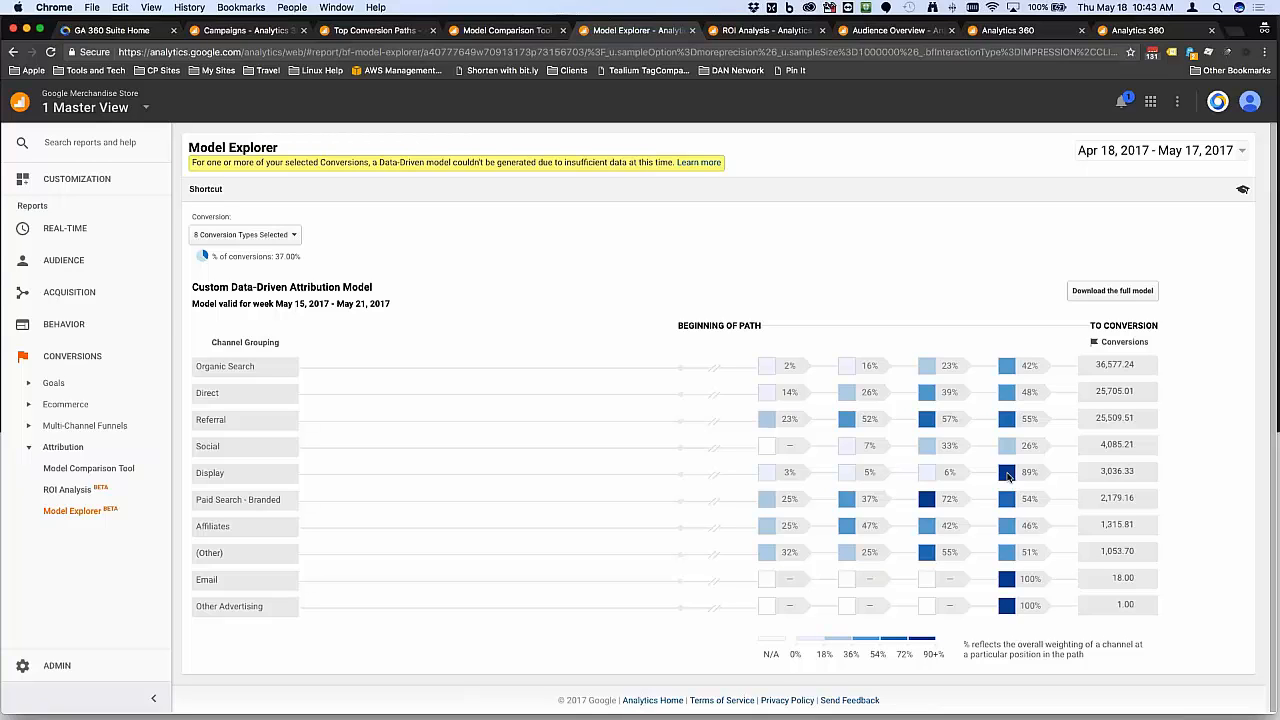
mouse_move(1008, 472)
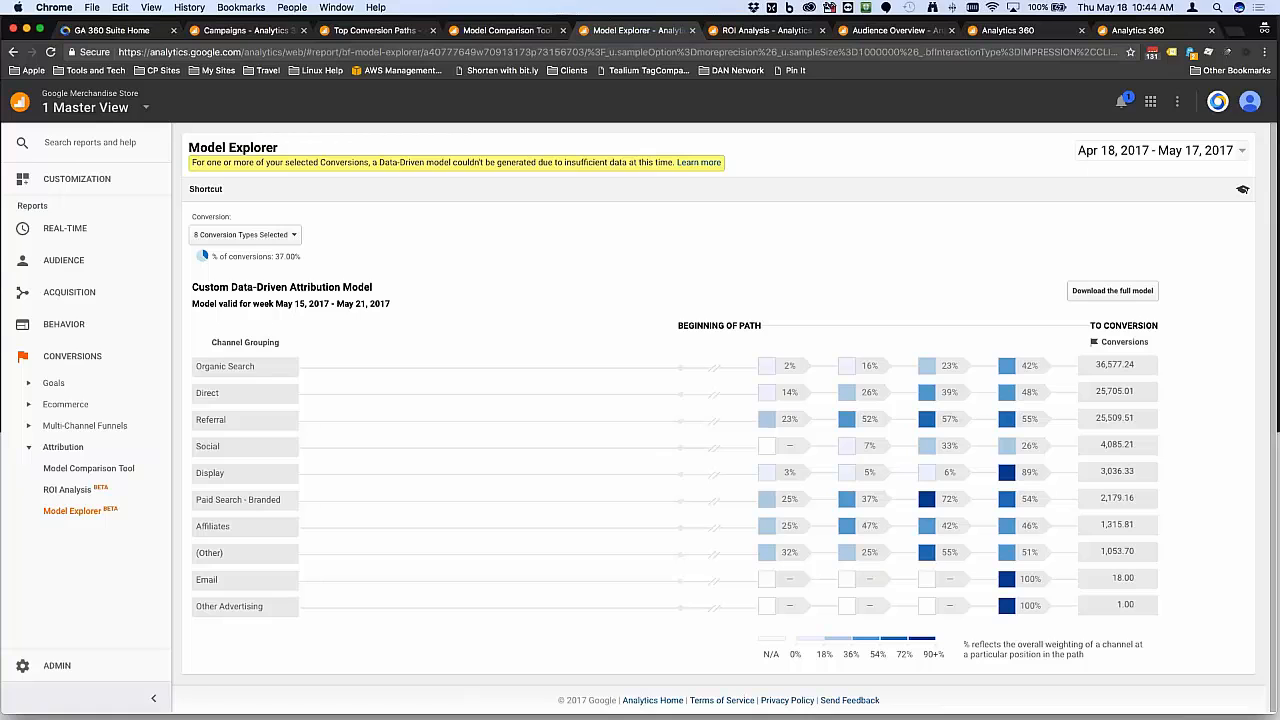
mouse_move(748, 30)
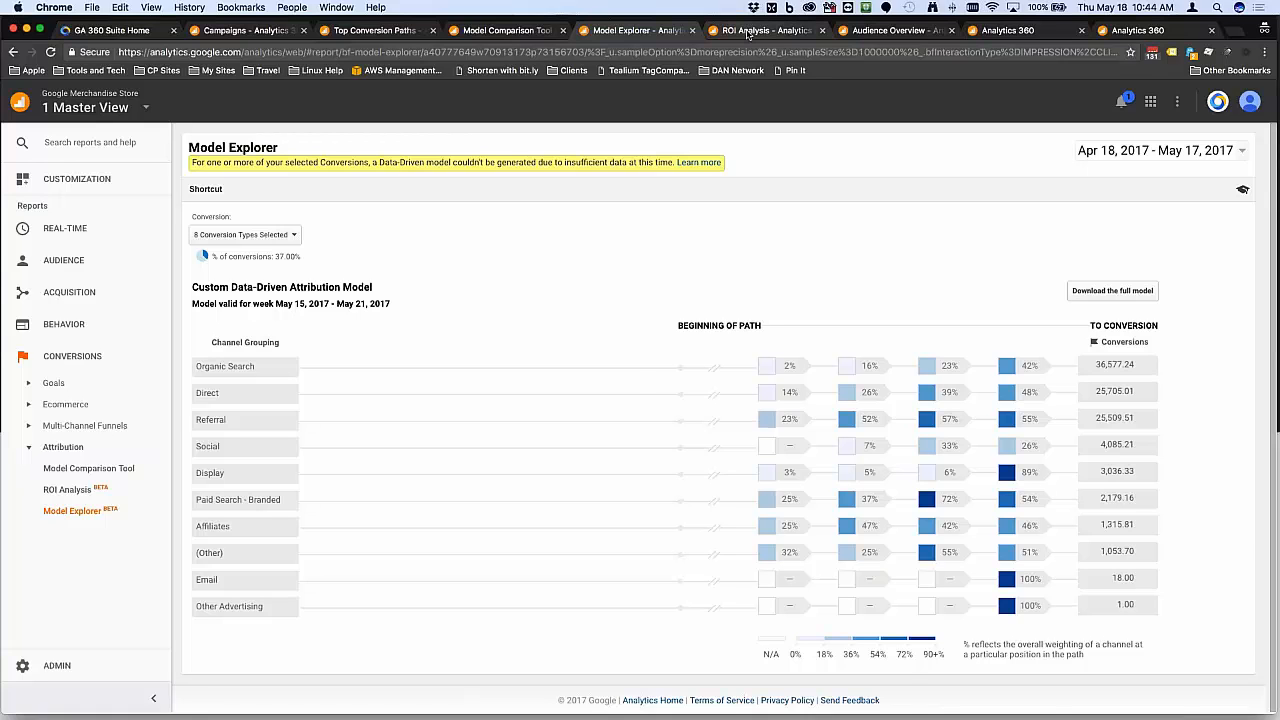
click(64, 486)
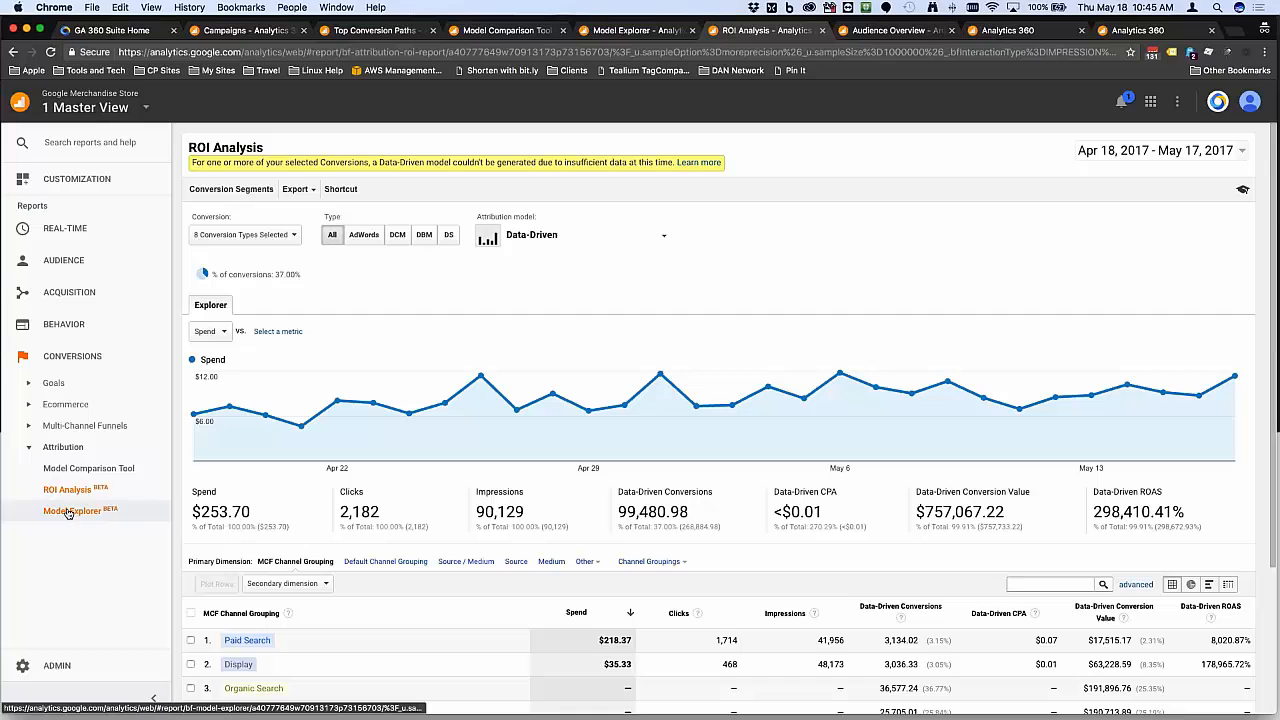
click(72, 510)
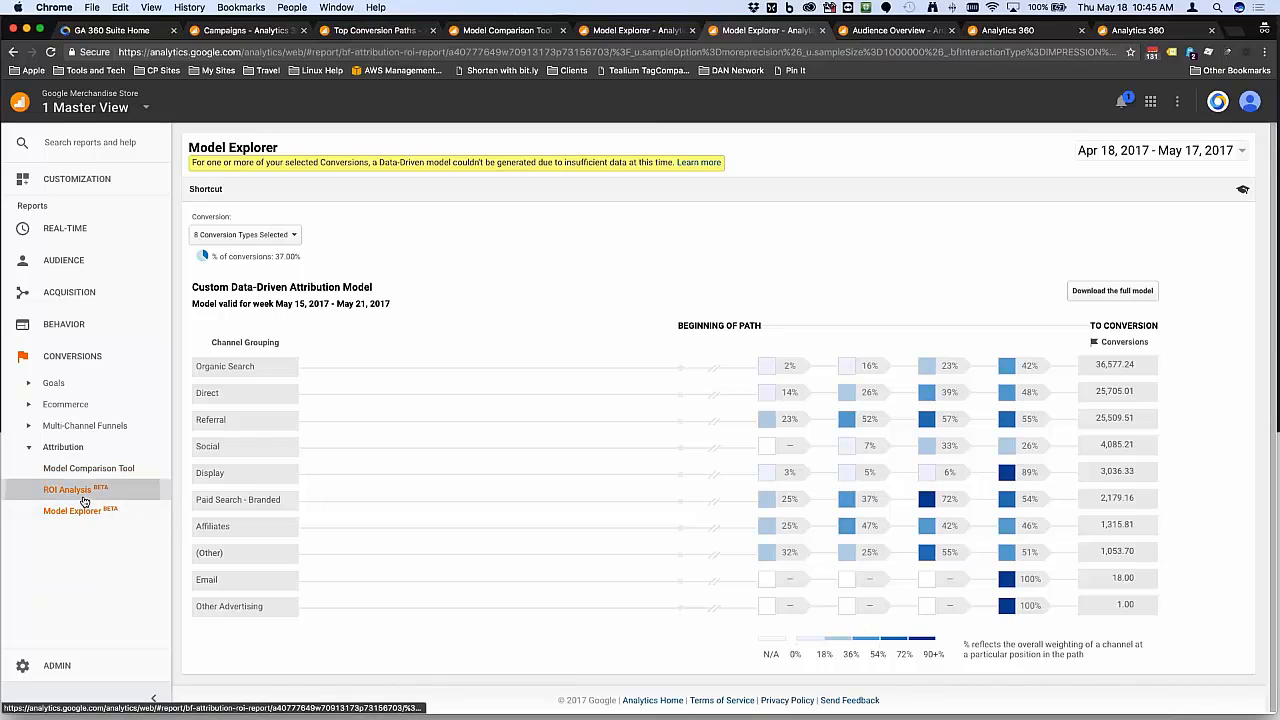
click(64, 490)
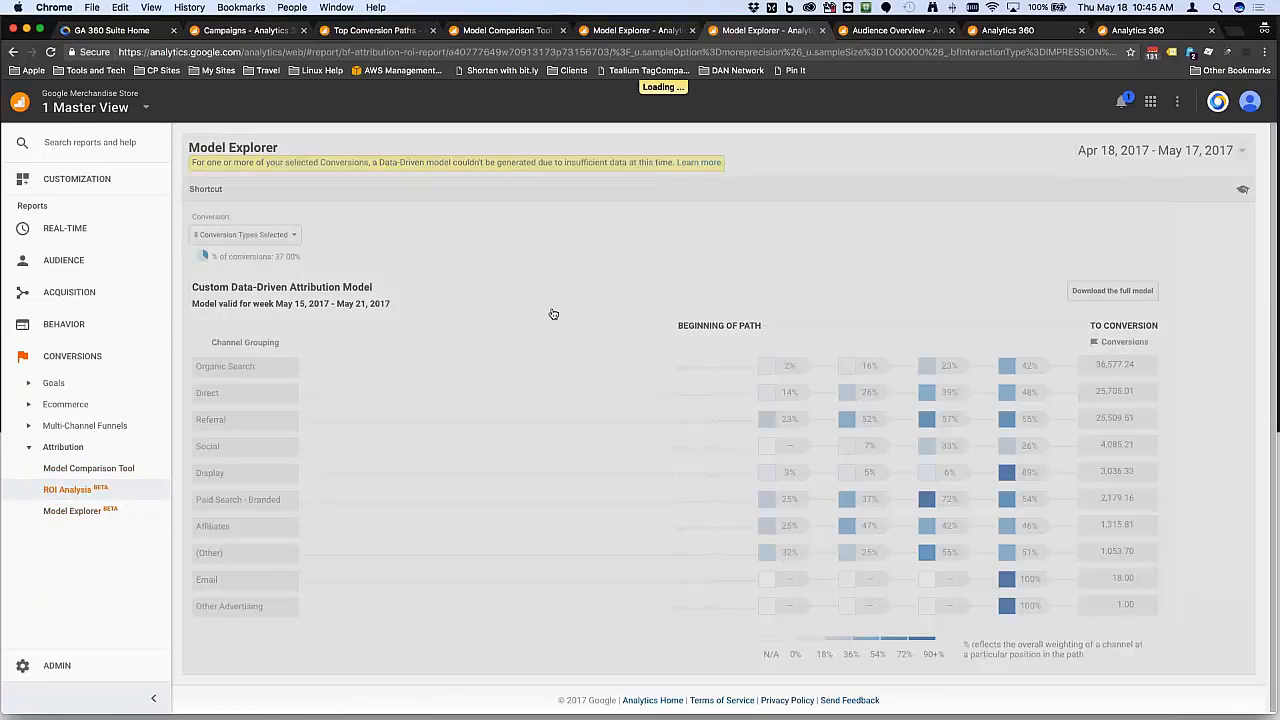
mouse_move(594, 304)
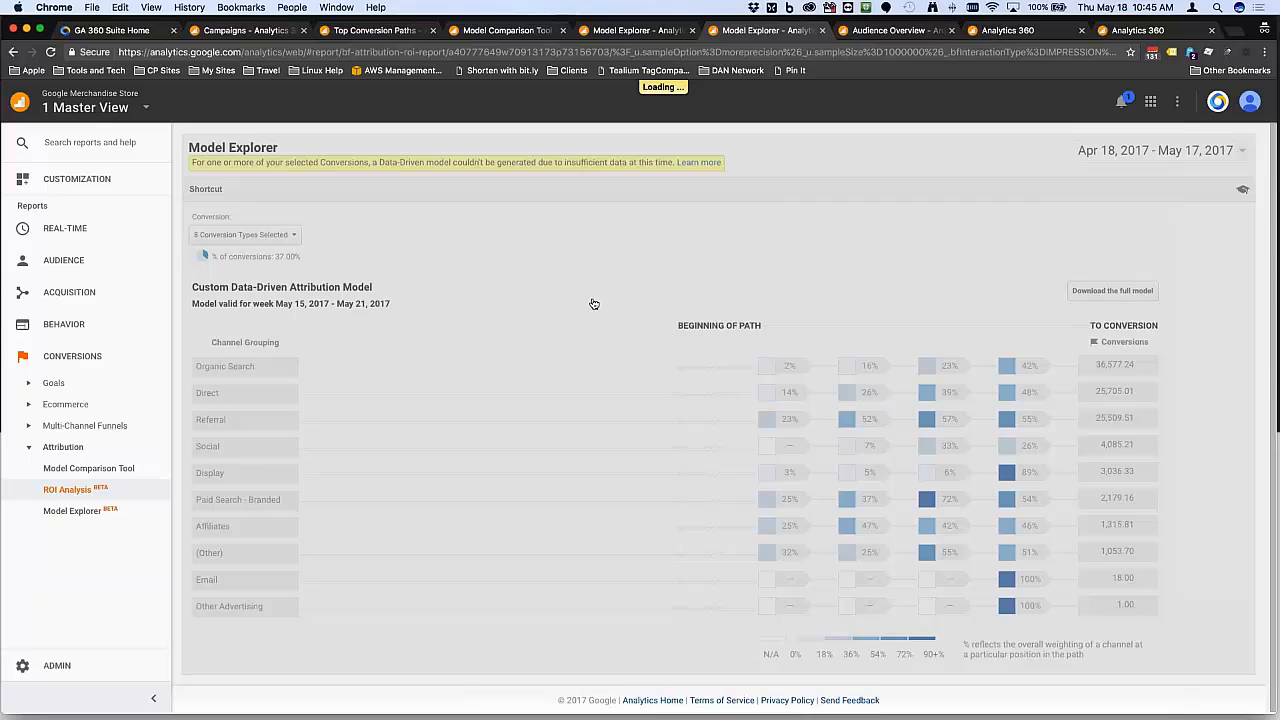
mouse_move(72, 612)
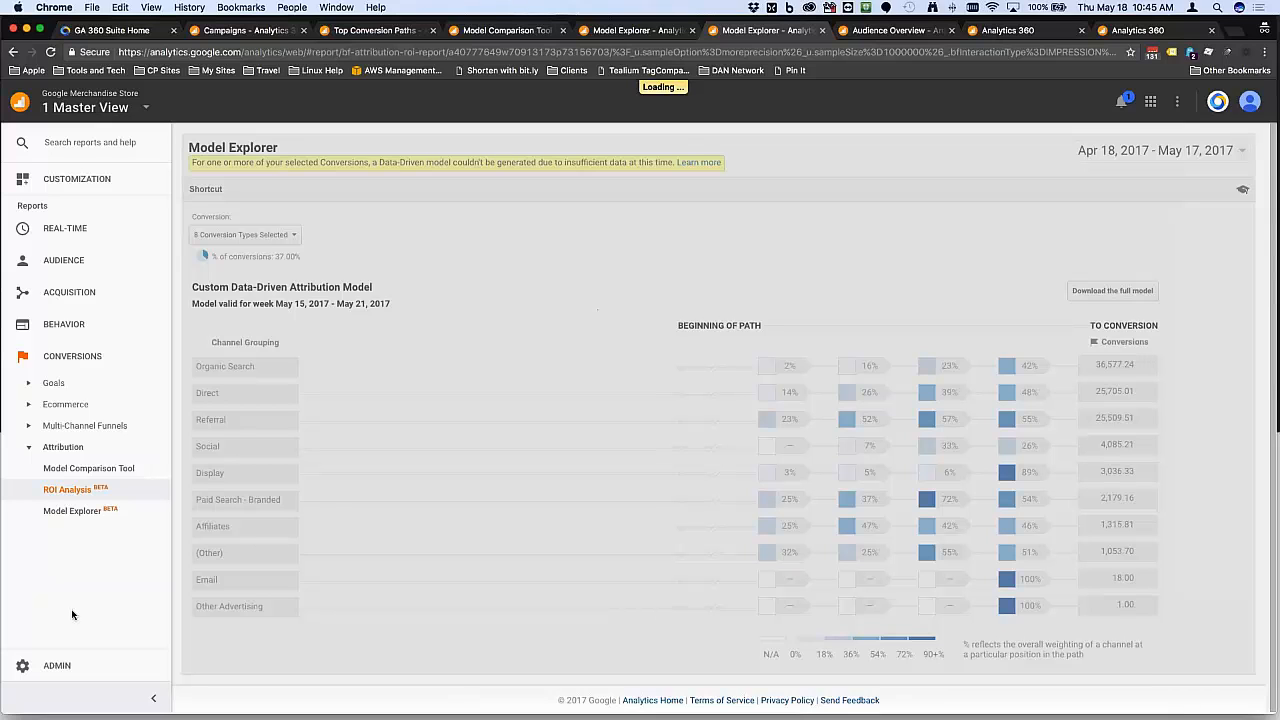
click(66, 488)
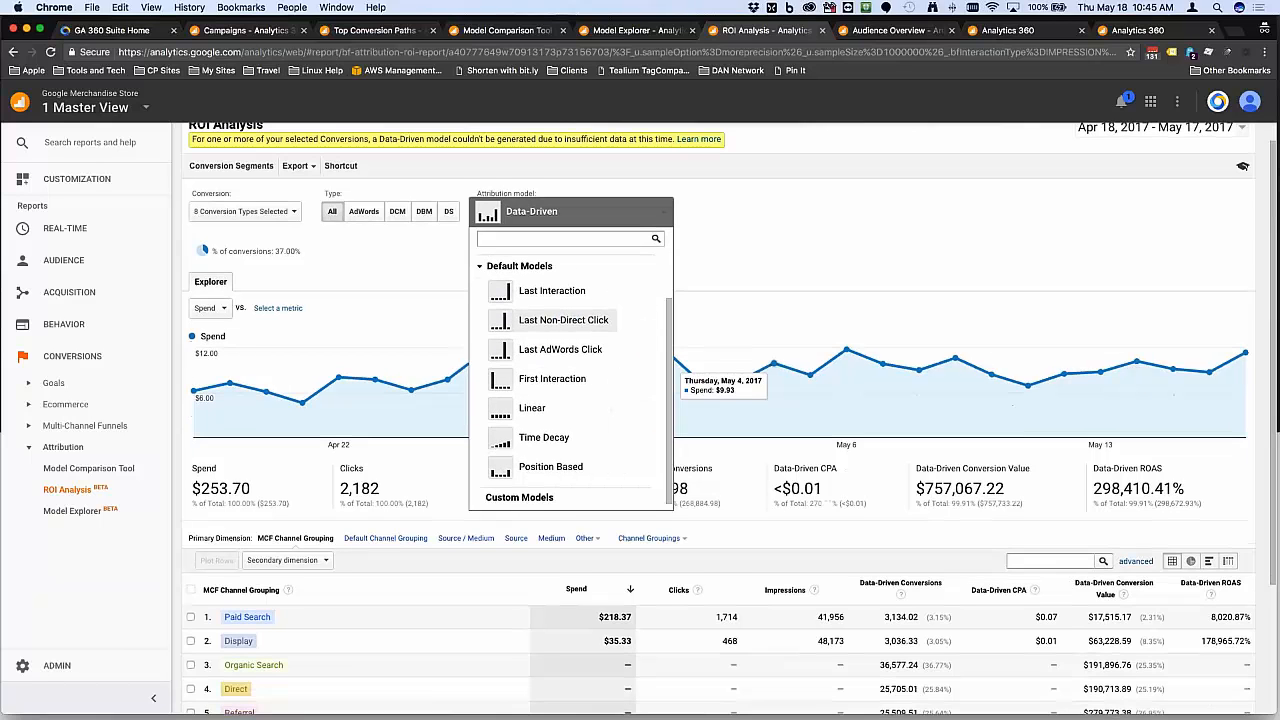
scroll(down, 3)
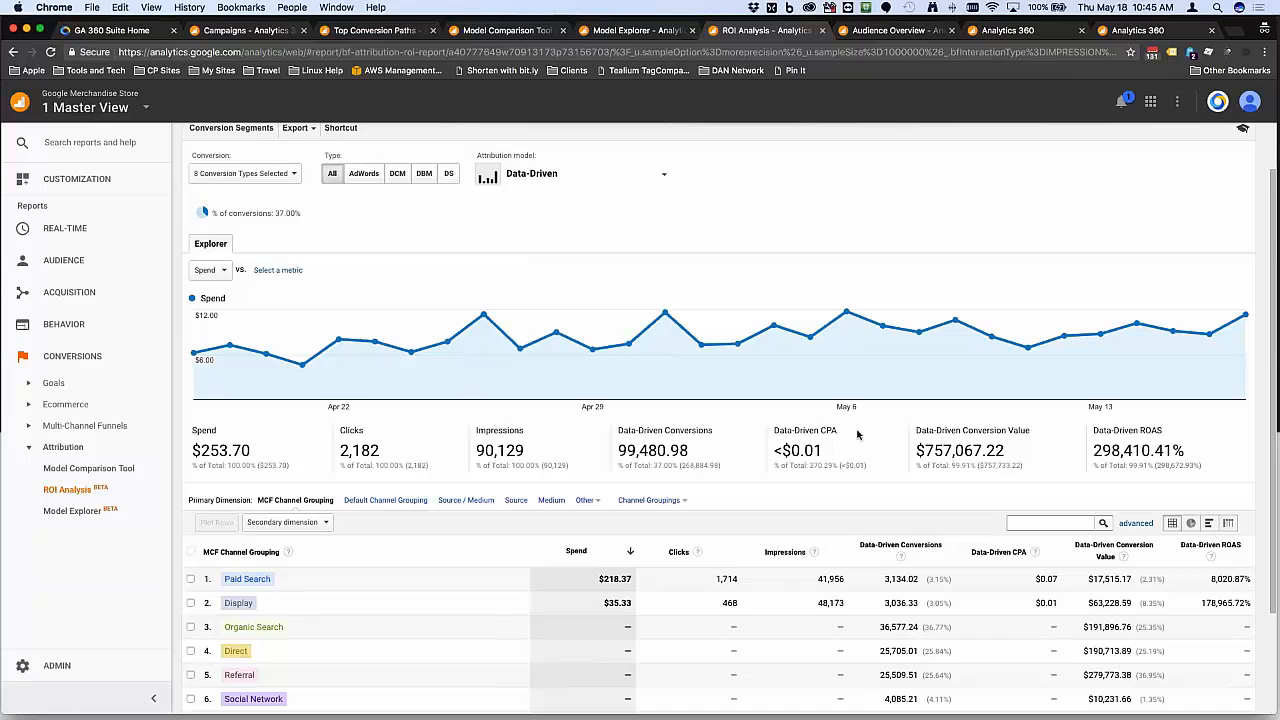
scroll(down, 3)
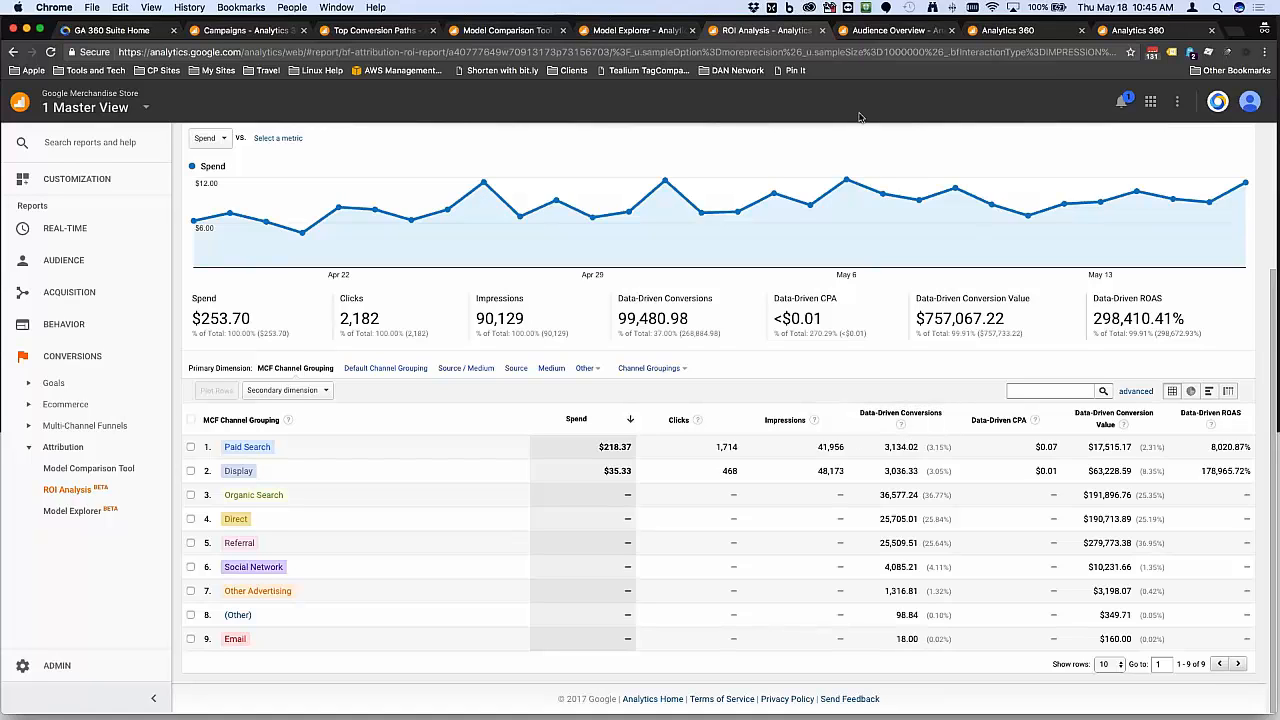
mouse_move(952, 158)
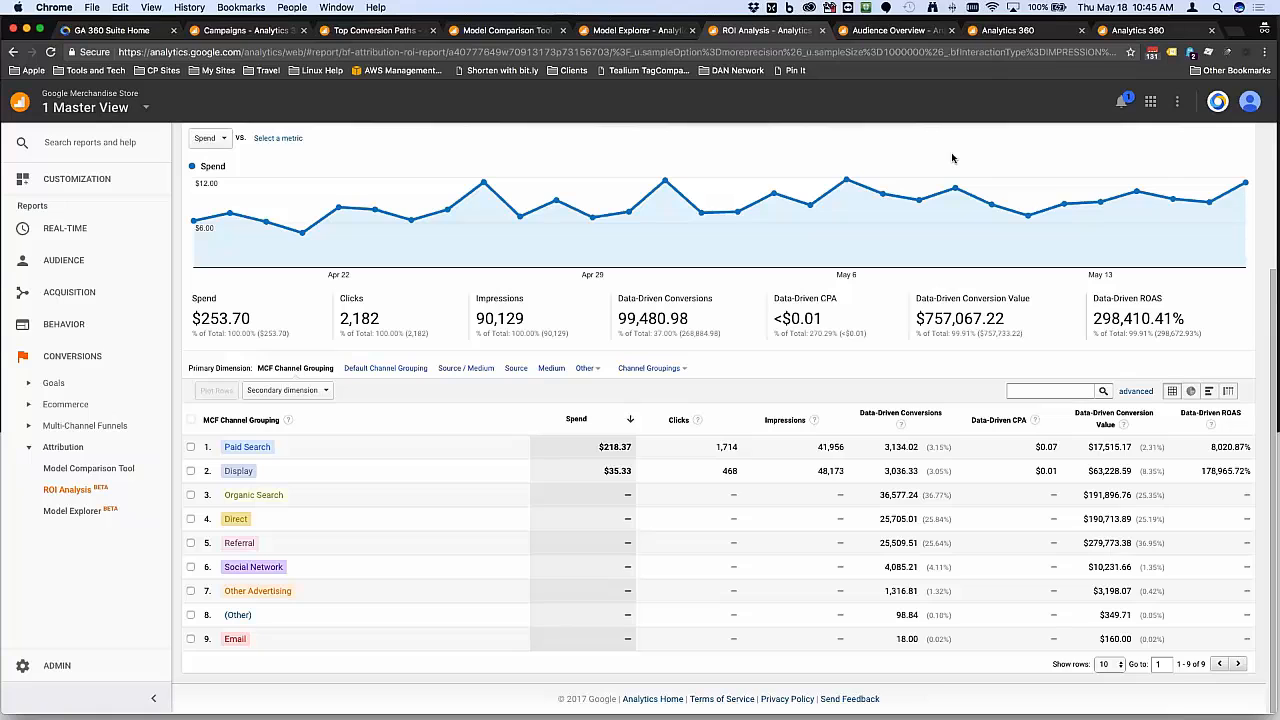
mouse_move(904, 104)
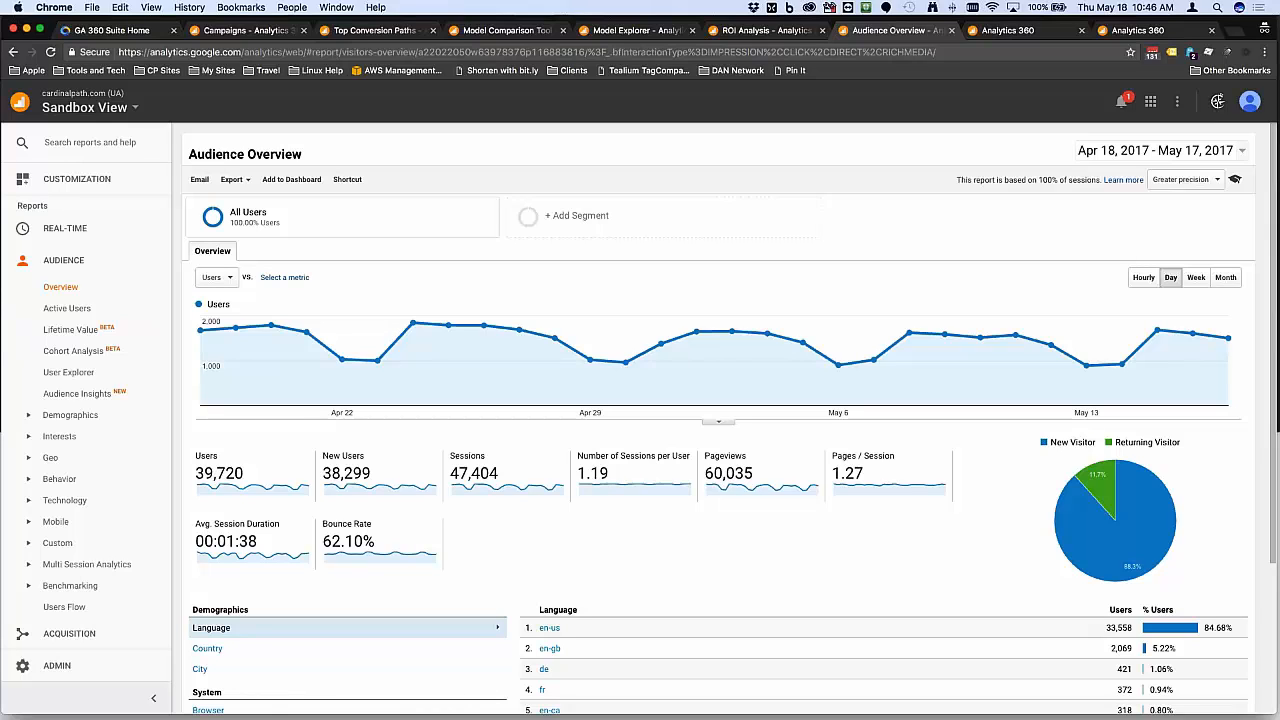
mouse_move(376, 242)
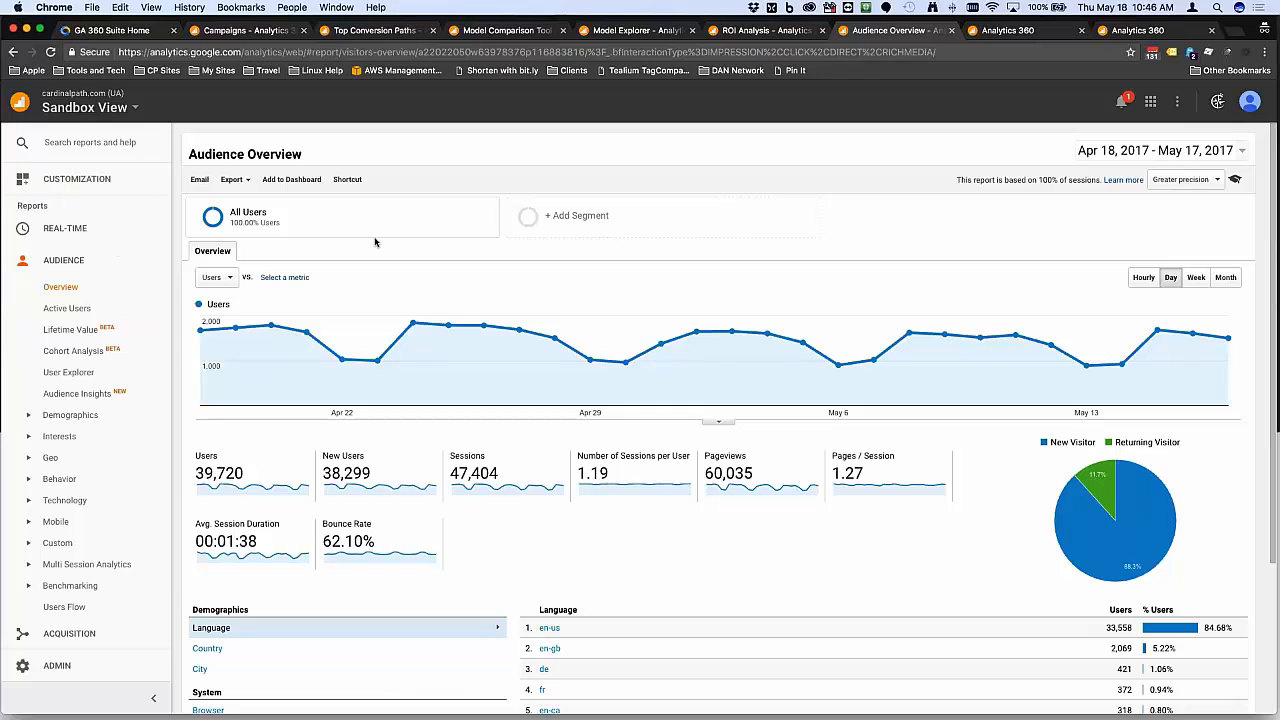
mouse_move(376, 290)
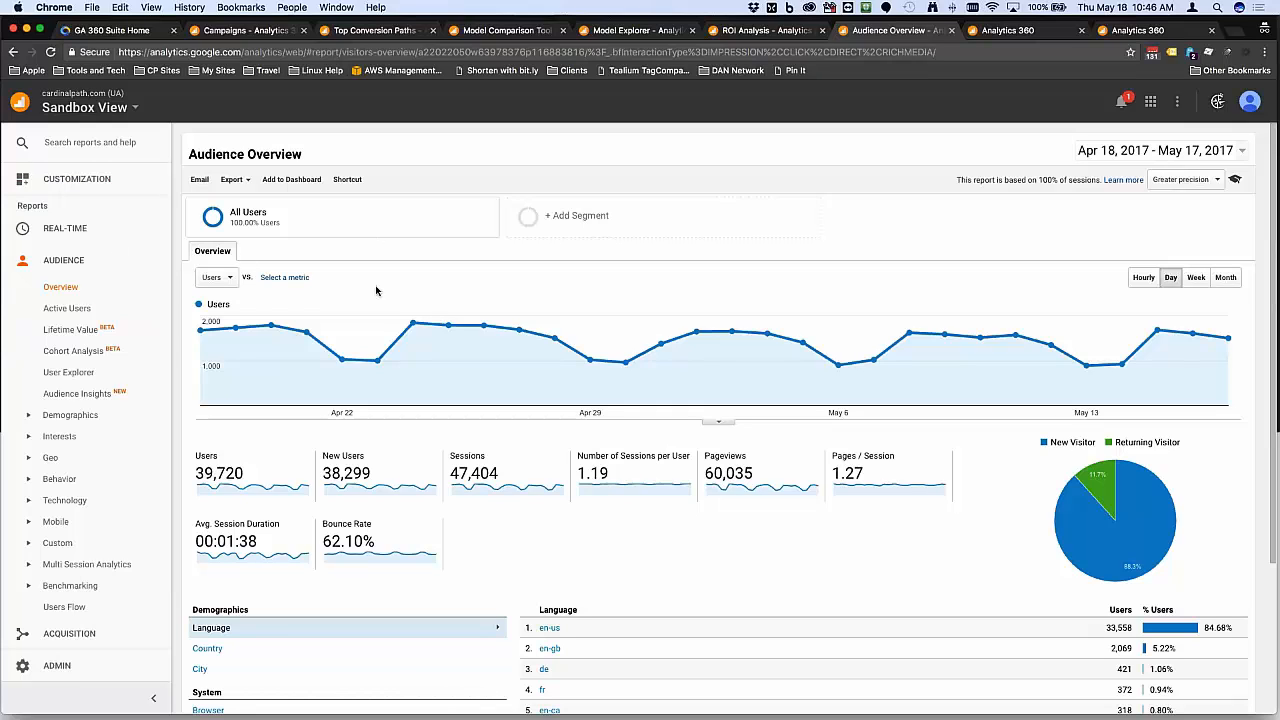
Show the Audience Overview export formats, including the Unsampled Report option
click(284, 276)
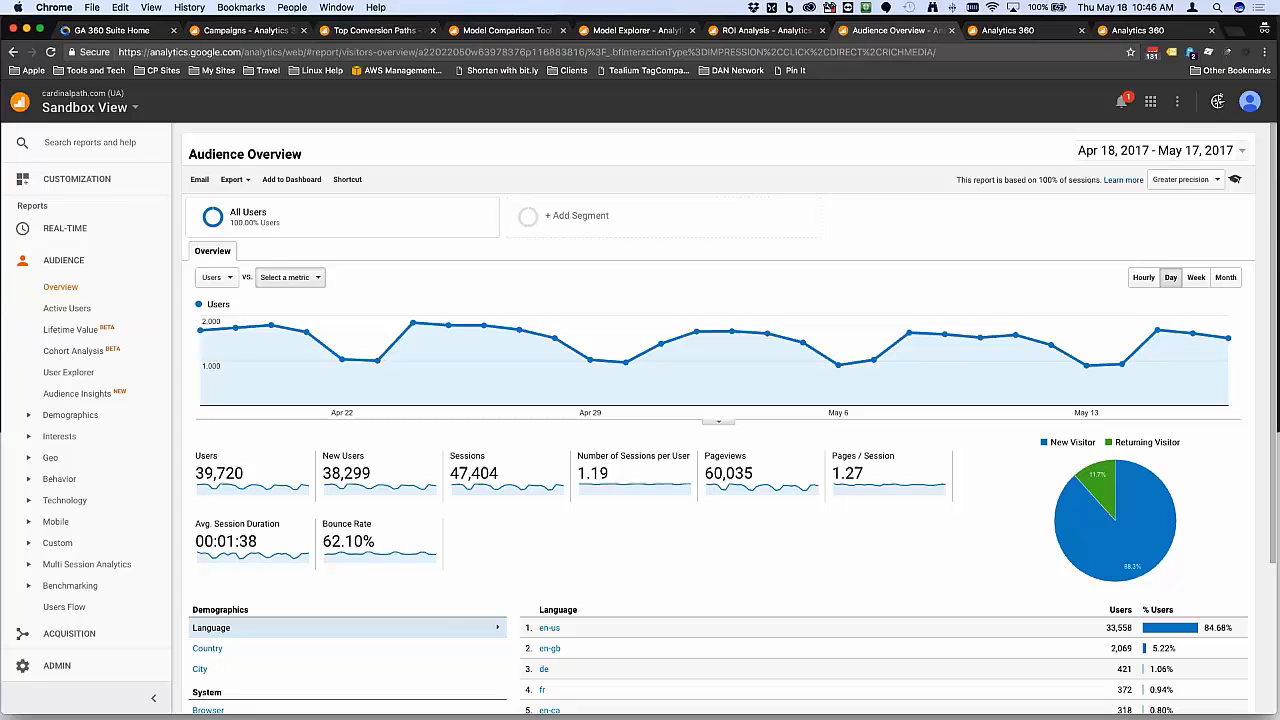
click(234, 180)
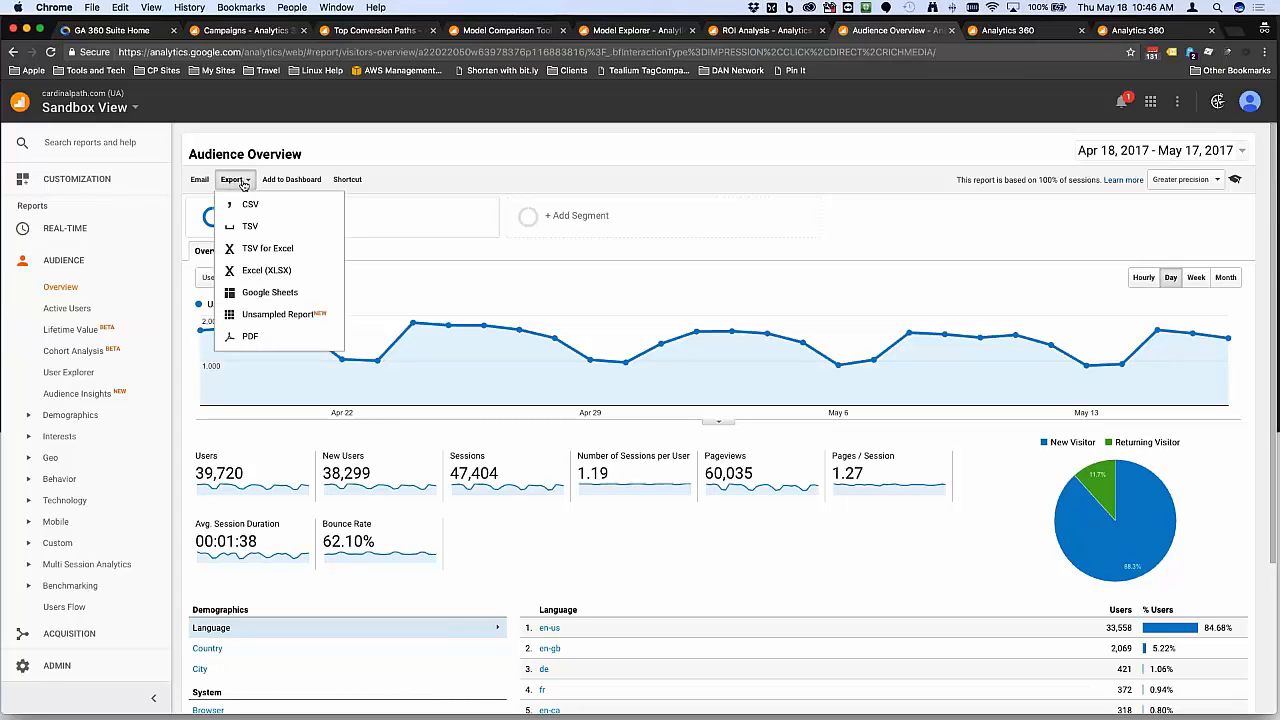
mouse_move(272, 316)
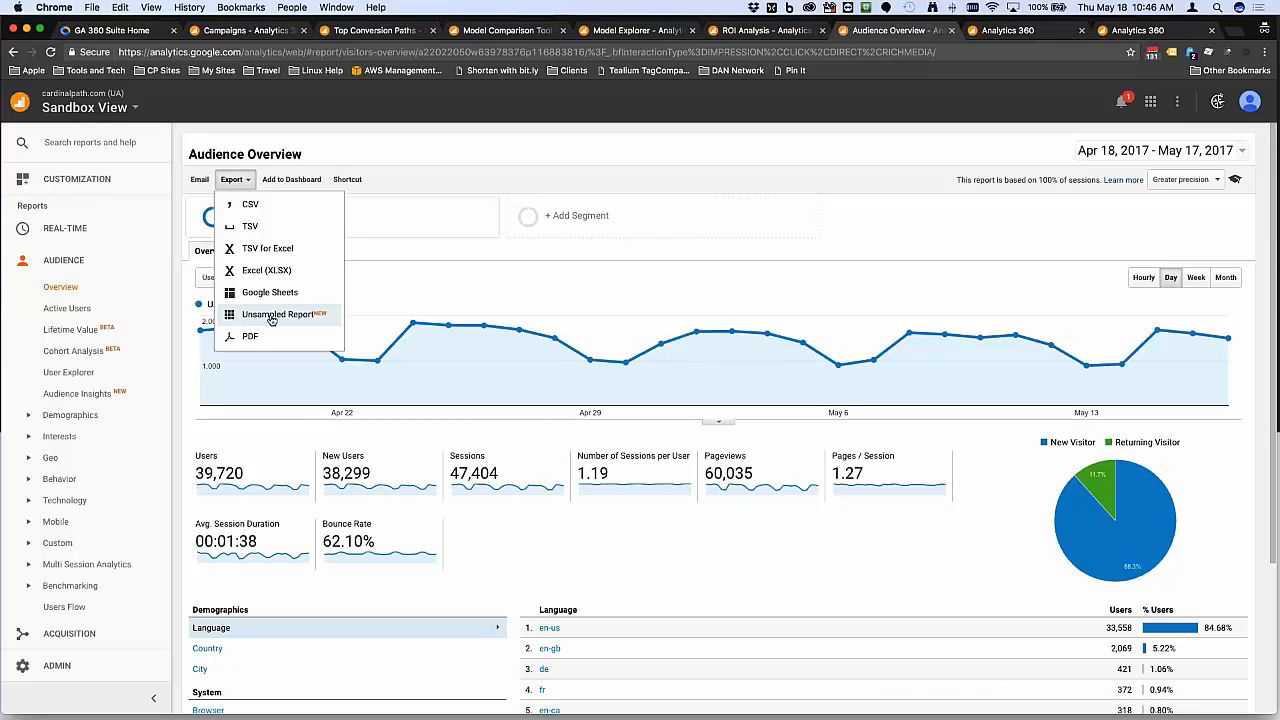
mouse_move(508, 308)
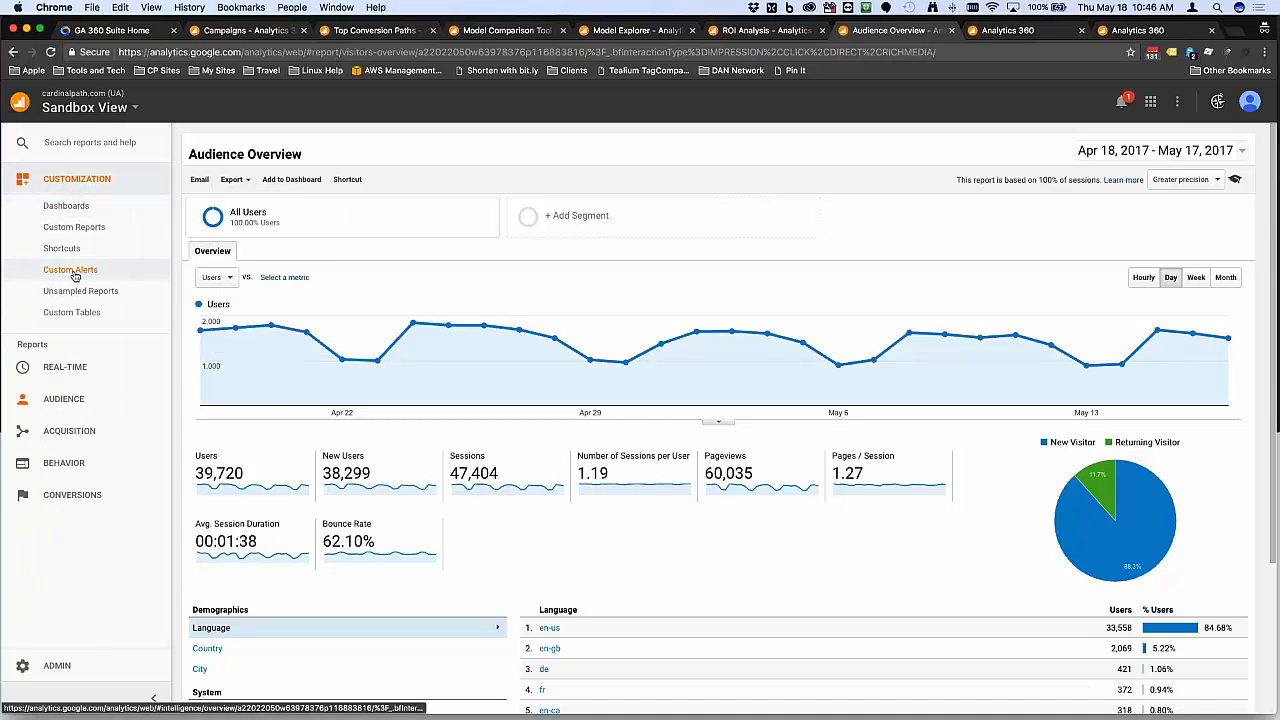
mouse_move(646, 292)
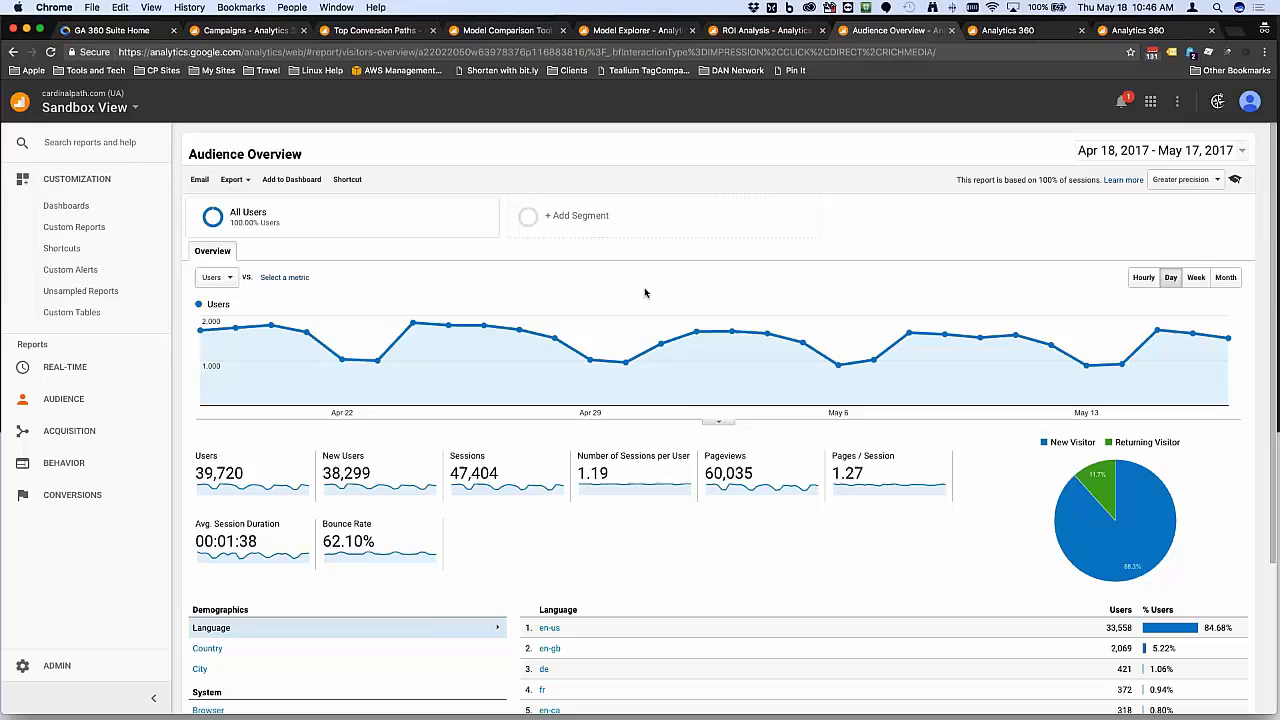
mouse_move(854, 280)
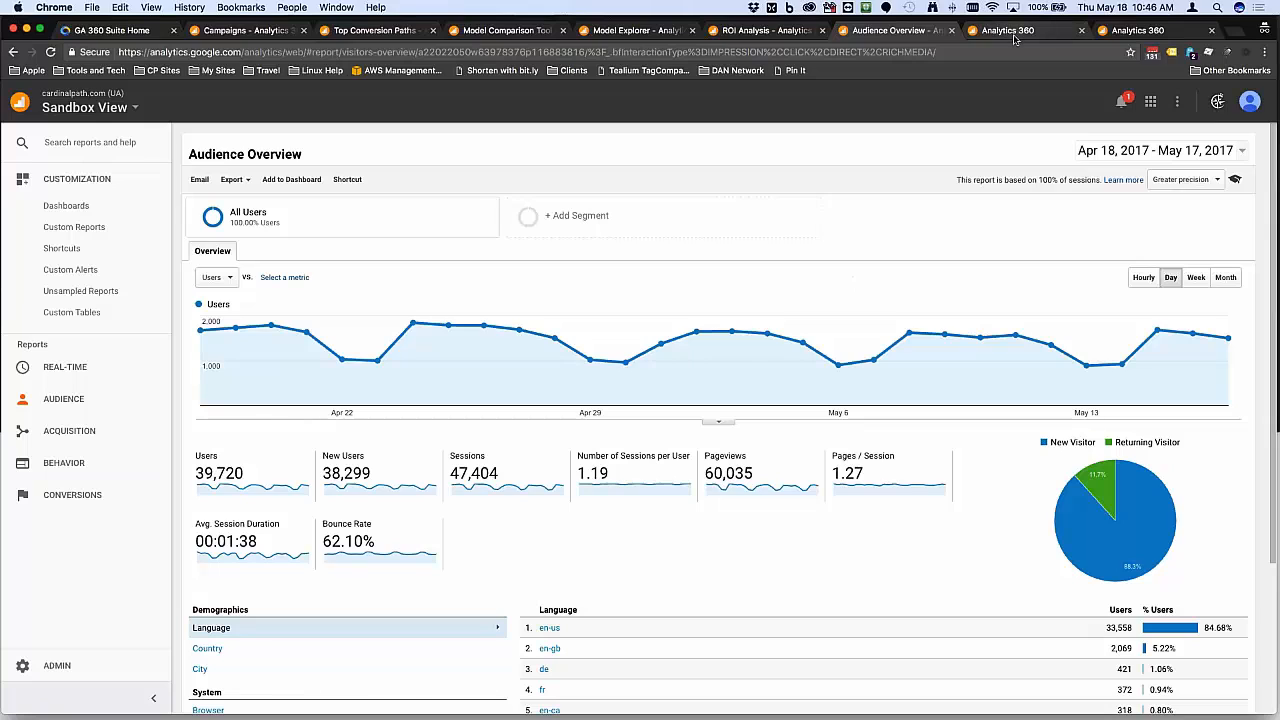
mouse_move(1012, 38)
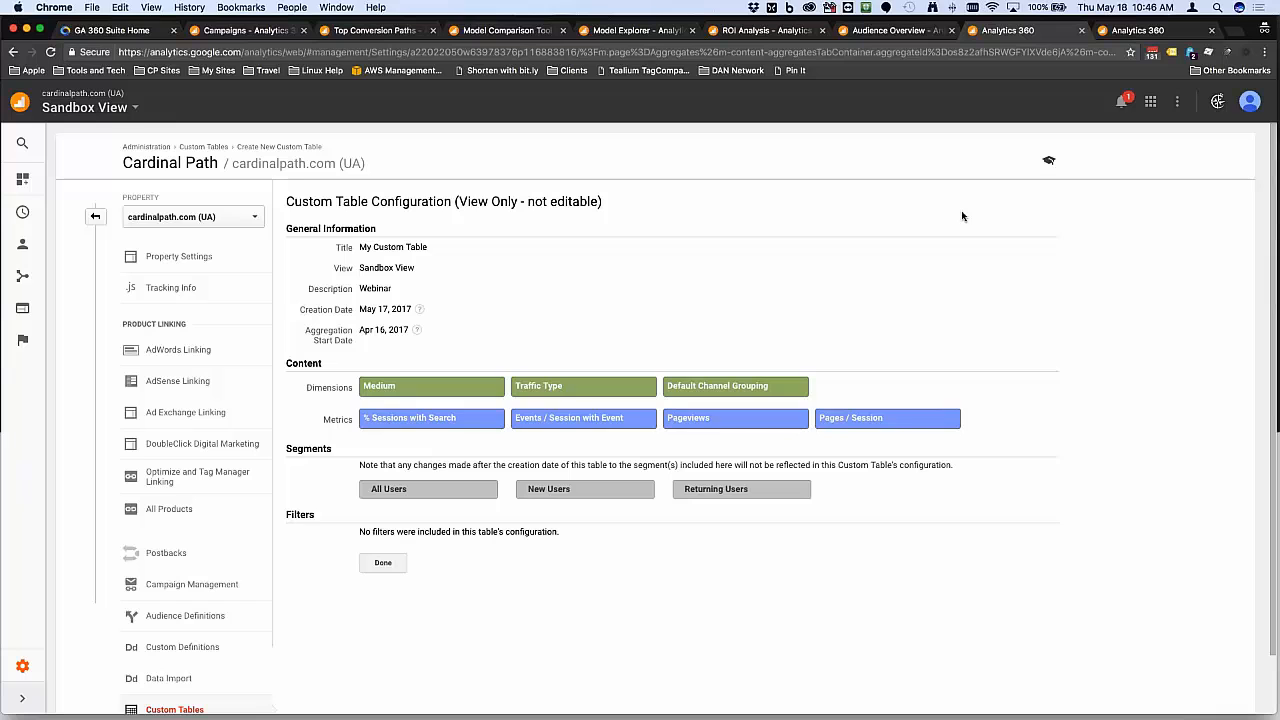
mouse_move(1088, 396)
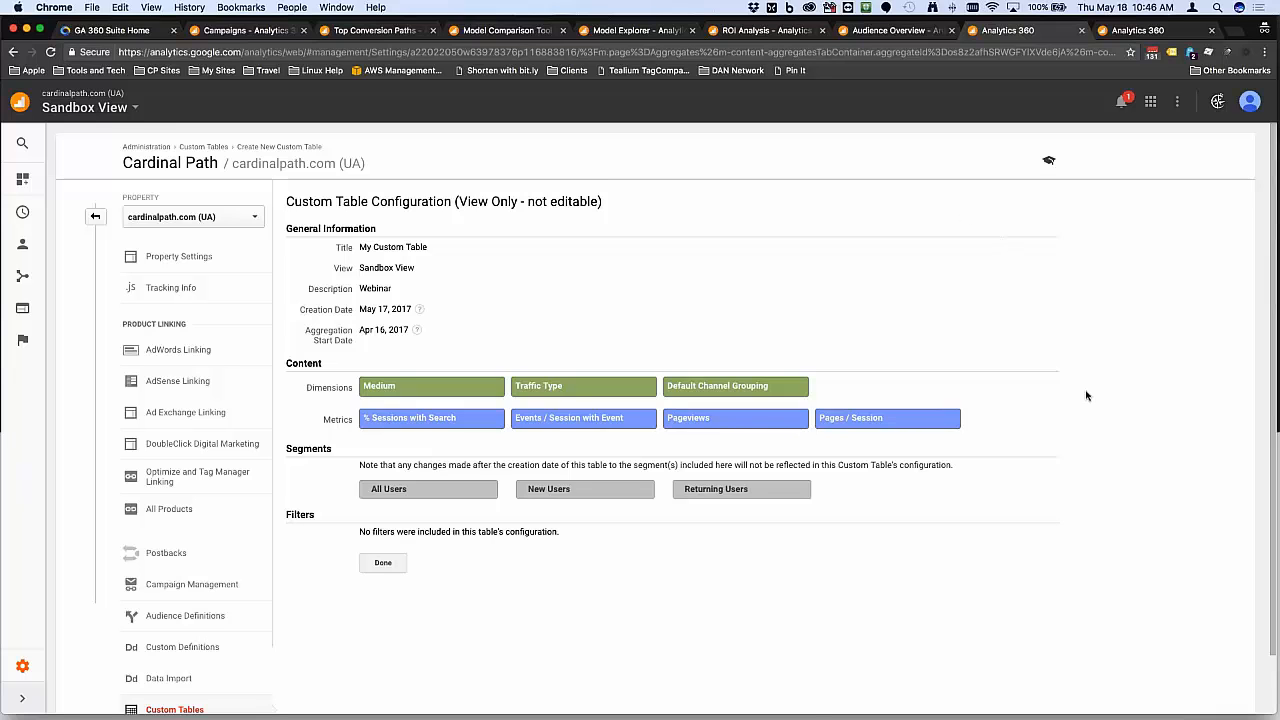
Scroll through My Custom Table's read-only configuration and return to the Custom Tables list
scroll(down, 3)
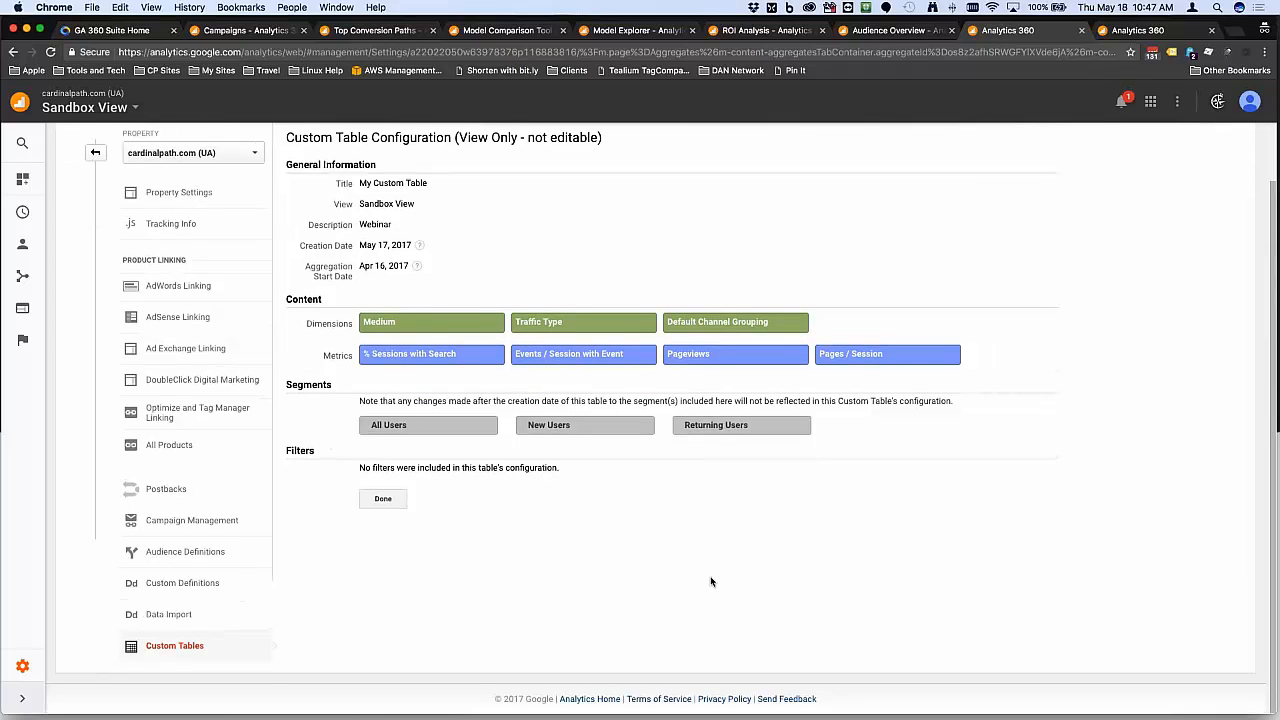
mouse_move(556, 626)
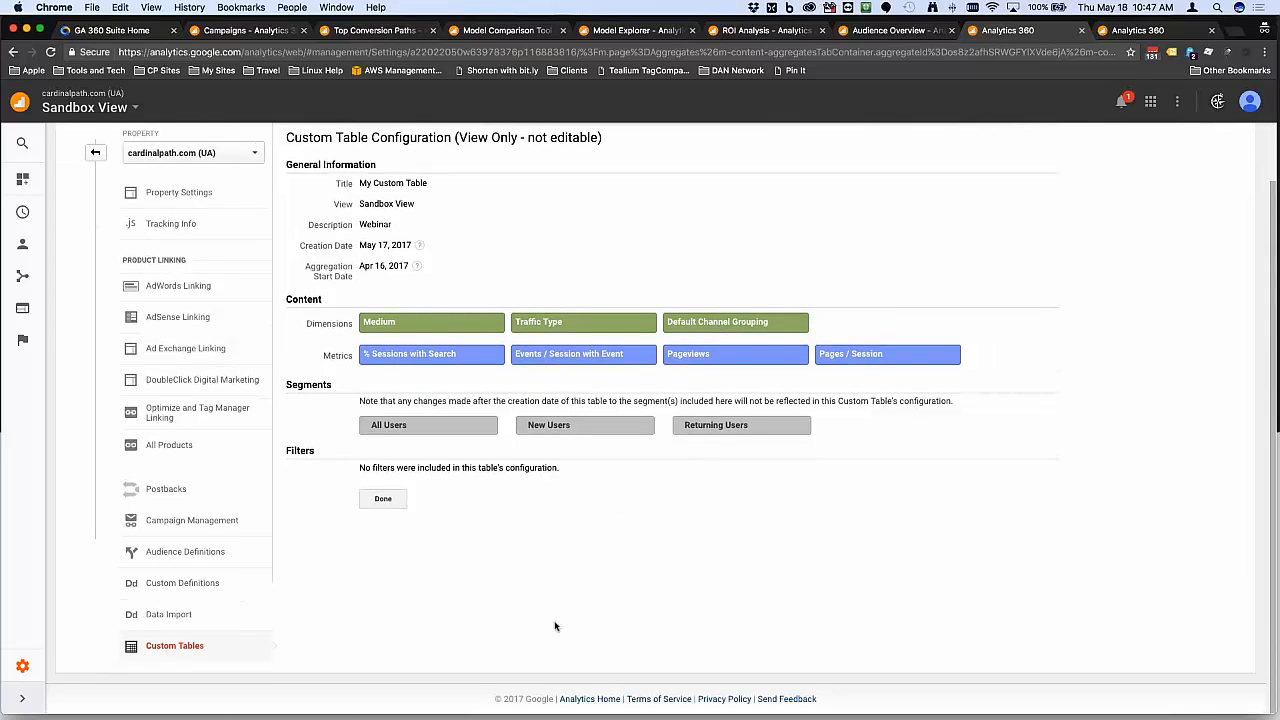
mouse_move(580, 612)
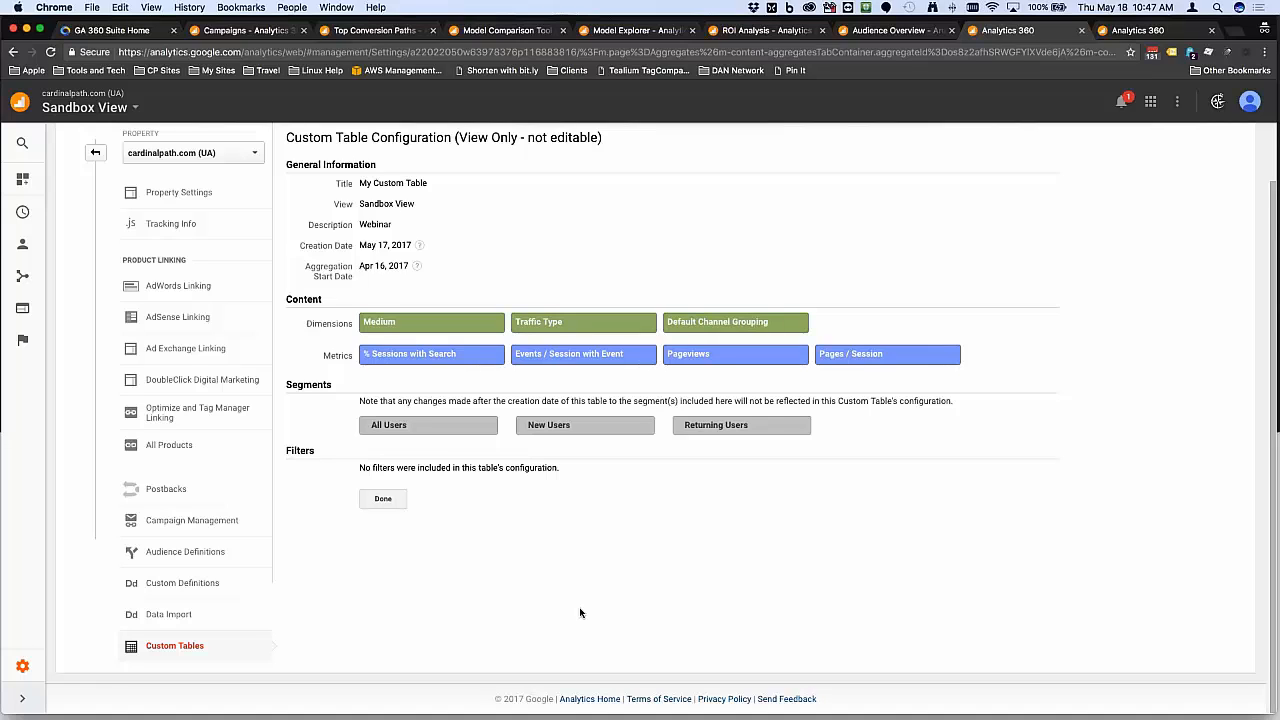
mouse_move(364, 248)
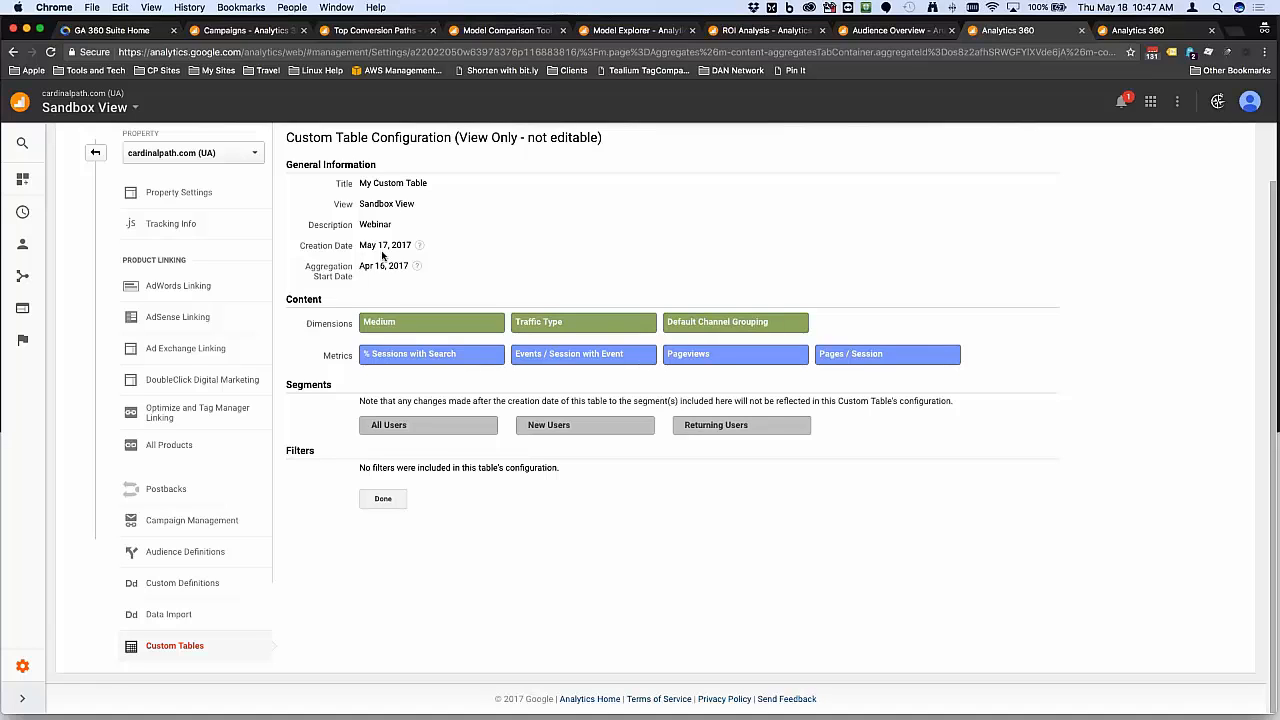
mouse_move(592, 588)
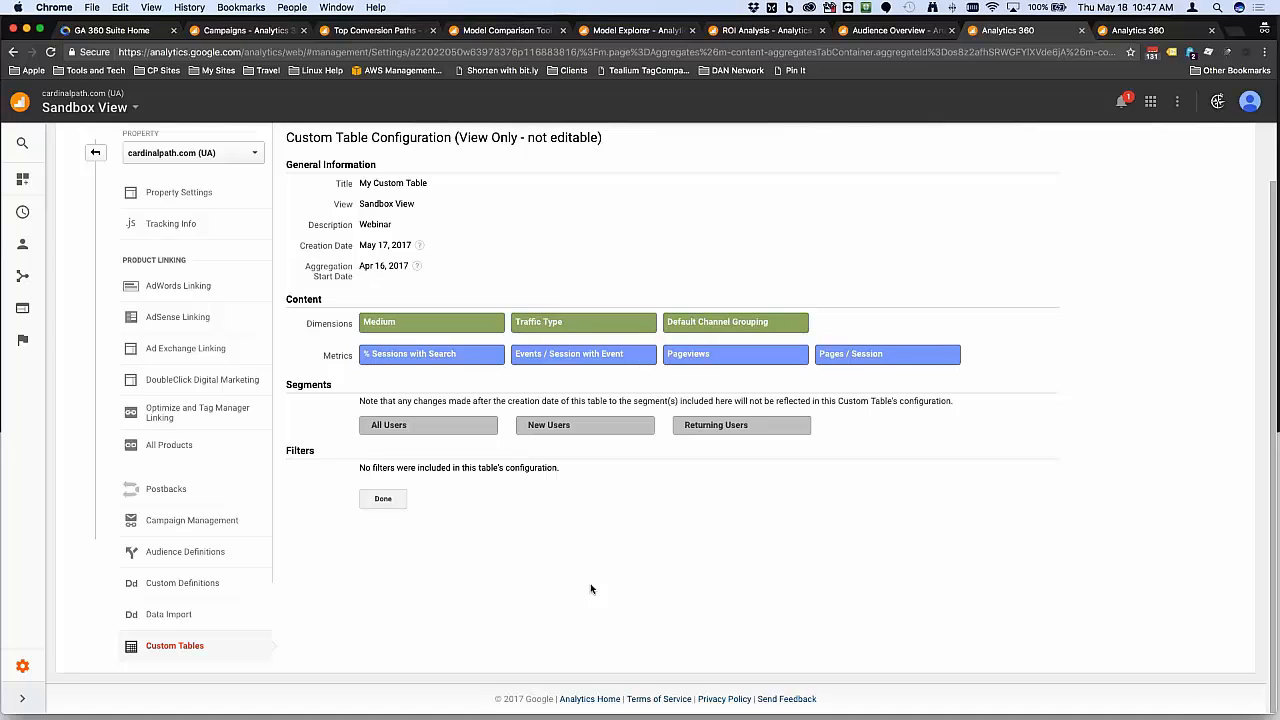
click(382, 500)
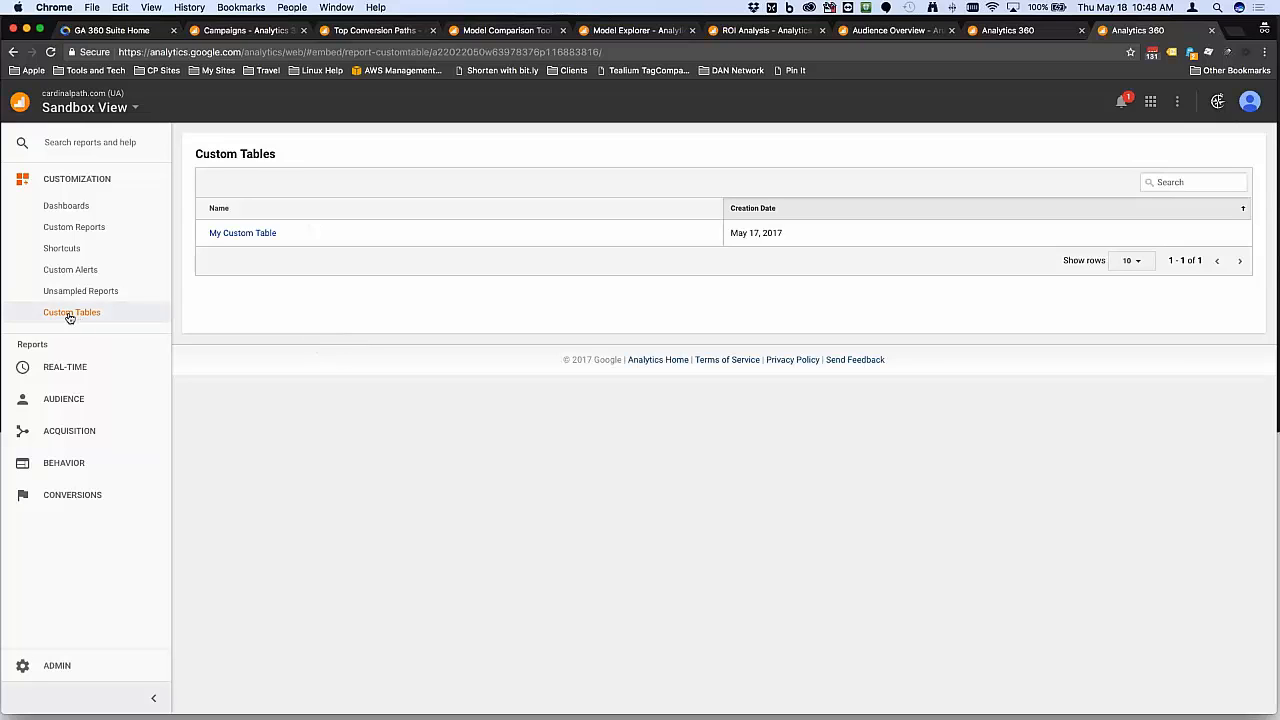
mouse_move(240, 236)
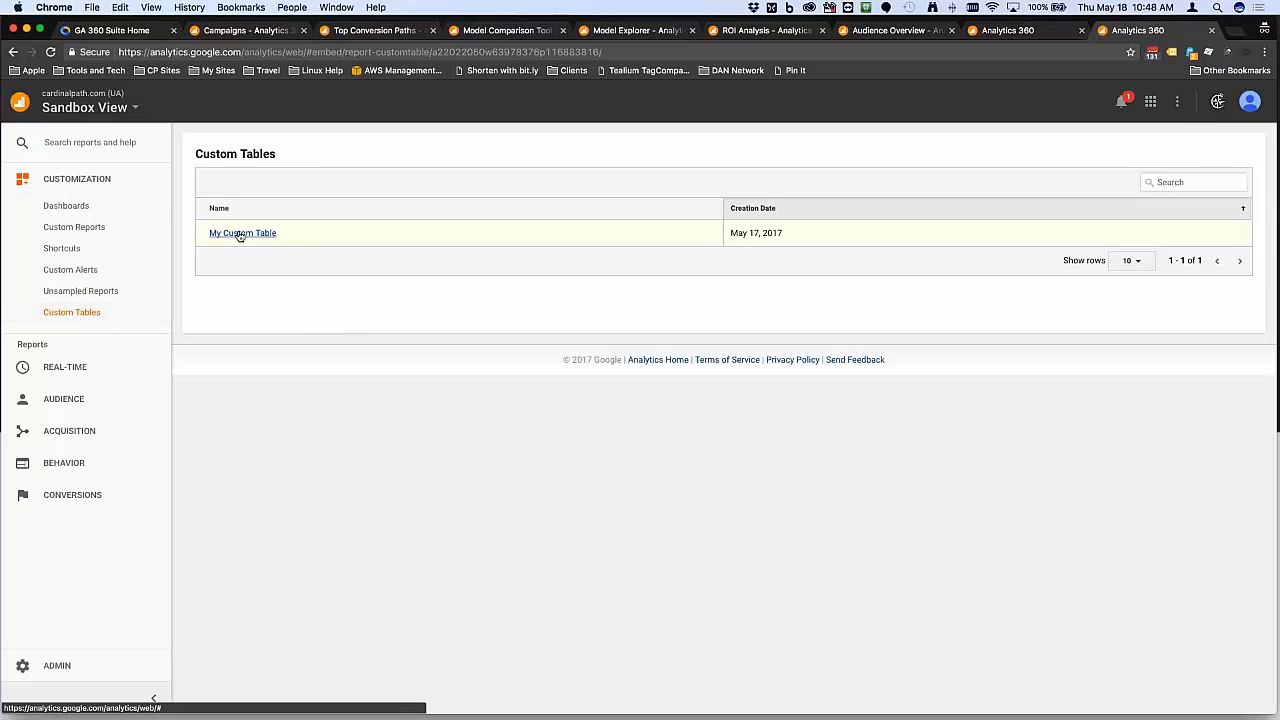
Open My Custom Table as a report from Customization > Custom Tables
click(242, 232)
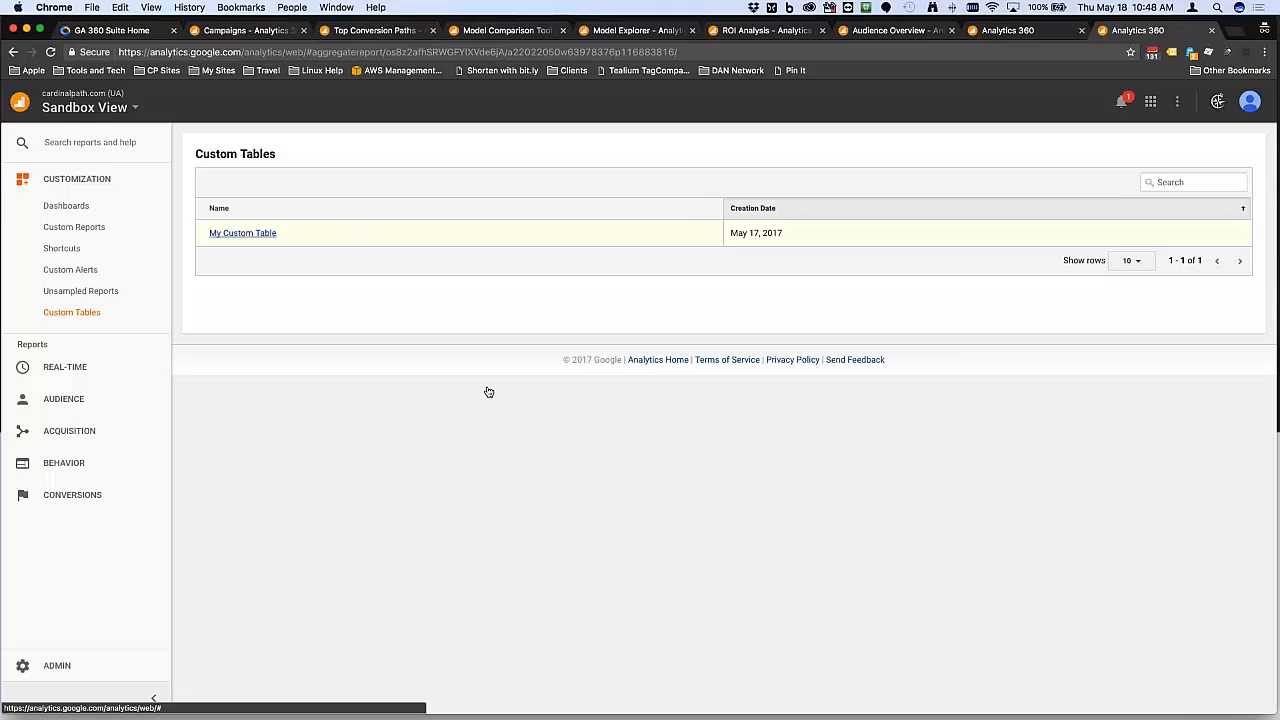
click(242, 232)
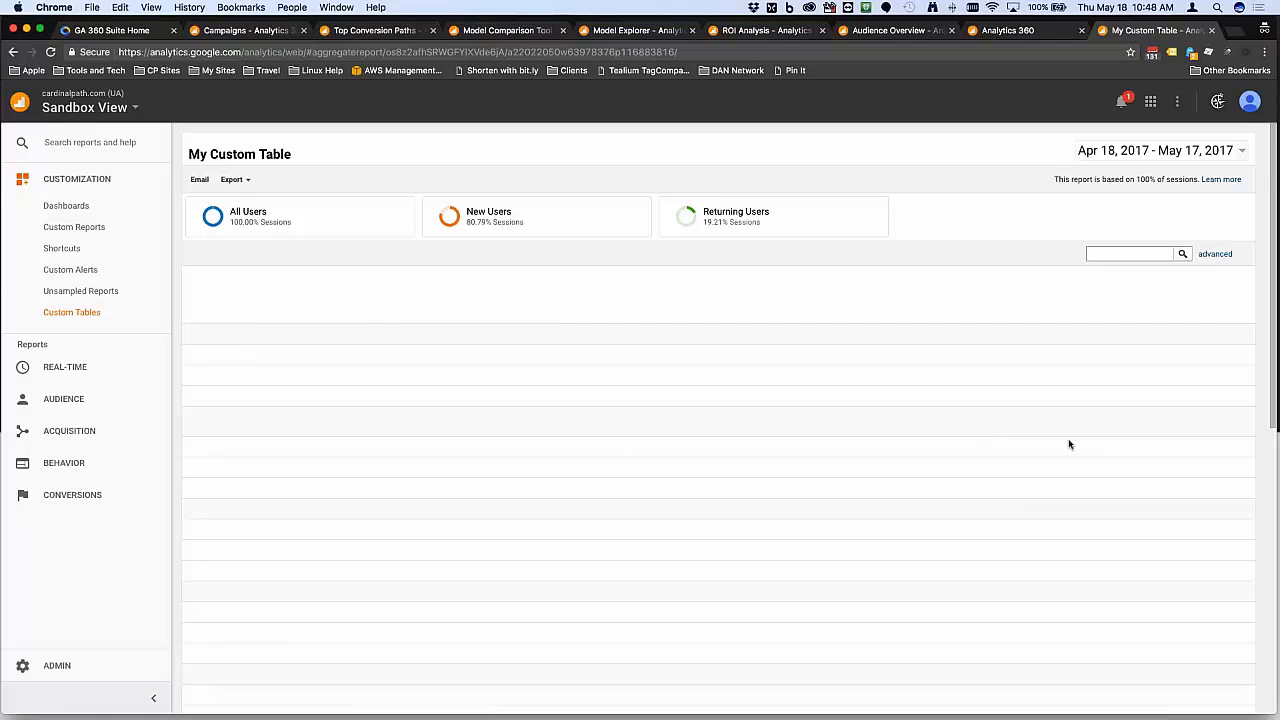
mouse_move(222, 374)
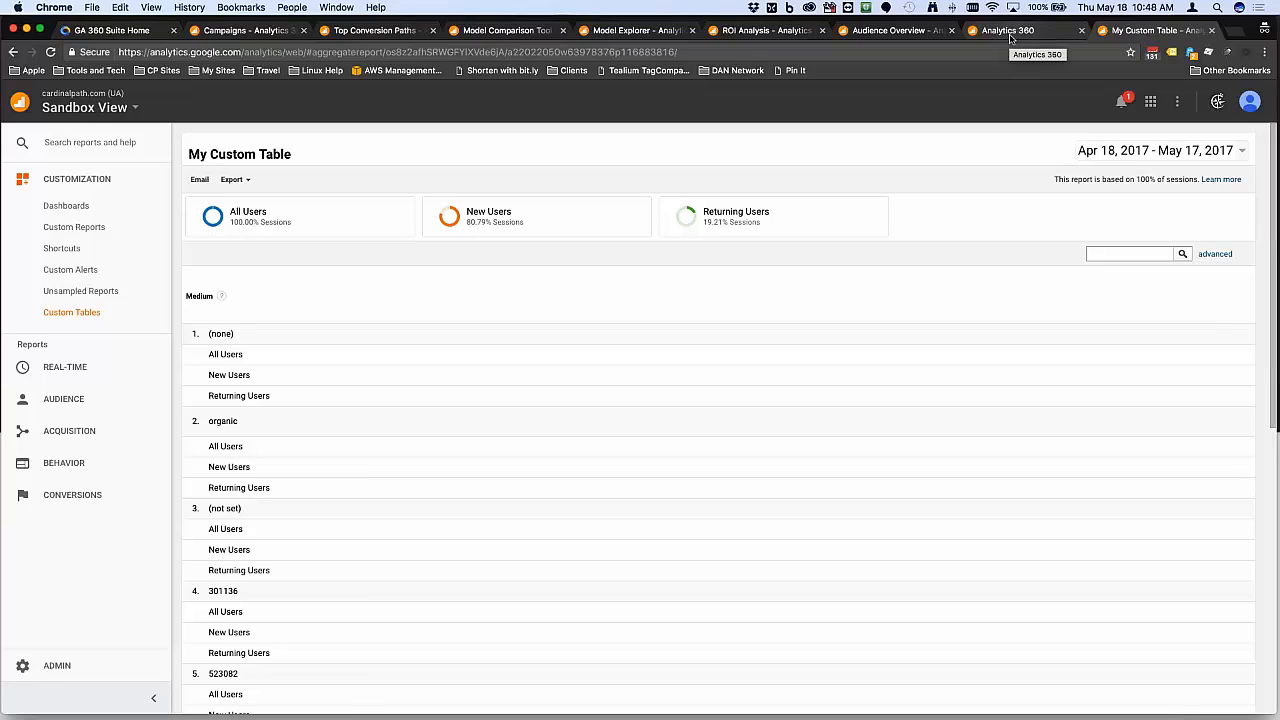
mouse_move(260, 410)
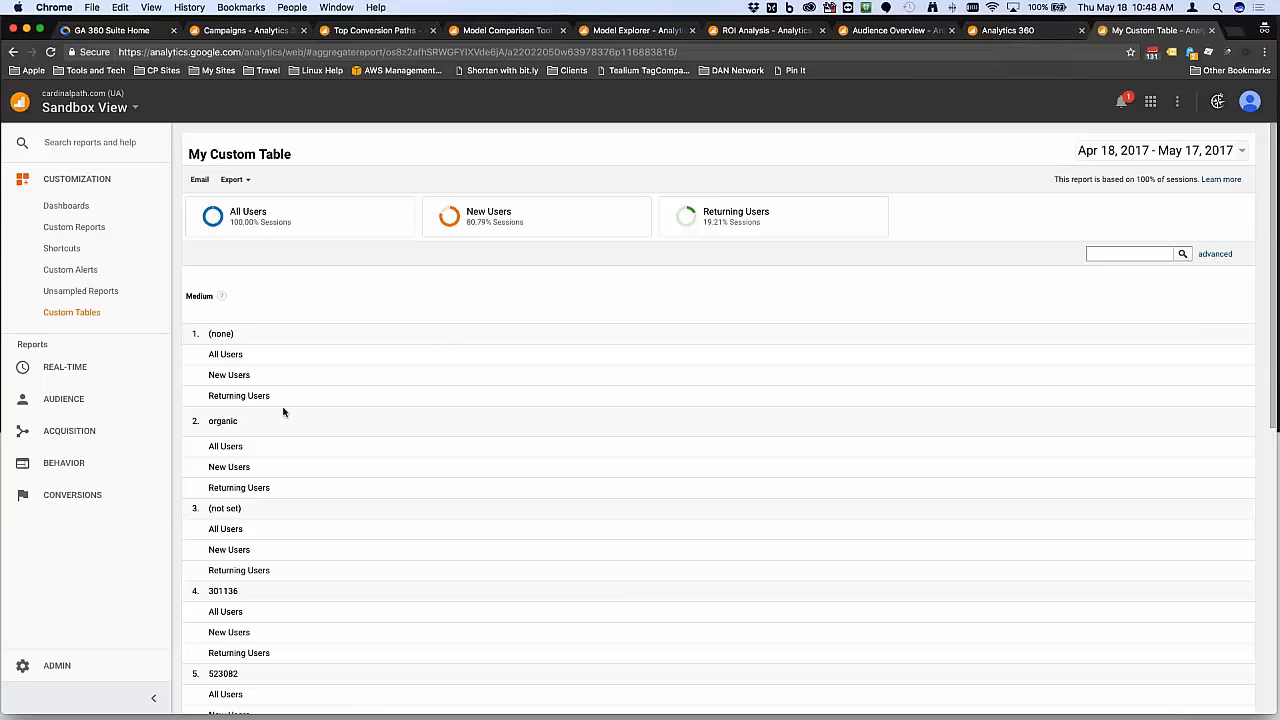